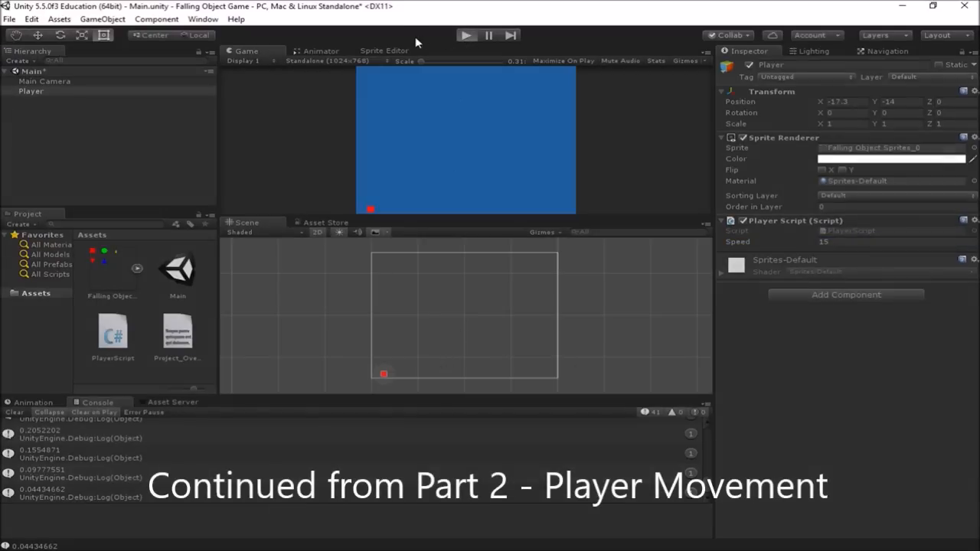
Open the Game view aspect-ratio dropdown to list the preview resolutions.
{"action": "left_click", "coordinate": [465, 35]}
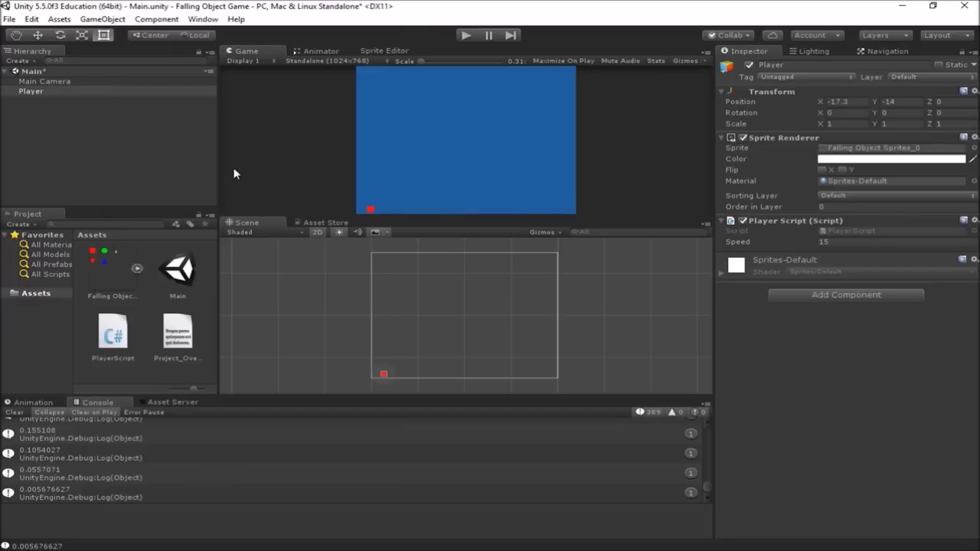
{"action": "left_click", "coordinate": [327, 61]}
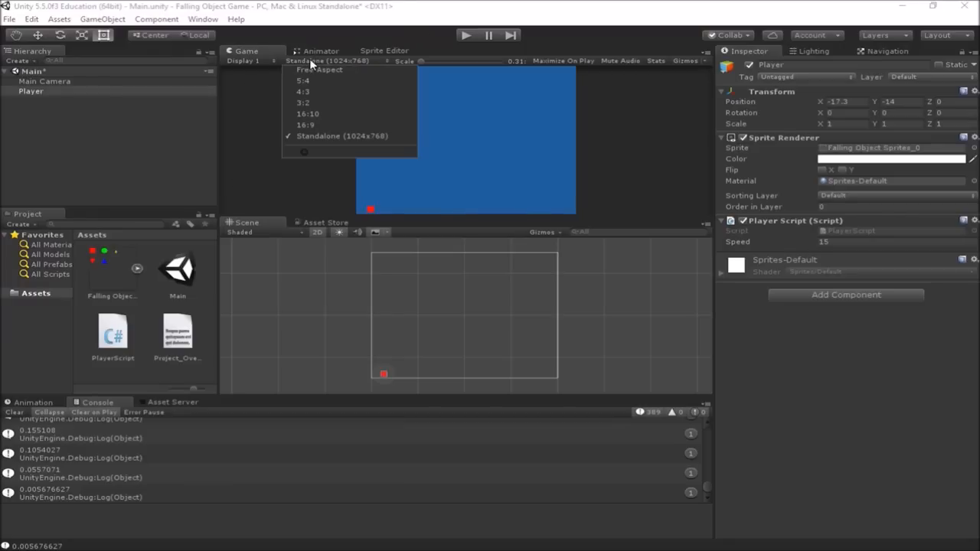
{"action": "mouse_move", "coordinate": [319, 70]}
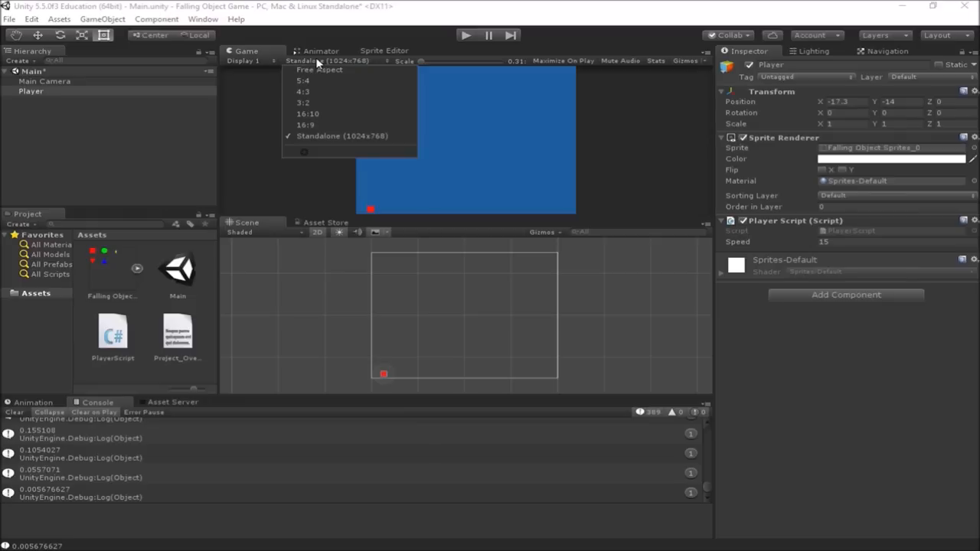
{"action": "mouse_move", "coordinate": [319, 103]}
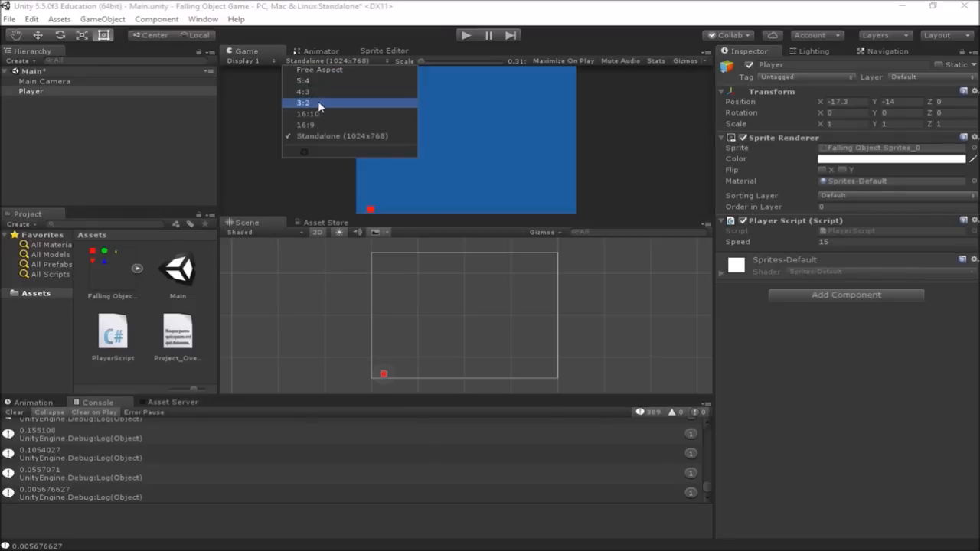
{"action": "mouse_move", "coordinate": [356, 136]}
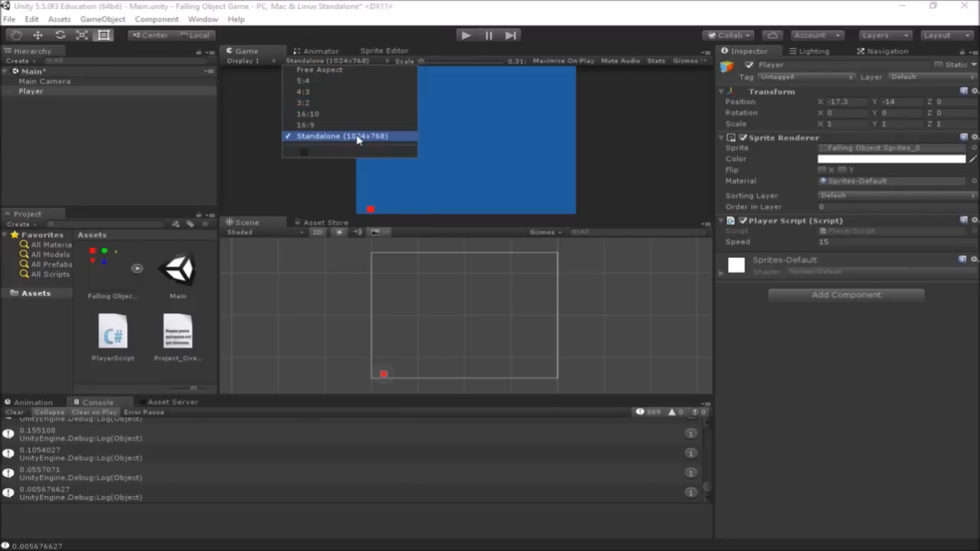
{"action": "mouse_move", "coordinate": [307, 141]}
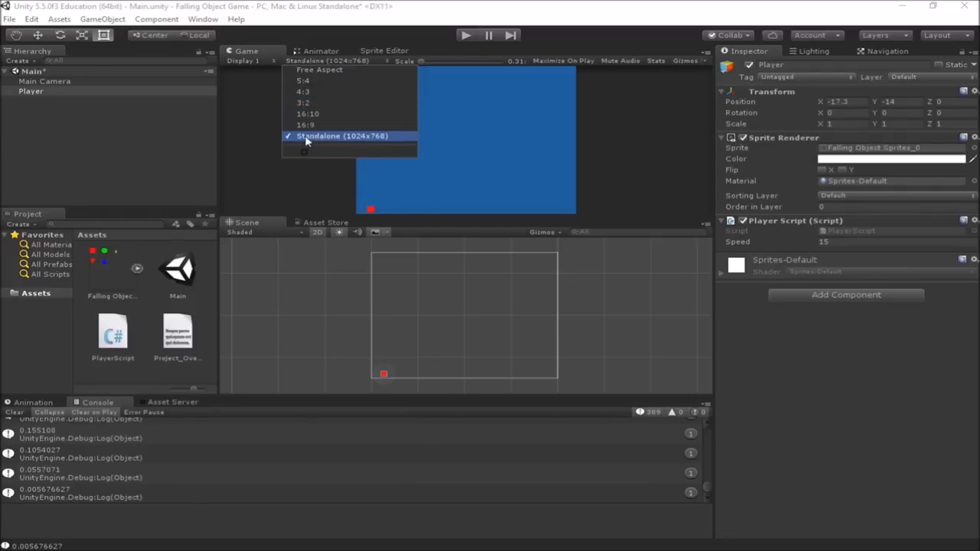
{"action": "mouse_move", "coordinate": [350, 143]}
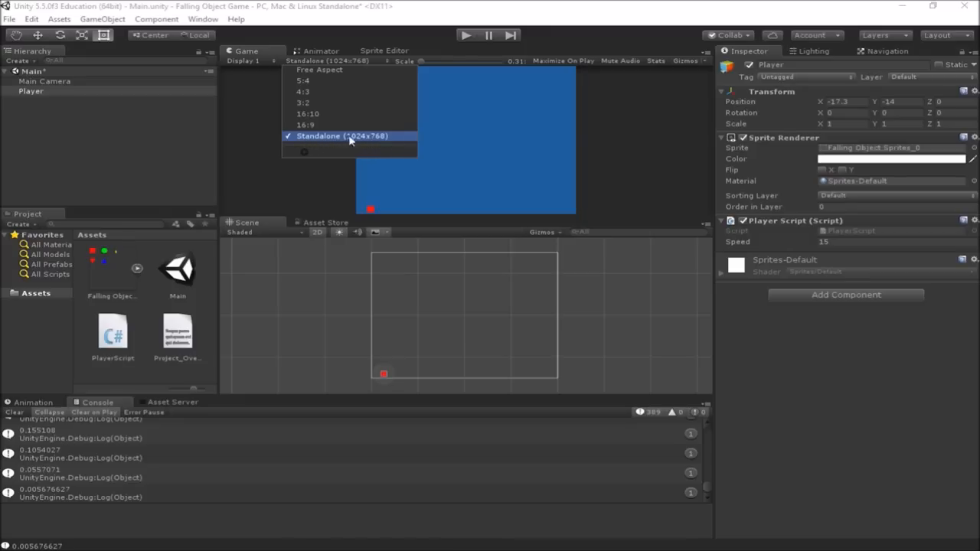
{"action": "mouse_move", "coordinate": [350, 140]}
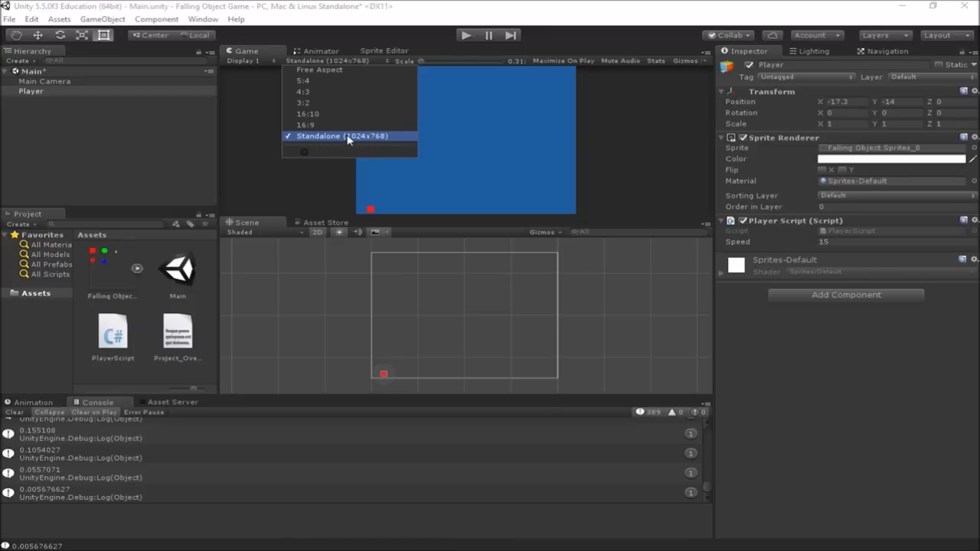
{"action": "mouse_move", "coordinate": [321, 91]}
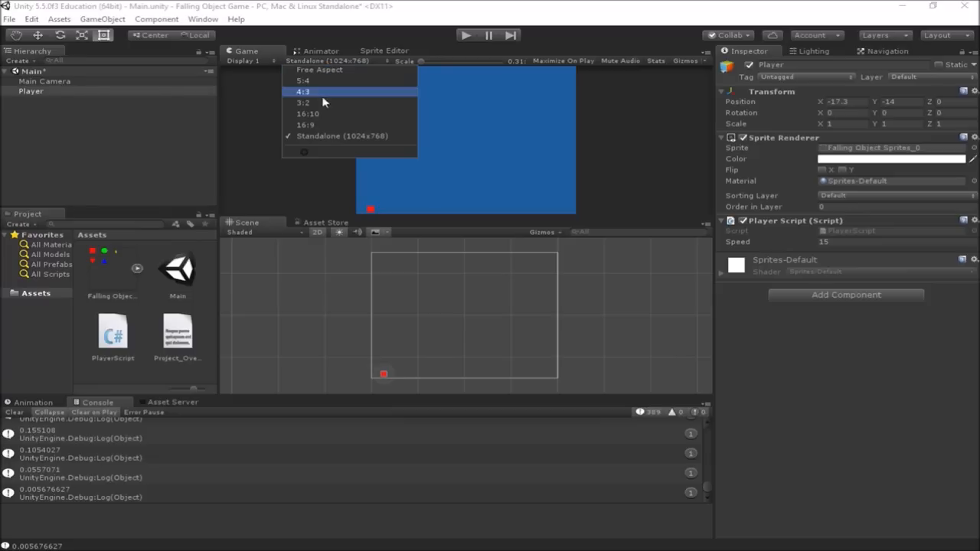
{"action": "mouse_move", "coordinate": [319, 70]}
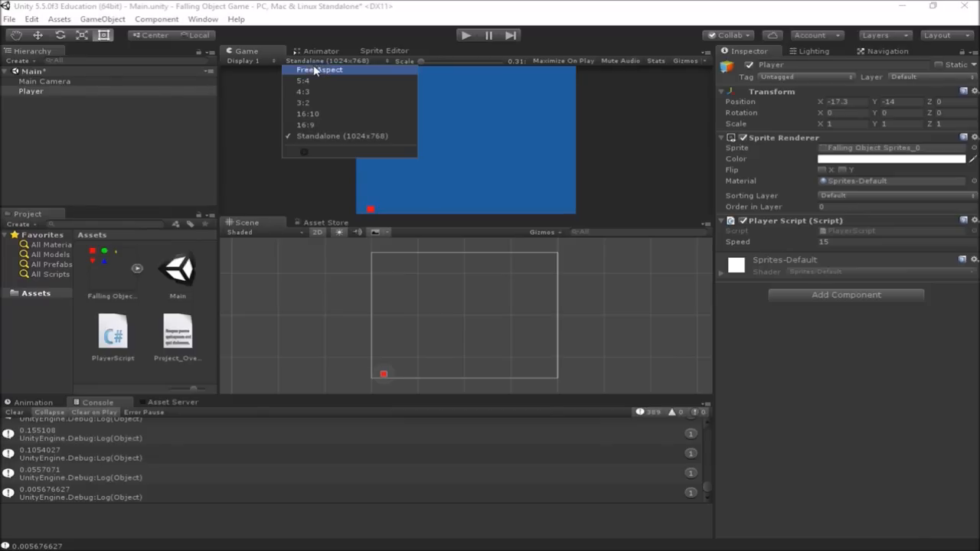
Try Free Aspect, then restore Standalone (1024x768) while resizing the Game preview panel.
{"action": "left_click", "coordinate": [319, 70]}
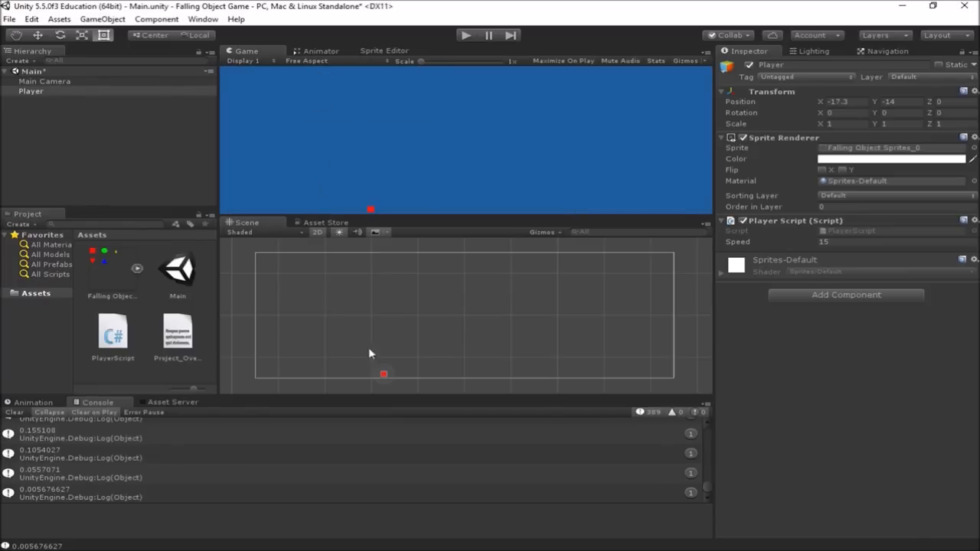
{"action": "left_click_drag", "start_coordinate": [426, 216], "coordinate": [425, 253]}
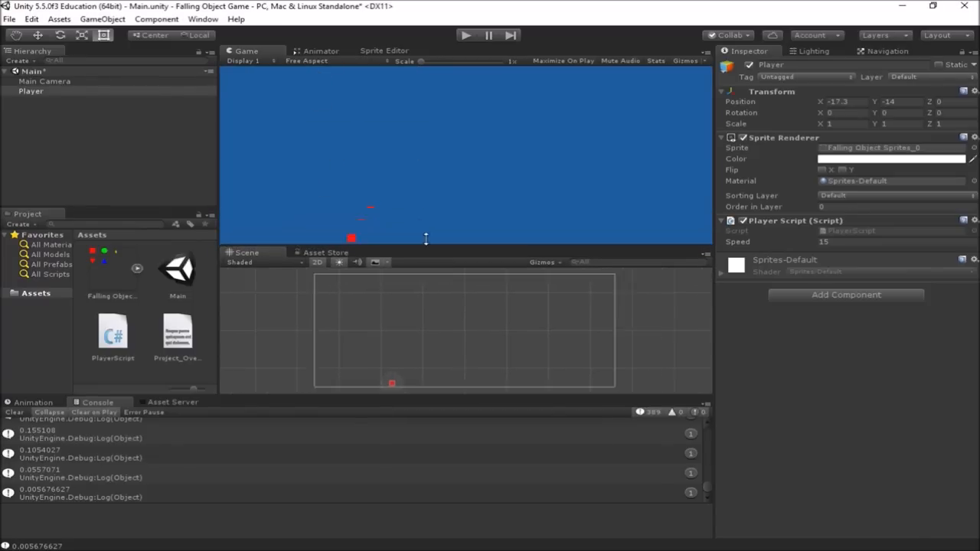
{"action": "mouse_move", "coordinate": [502, 161]}
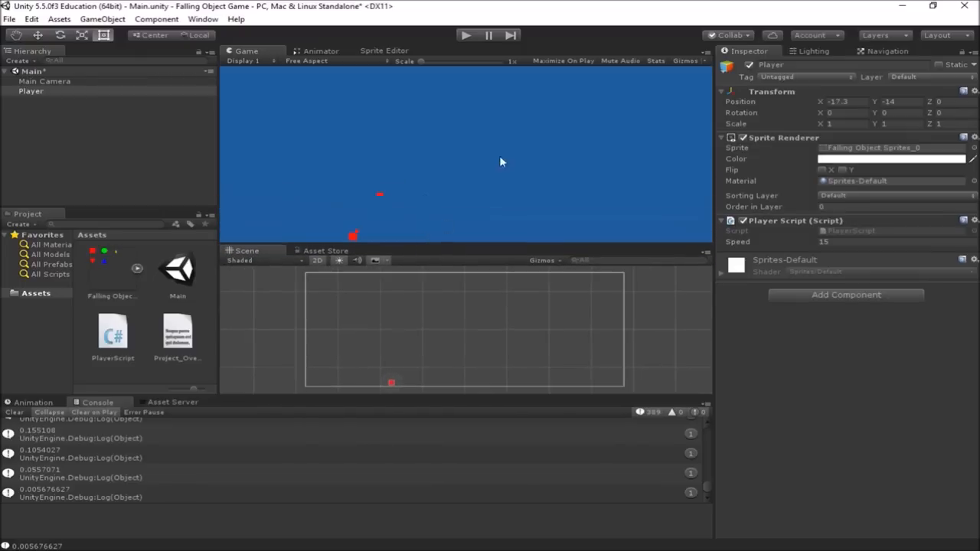
{"action": "mouse_move", "coordinate": [652, 389]}
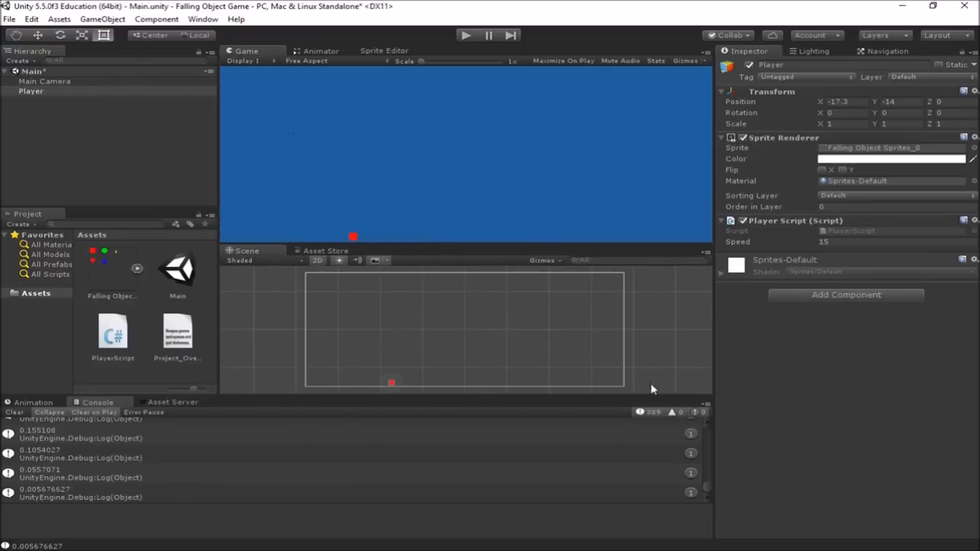
{"action": "mouse_move", "coordinate": [222, 170]}
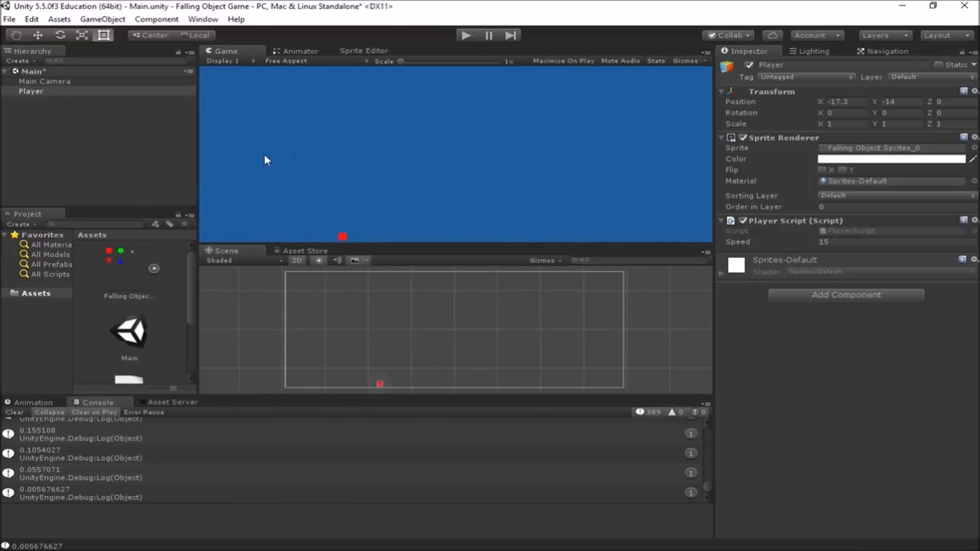
{"action": "mouse_move", "coordinate": [347, 103]}
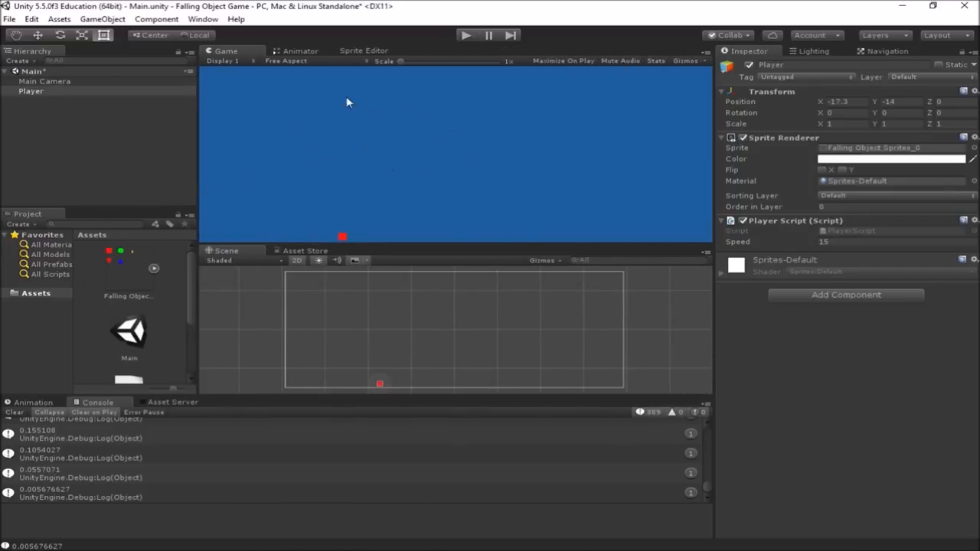
{"action": "left_click", "coordinate": [294, 61]}
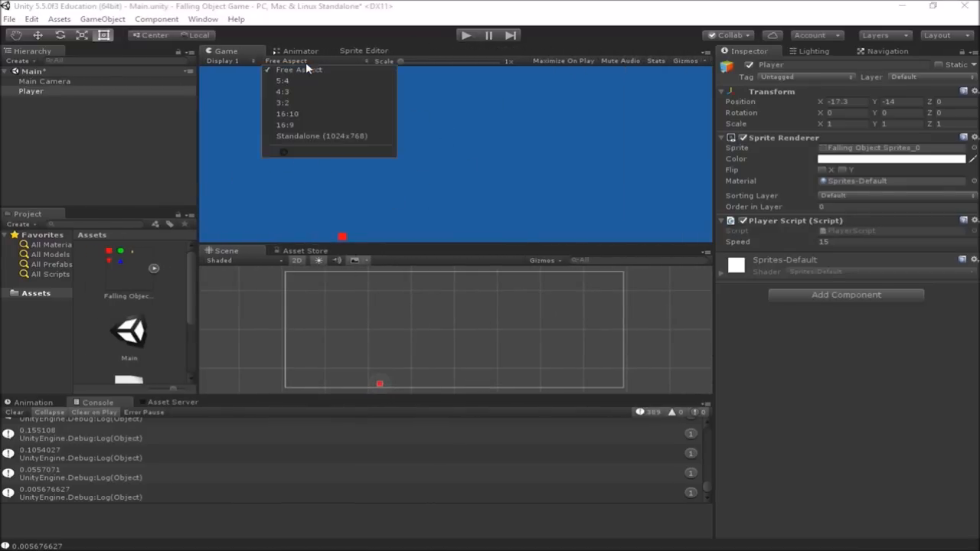
{"action": "left_click", "coordinate": [321, 136]}
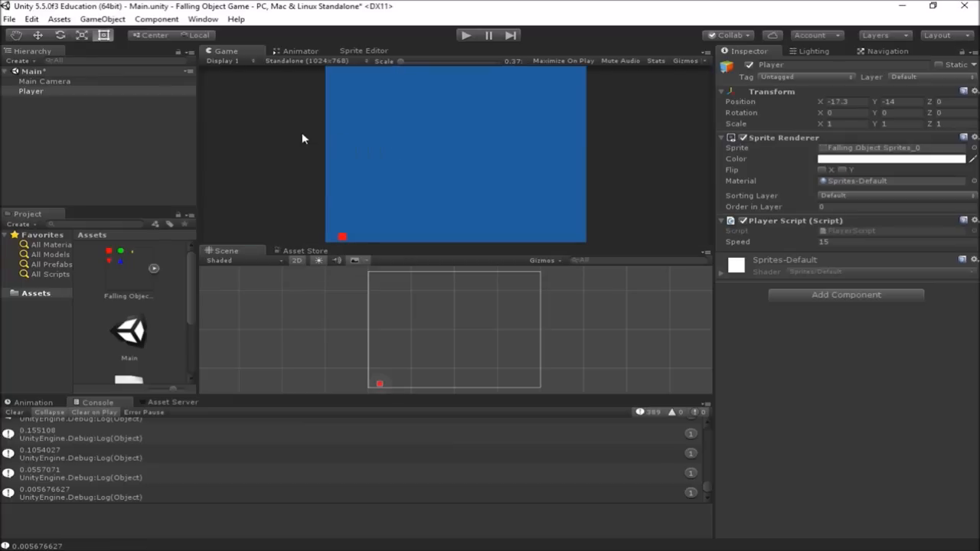
{"action": "mouse_move", "coordinate": [262, 253]}
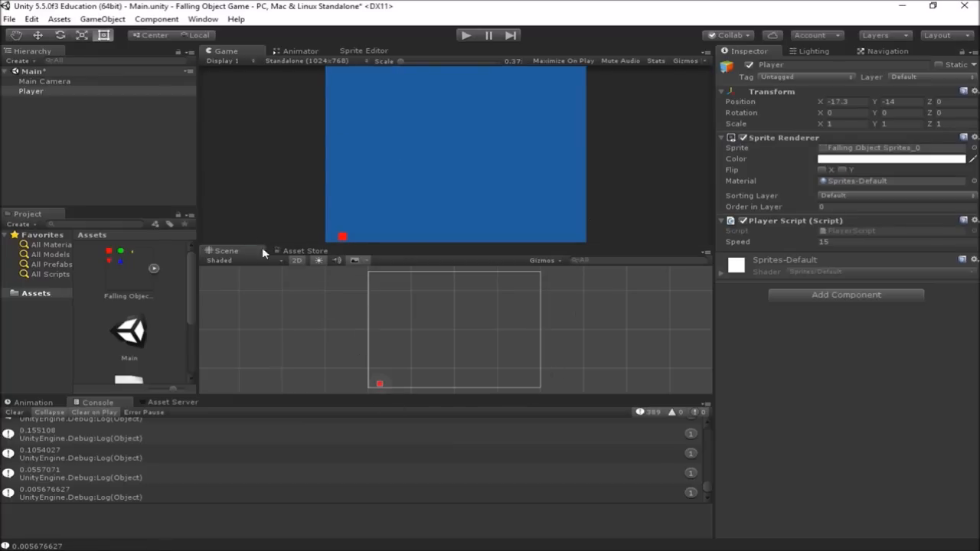
{"action": "left_click_drag", "start_coordinate": [413, 250], "coordinate": [413, 235]}
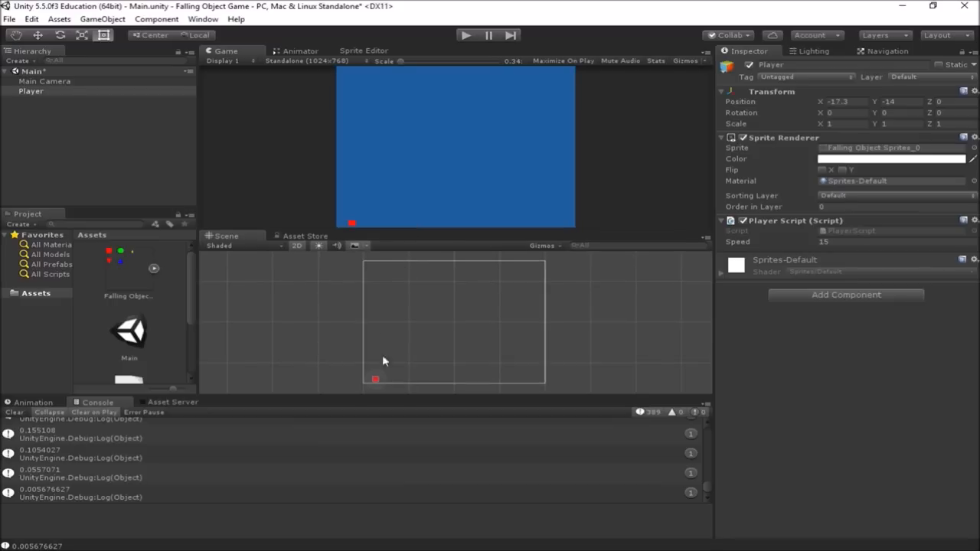
{"action": "mouse_move", "coordinate": [440, 325]}
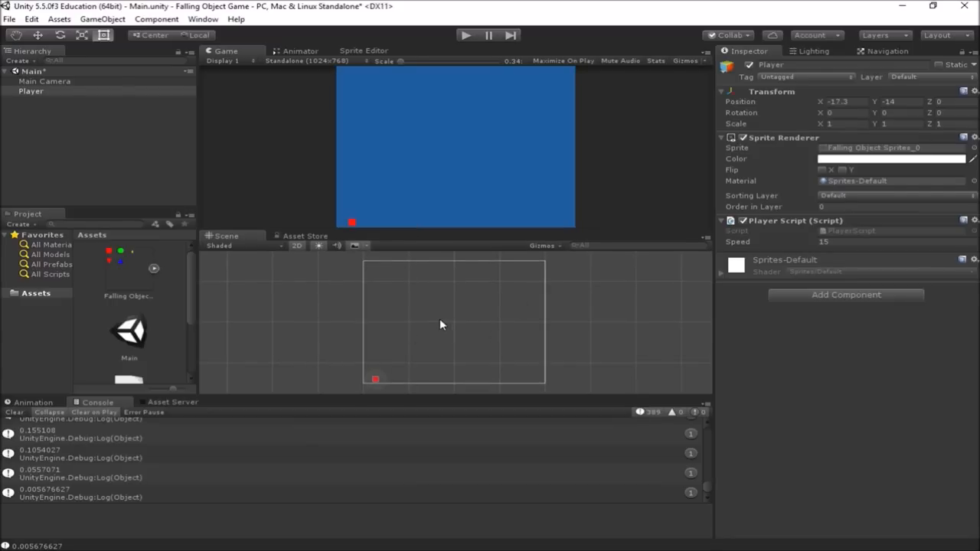
{"action": "mouse_move", "coordinate": [229, 306]}
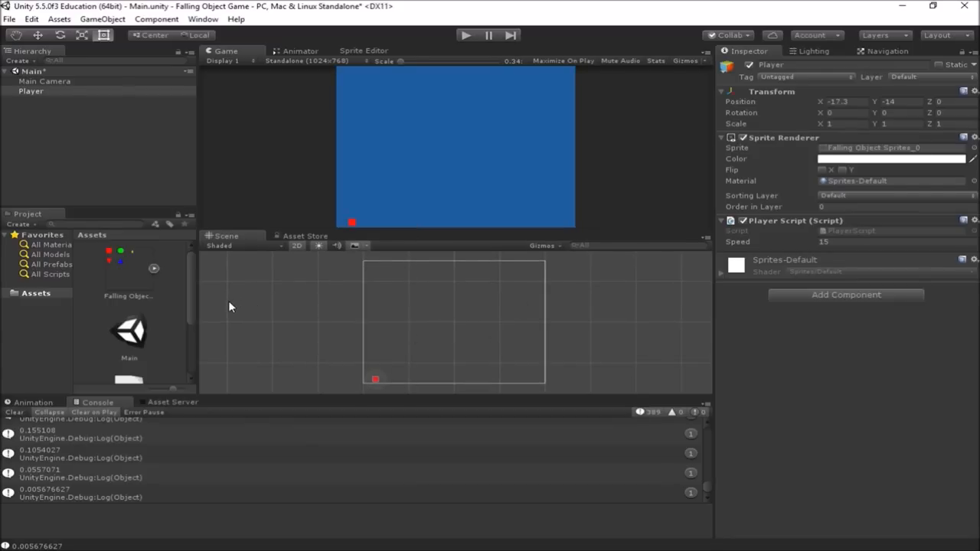
{"action": "mouse_move", "coordinate": [441, 264]}
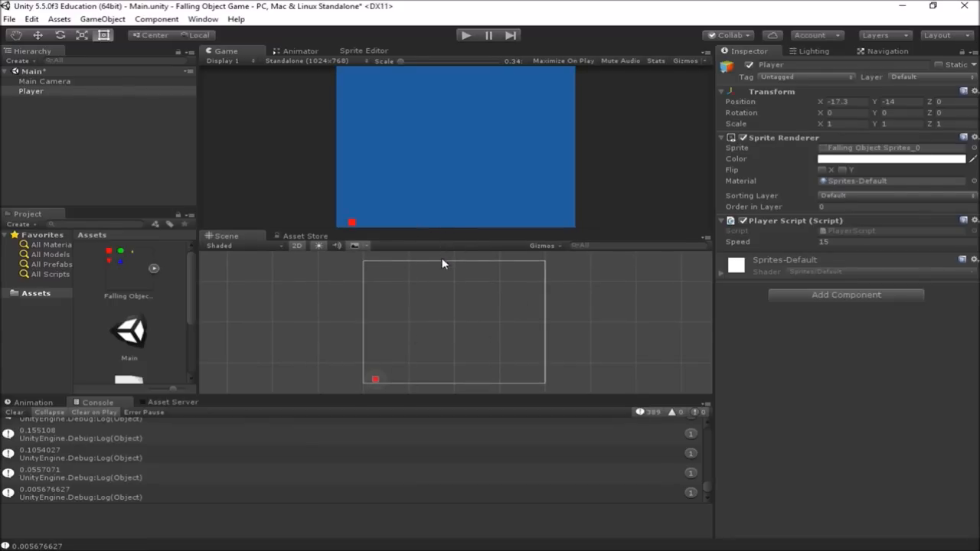
{"action": "mouse_move", "coordinate": [402, 390]}
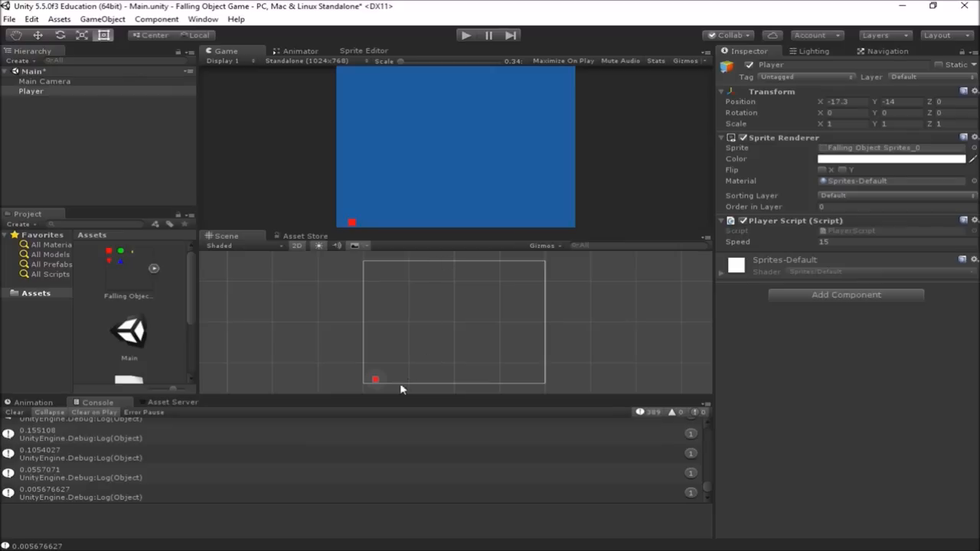
{"action": "mouse_move", "coordinate": [375, 383]}
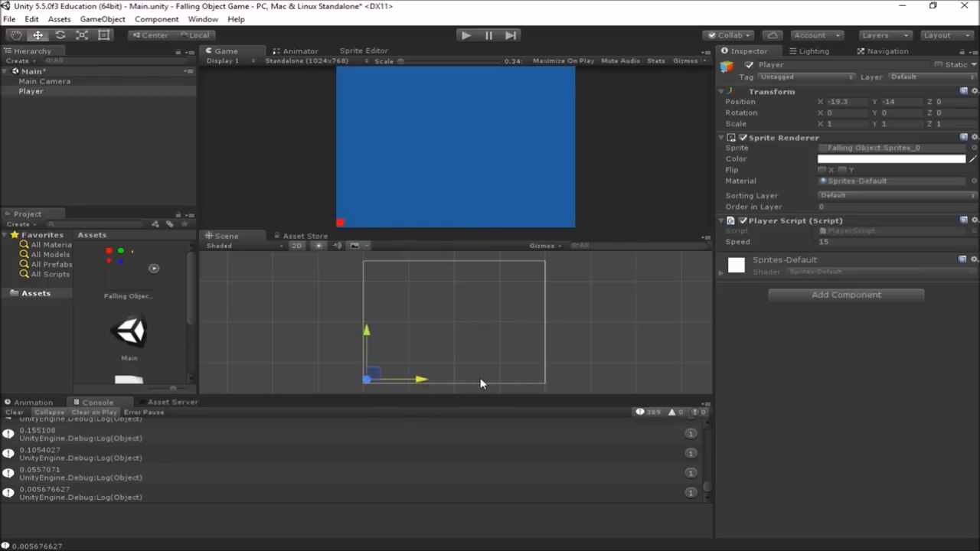
{"action": "mouse_move", "coordinate": [476, 380]}
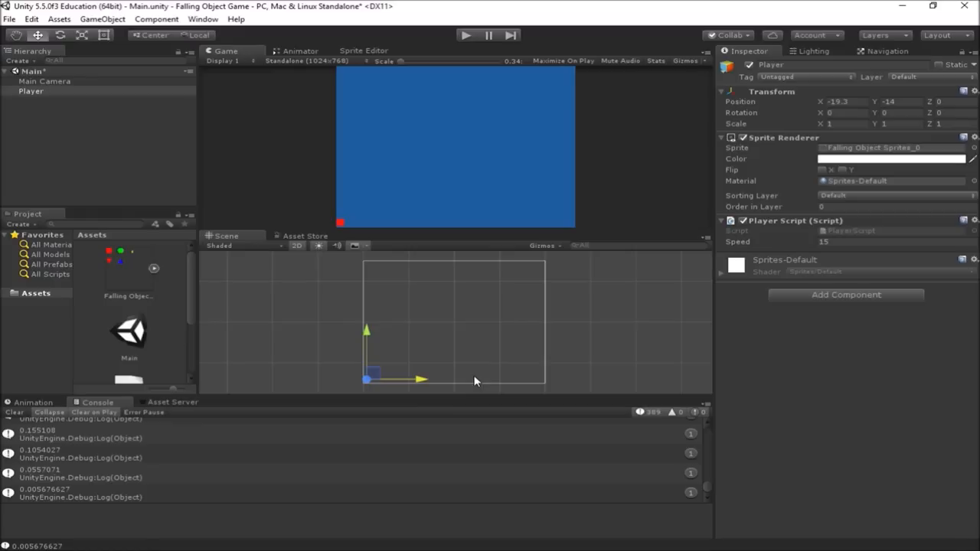
{"action": "mouse_move", "coordinate": [419, 381]}
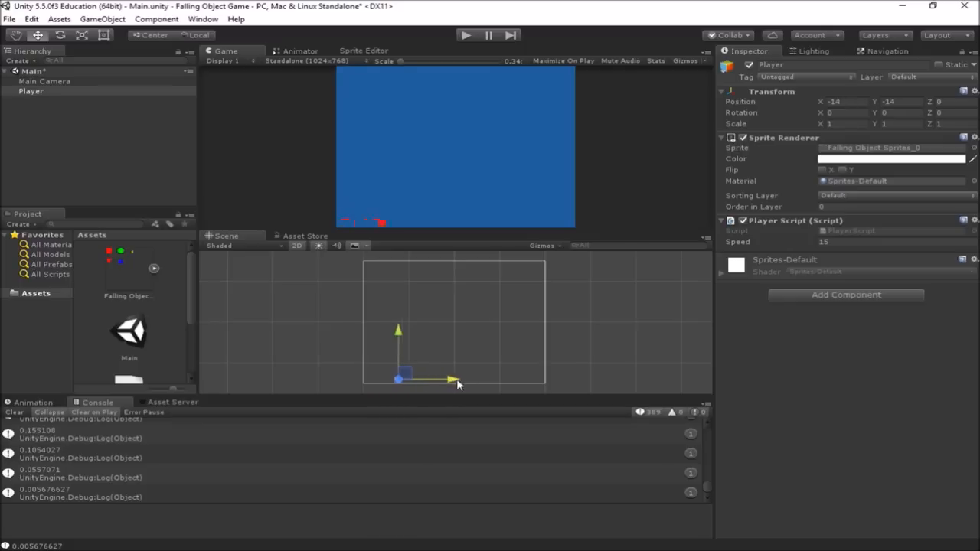
Drag the Player along X to the left screen edge at Position X -19.3.
{"action": "left_click_drag", "start_coordinate": [402, 379], "coordinate": [456, 380]}
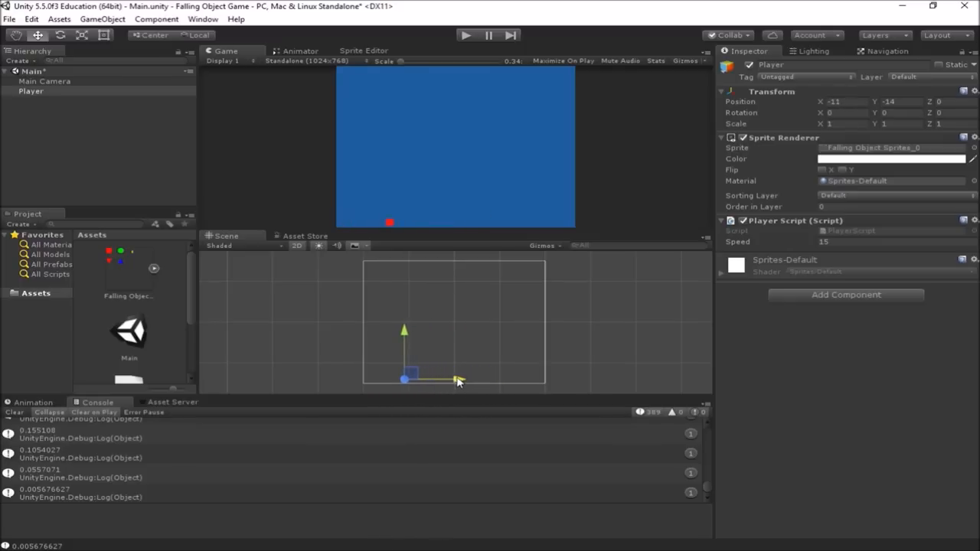
{"action": "left_click_drag", "start_coordinate": [410, 379], "coordinate": [381, 379]}
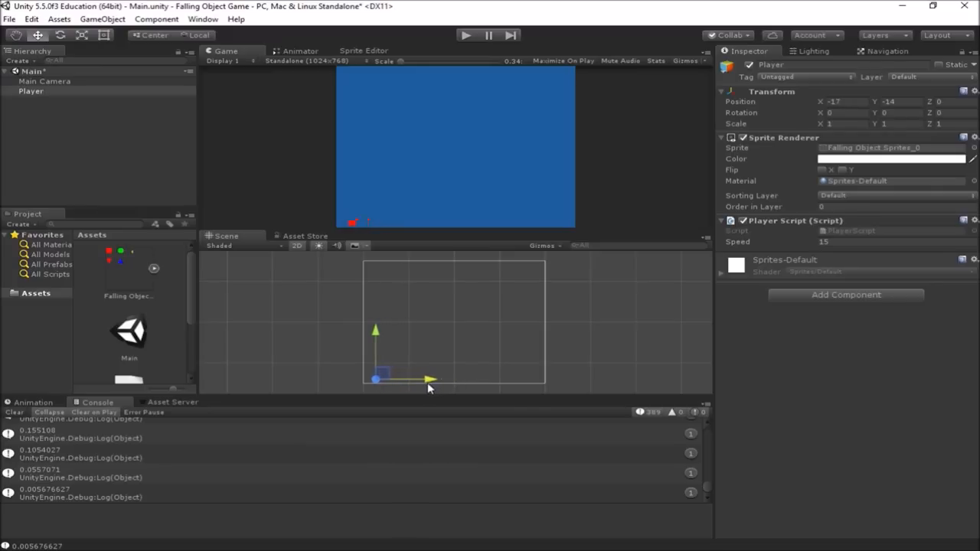
{"action": "left_click_drag", "start_coordinate": [383, 379], "coordinate": [366, 379]}
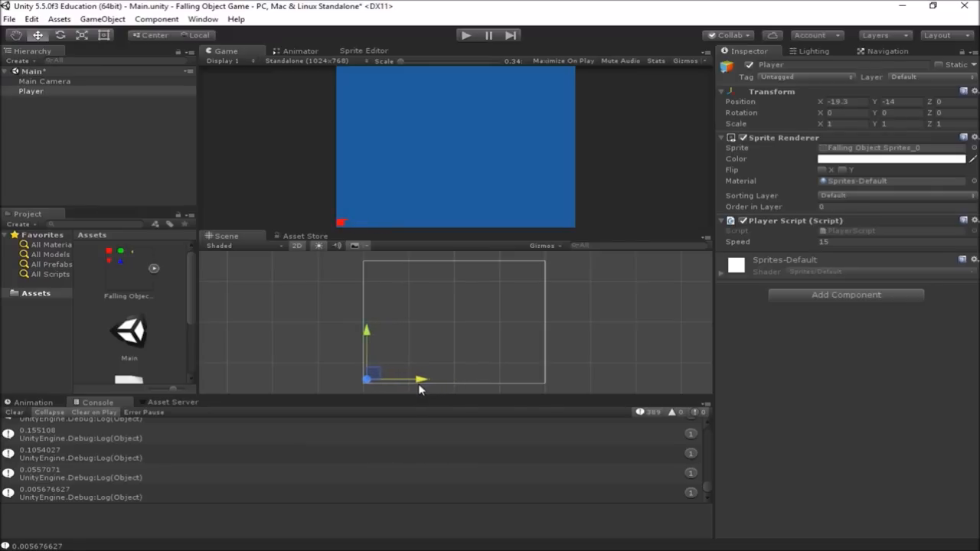
{"action": "mouse_move", "coordinate": [343, 243]}
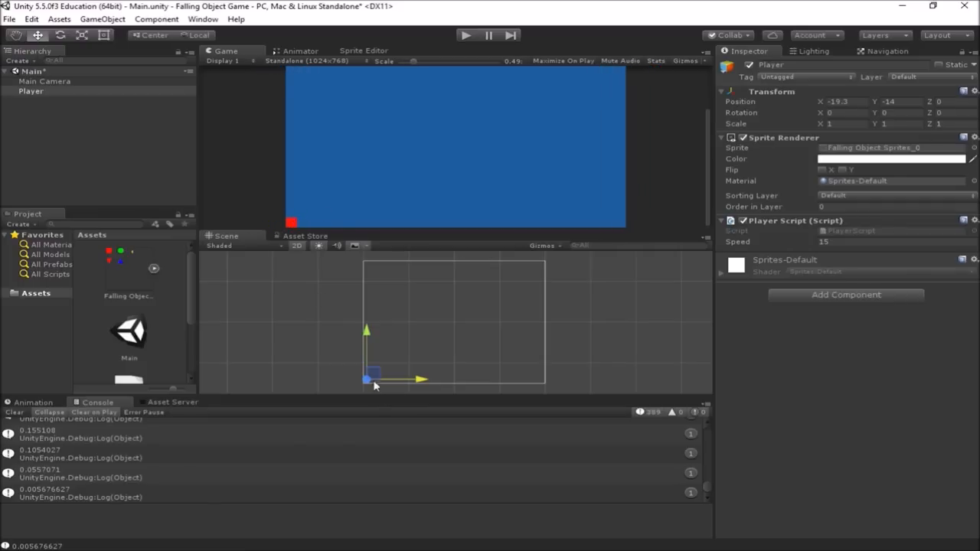
{"action": "mouse_move", "coordinate": [824, 147]}
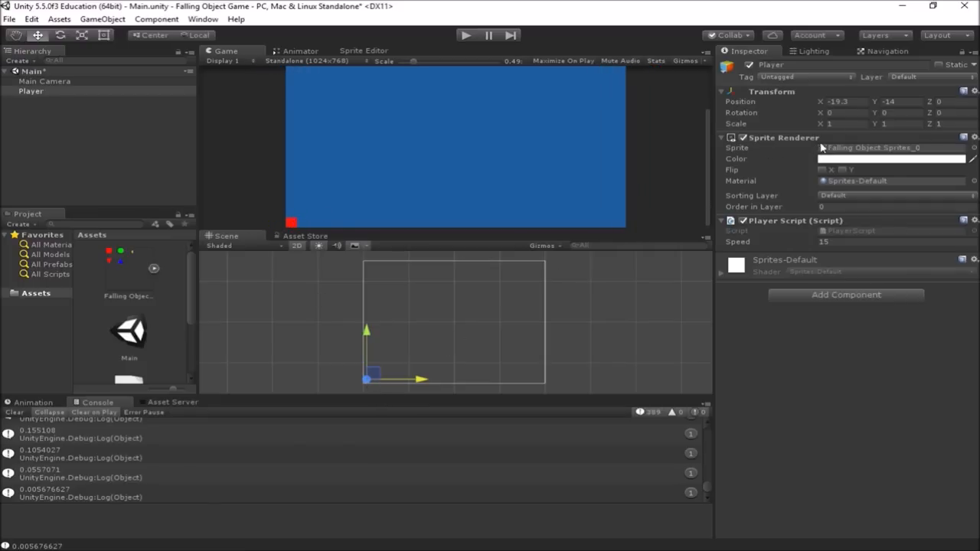
{"action": "triple_click", "coordinate": [842, 101]}
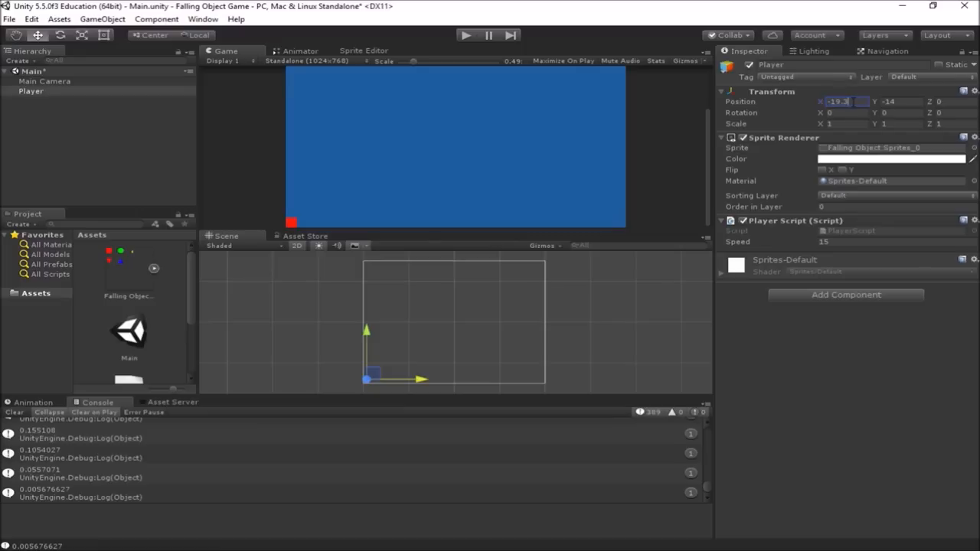
{"action": "mouse_move", "coordinate": [482, 107]}
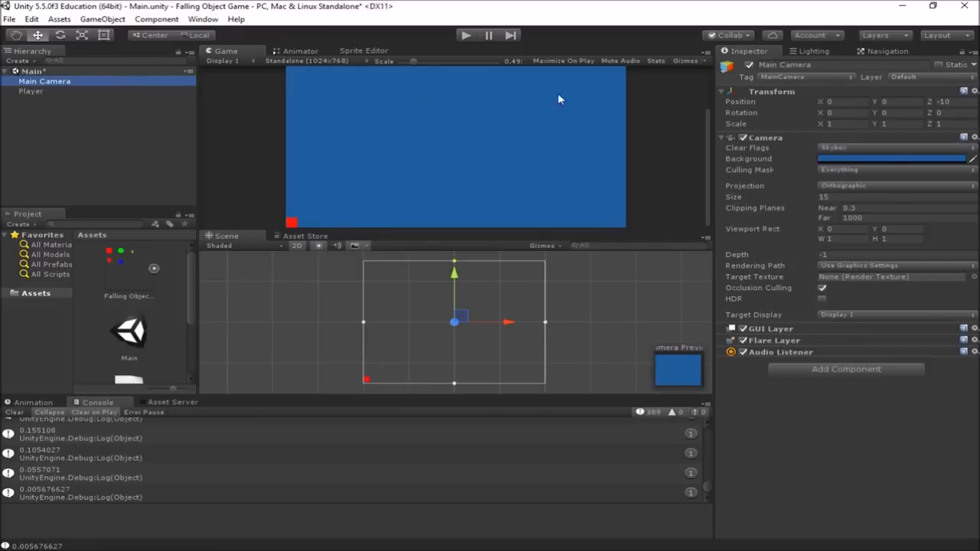
{"action": "left_click", "coordinate": [902, 101]}
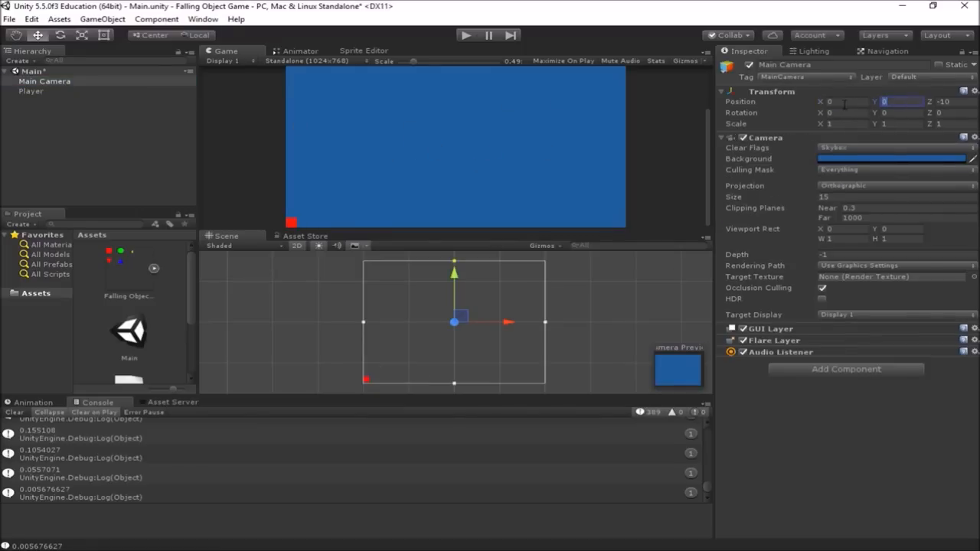
{"action": "left_click", "coordinate": [846, 101]}
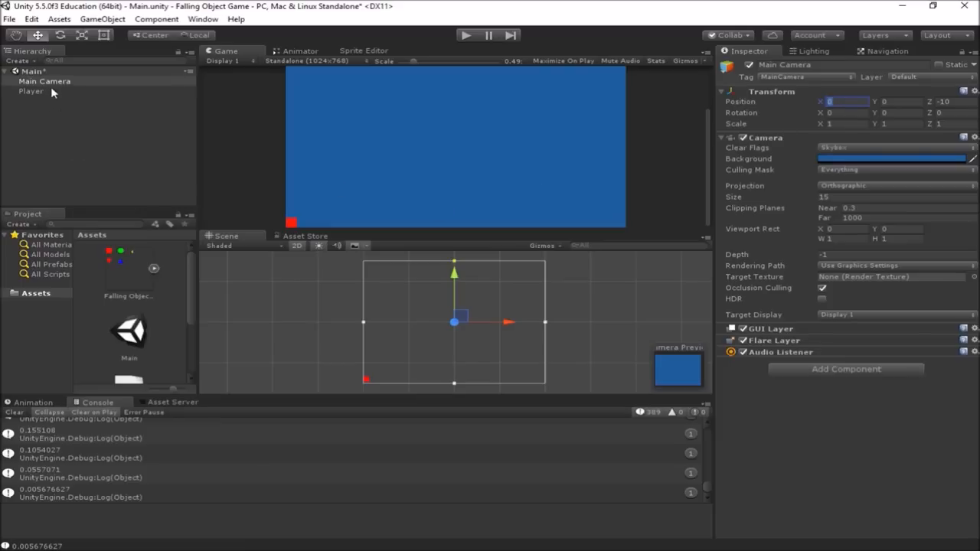
{"action": "left_click", "coordinate": [31, 91]}
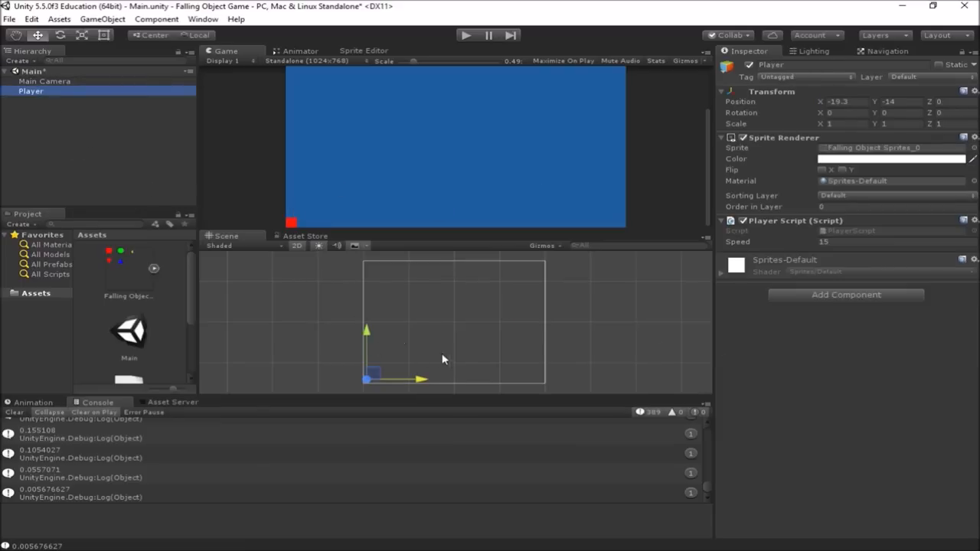
Drag the Player along X past the centre to the right edge at X 20.2.
{"action": "left_click_drag", "start_coordinate": [368, 379], "coordinate": [543, 379]}
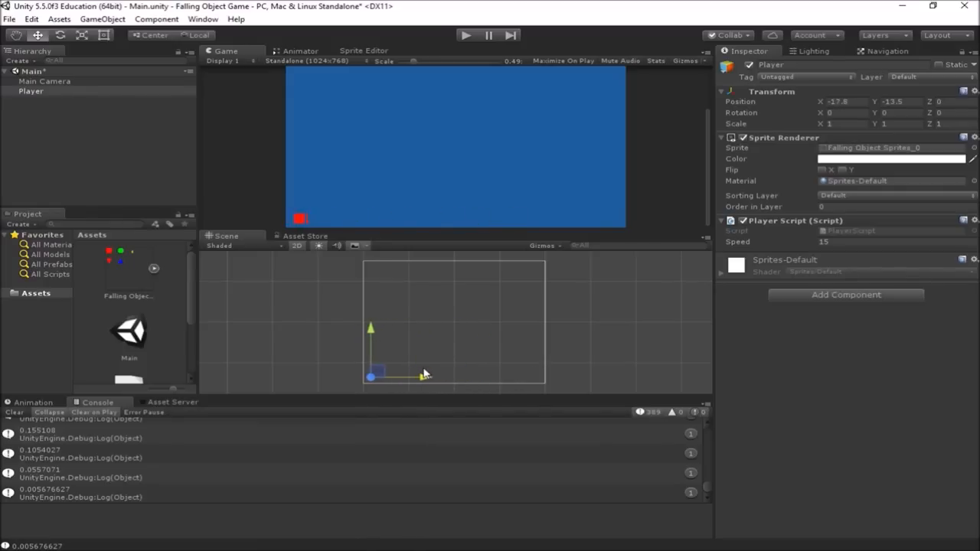
{"action": "left_click_drag", "start_coordinate": [370, 375], "coordinate": [471, 375]}
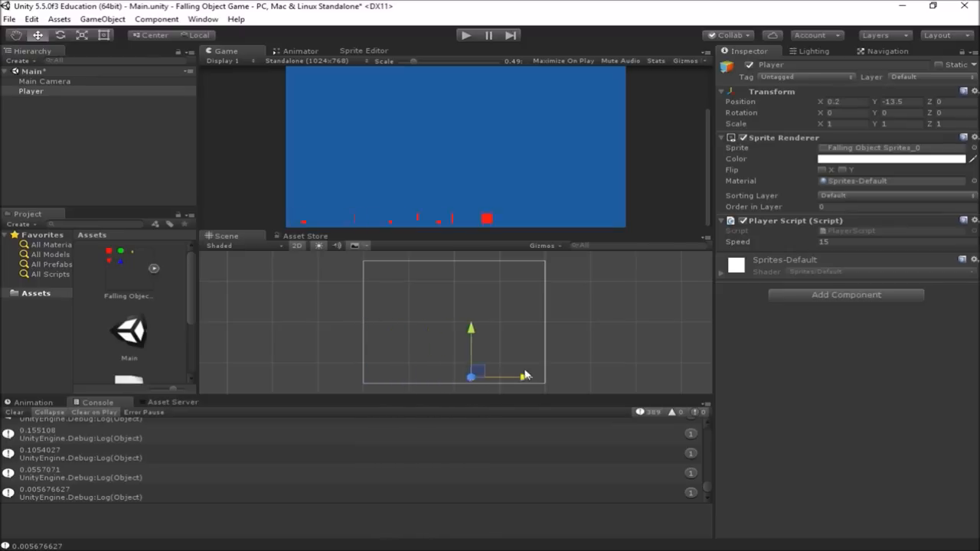
{"action": "left_click_drag", "start_coordinate": [471, 375], "coordinate": [543, 378]}
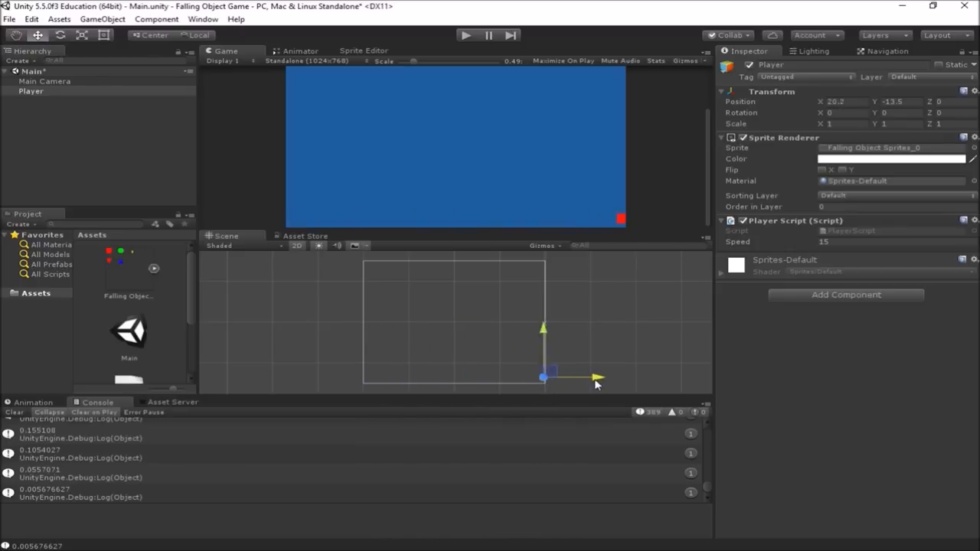
{"action": "left_click_drag", "start_coordinate": [543, 376], "coordinate": [452, 376]}
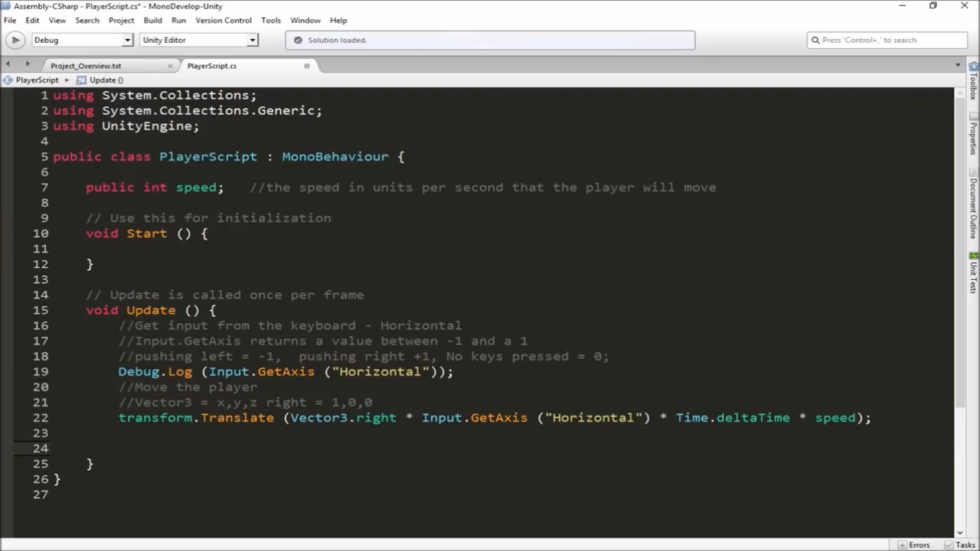
Type the comment '//Check to see if the player has left the edge' in Update.
{"action": "type", "text": "//Check to"}
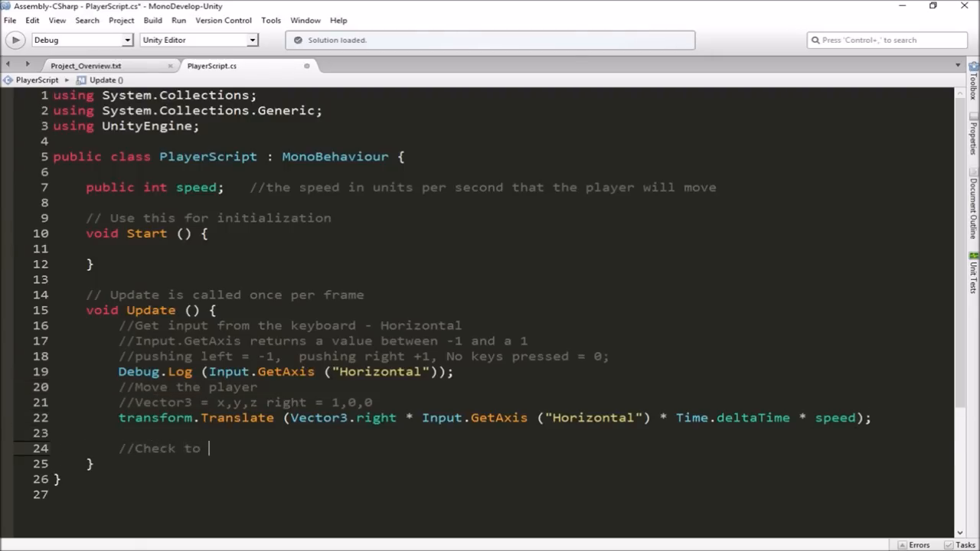
{"action": "type", "text": "see if the p"}
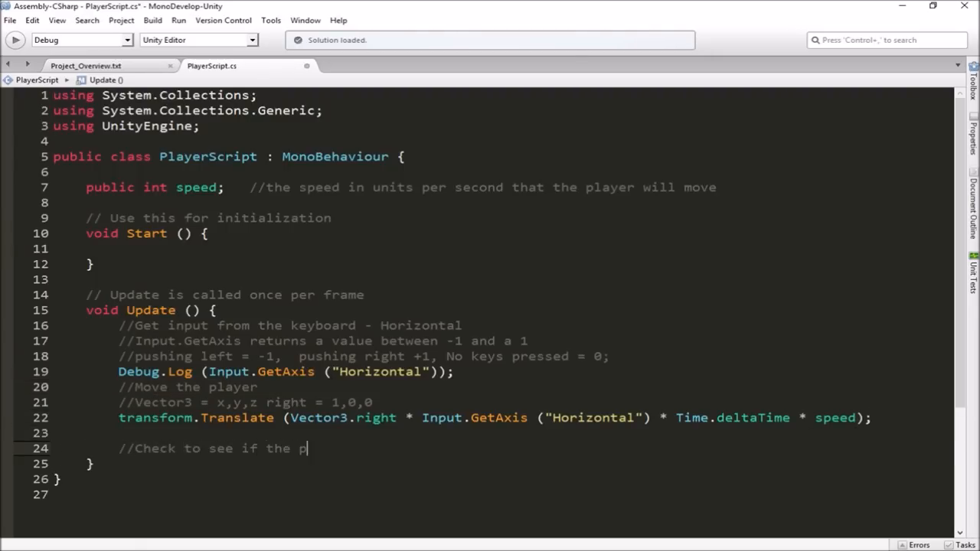
{"action": "type", "text": "layer"}
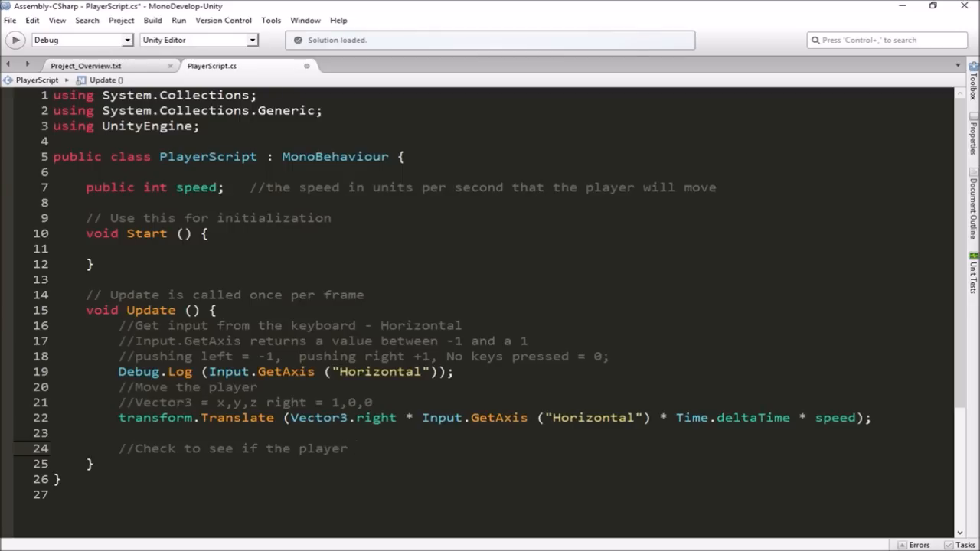
{"action": "type", "text": "has left"}
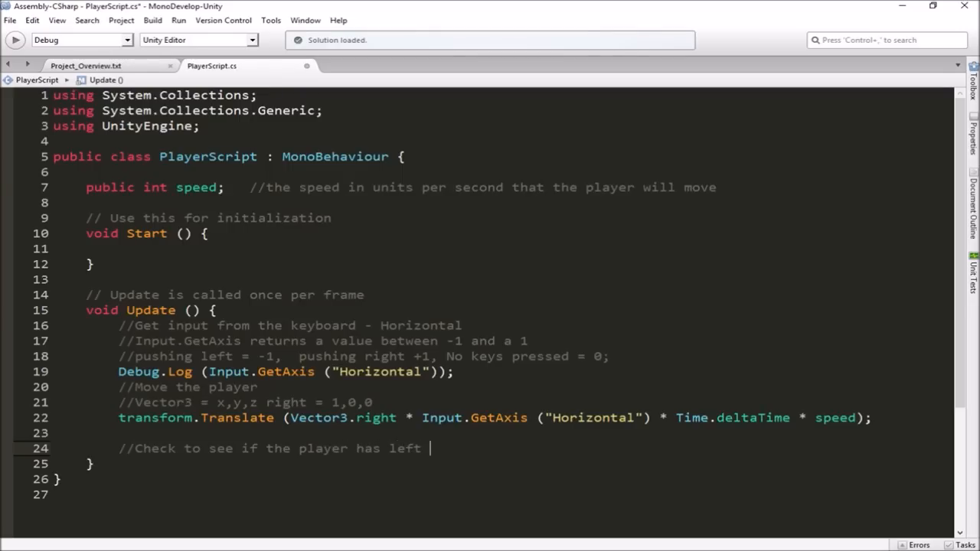
{"action": "type", "text": "the edh"}
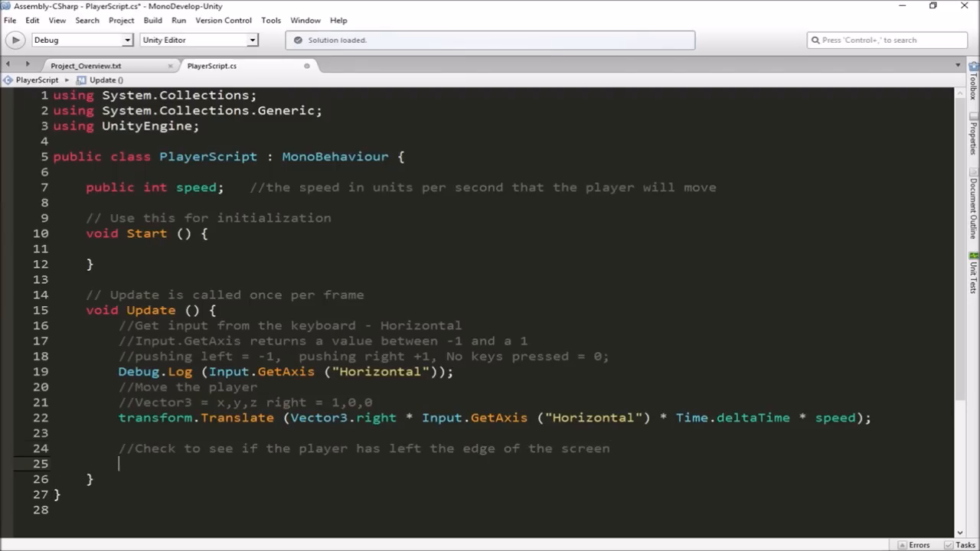
Add the comment '//Move back to the edge of the screen' and begin an if statement.
{"action": "scroll", "scroll_direction": "down", "scroll_amount": 3}
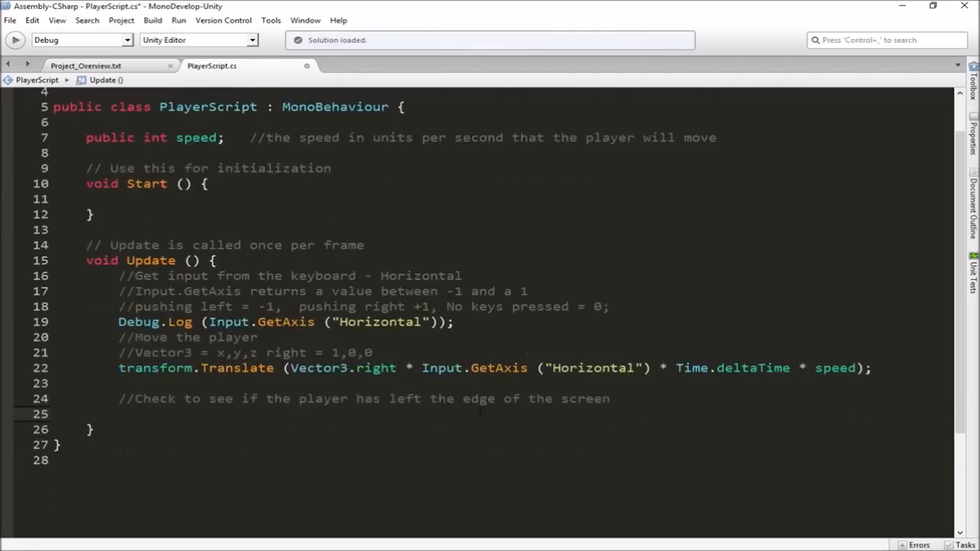
{"action": "type", "text": "//"}
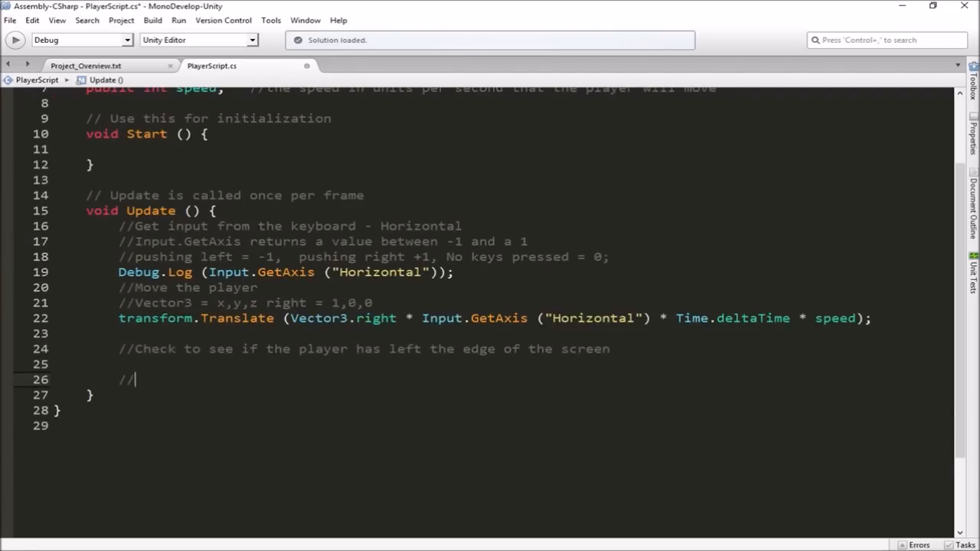
{"action": "type", "text": "Move the player"}
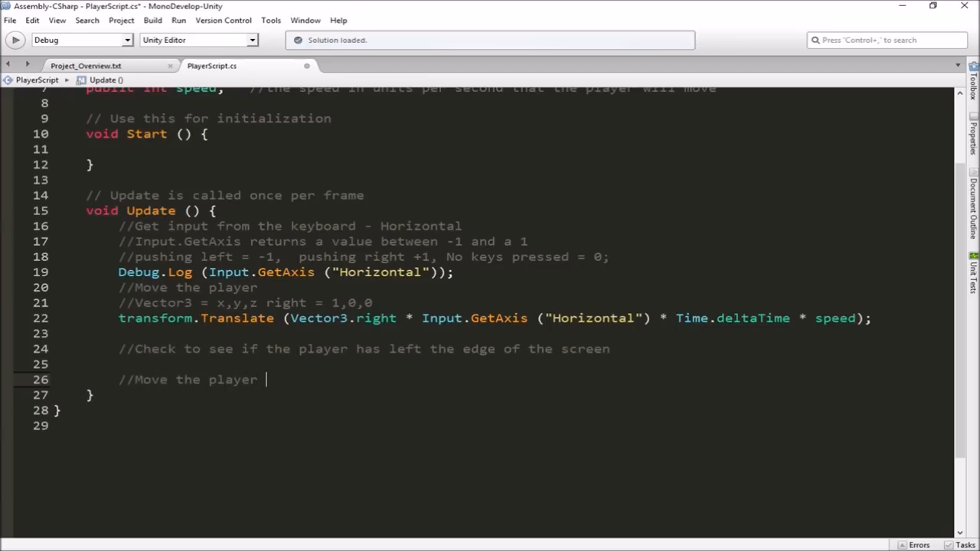
{"action": "type", "text": "back to the"}
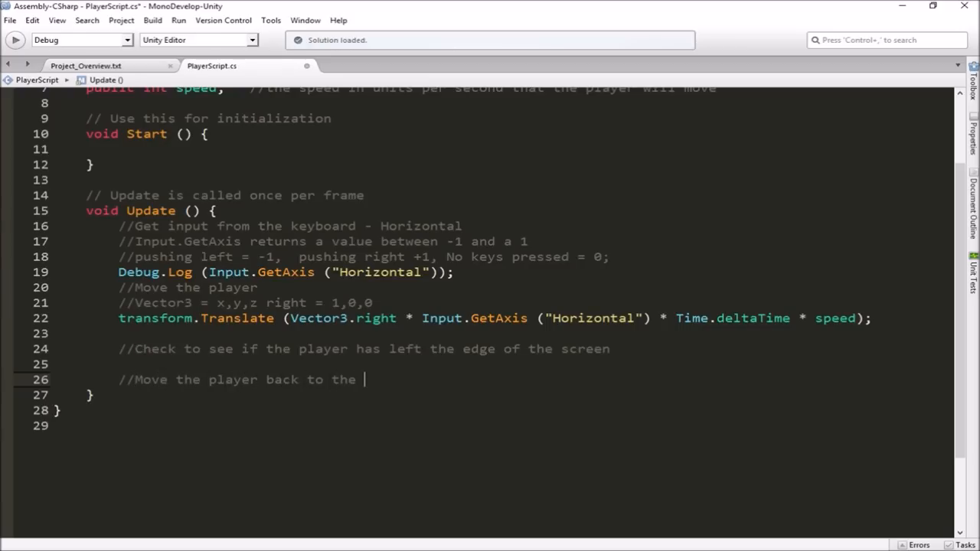
{"action": "type", "text": "edge of the sc"}
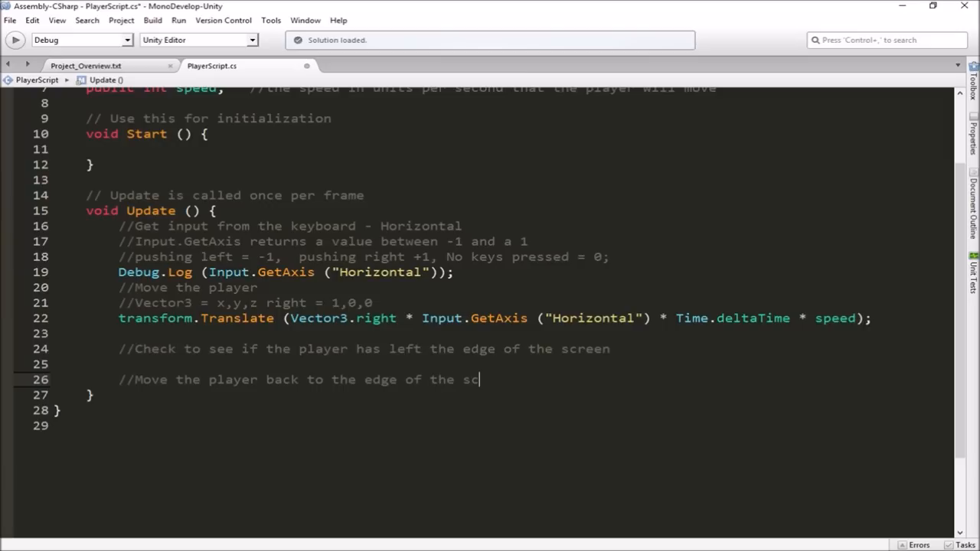
{"action": "type", "text": "reen"}
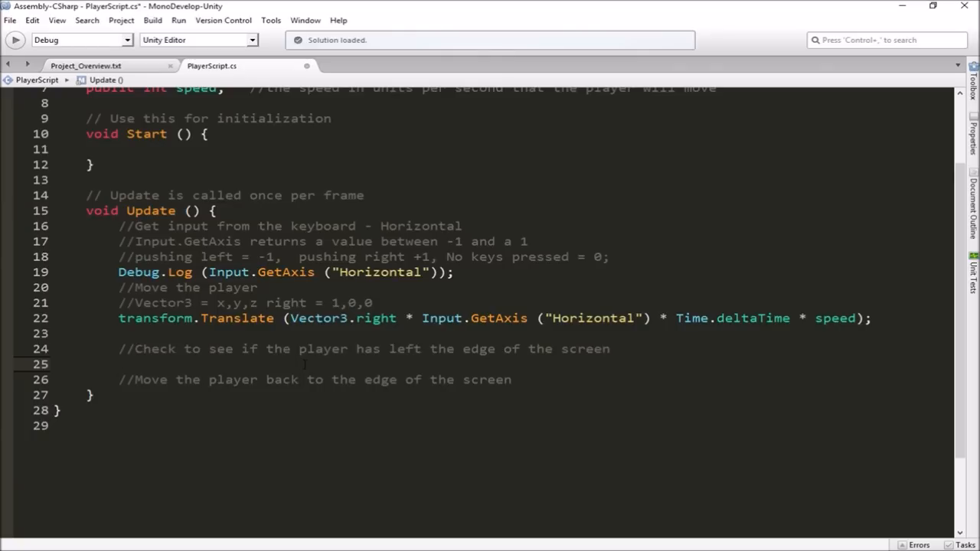
{"action": "type", "text": "if"}
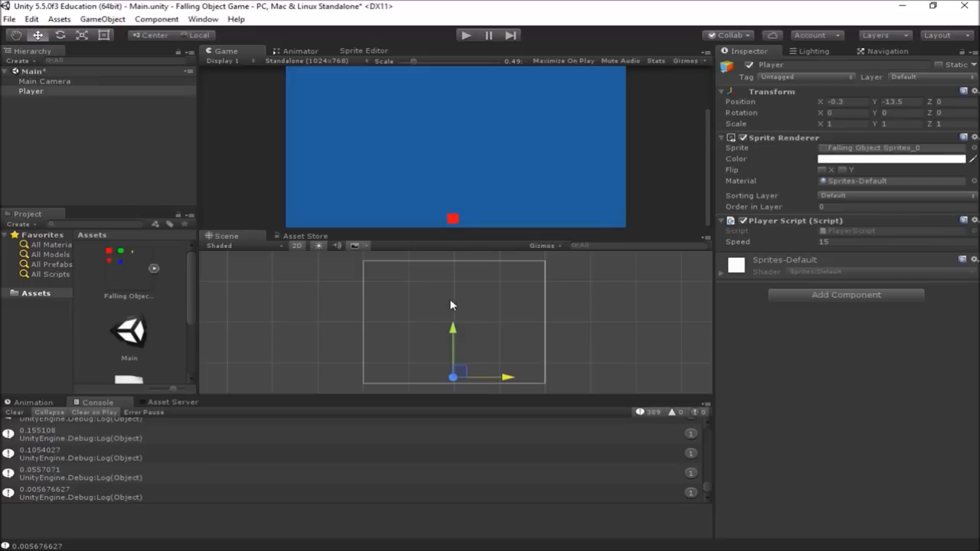
Move the Player near centre, then enter -19.3 as its Transform Position X.
{"action": "left_click_drag", "start_coordinate": [509, 376], "coordinate": [468, 378]}
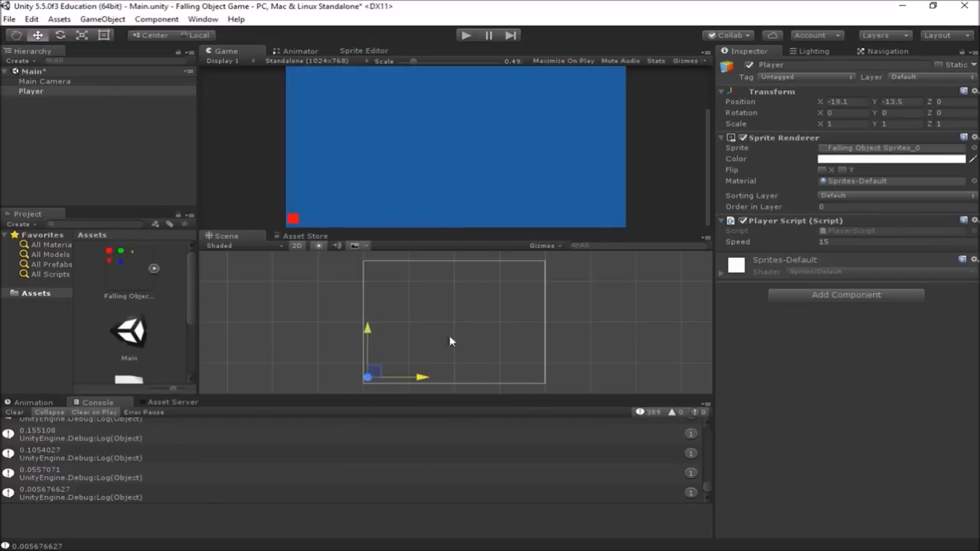
{"action": "triple_click", "coordinate": [841, 101]}
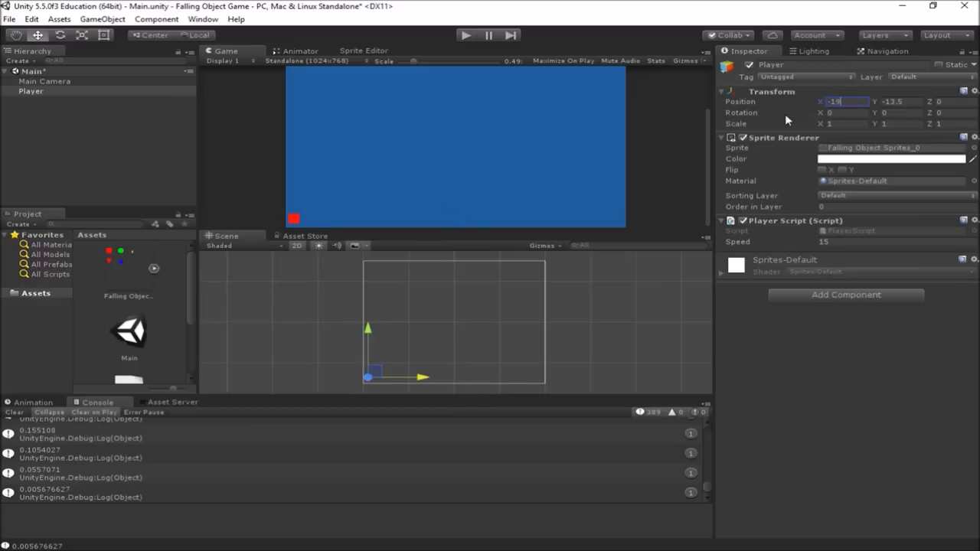
{"action": "type", "text": "-19.3"}
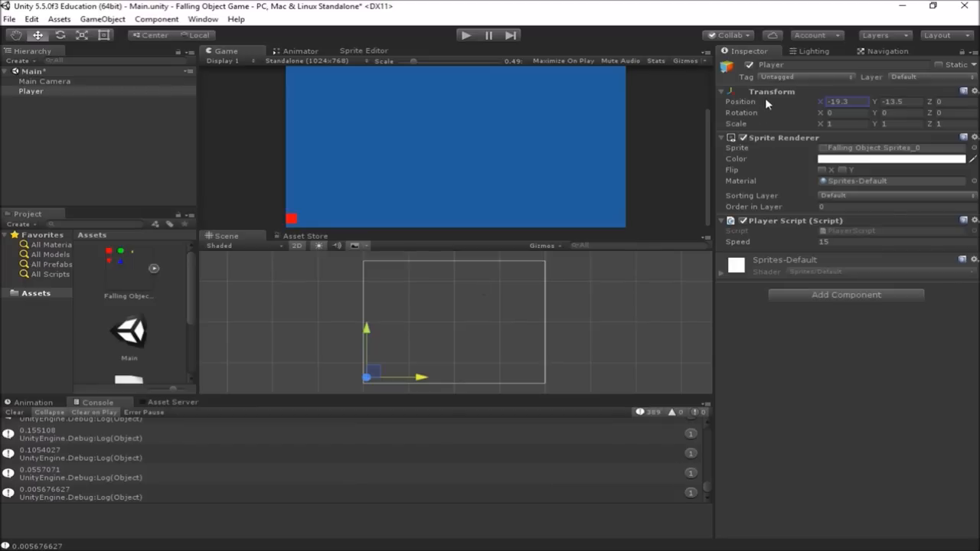
{"action": "mouse_move", "coordinate": [771, 97]}
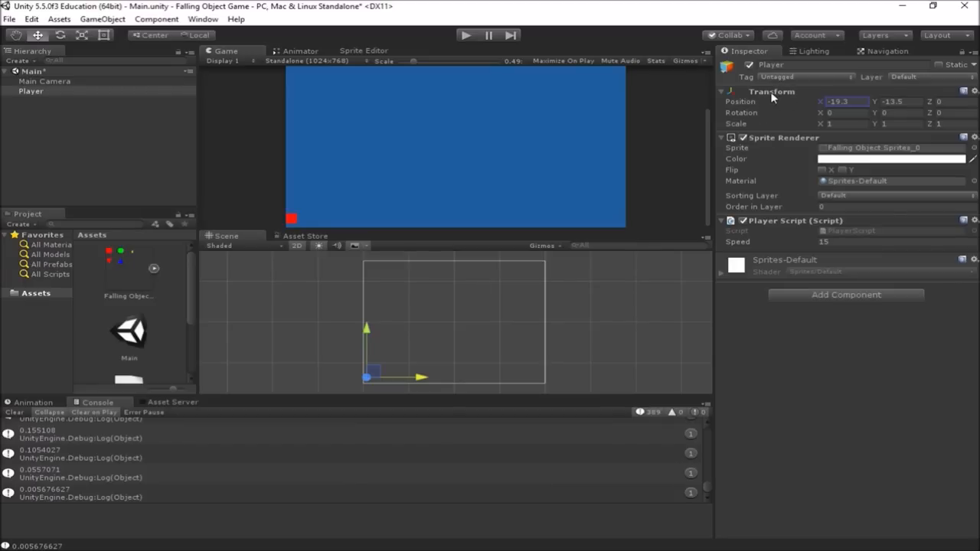
{"action": "mouse_move", "coordinate": [769, 97]}
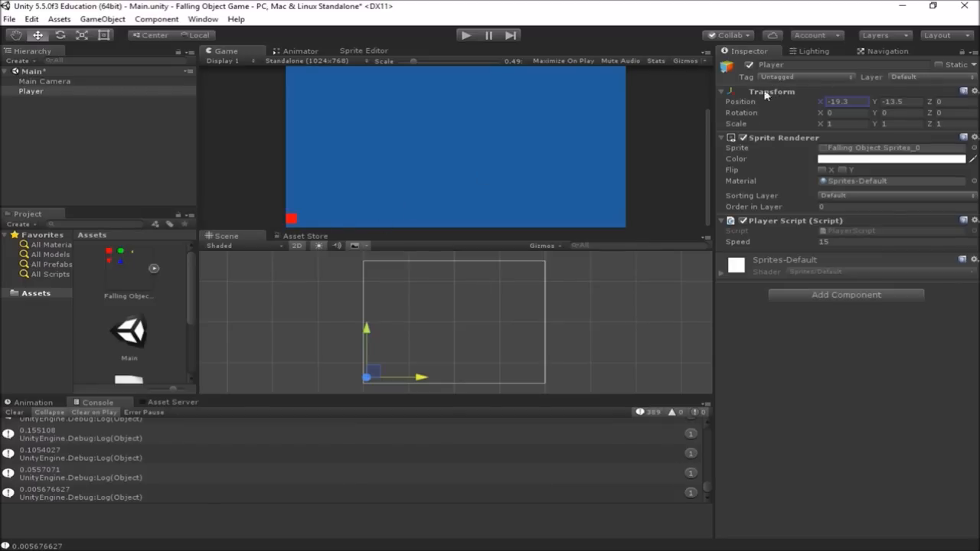
{"action": "mouse_move", "coordinate": [726, 108]}
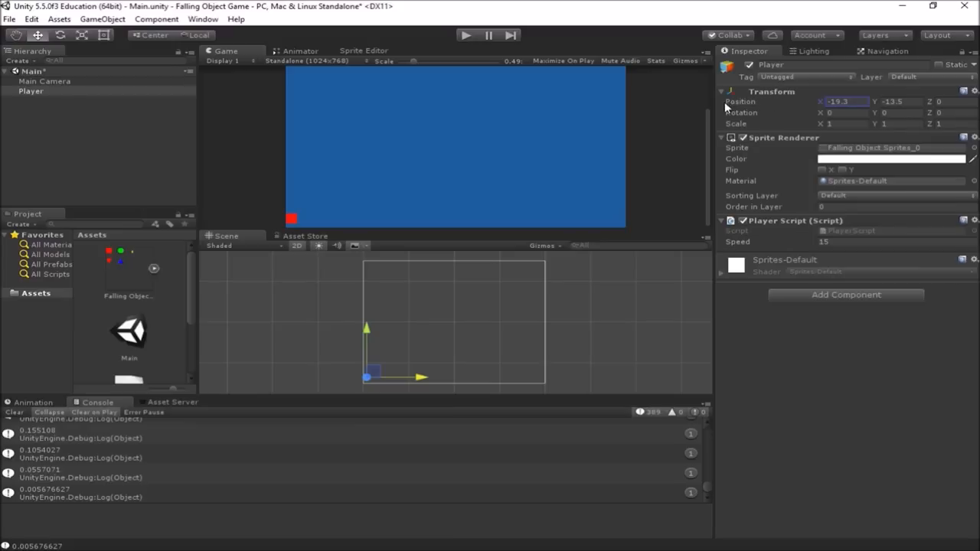
{"action": "mouse_move", "coordinate": [773, 94]}
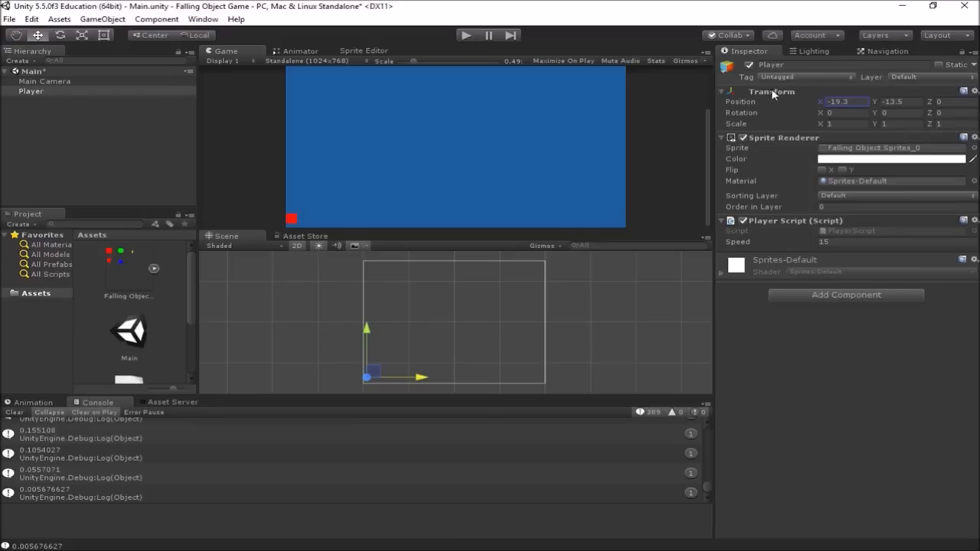
{"action": "mouse_move", "coordinate": [796, 107]}
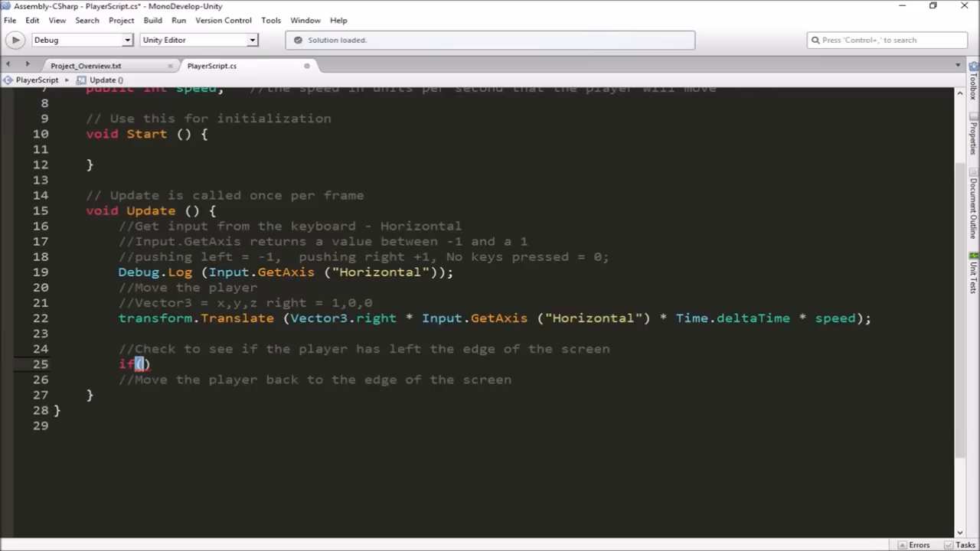
Write the condition if (transform.position.x < -19.3) with autocomplete.
{"action": "type", "text": "transform"}
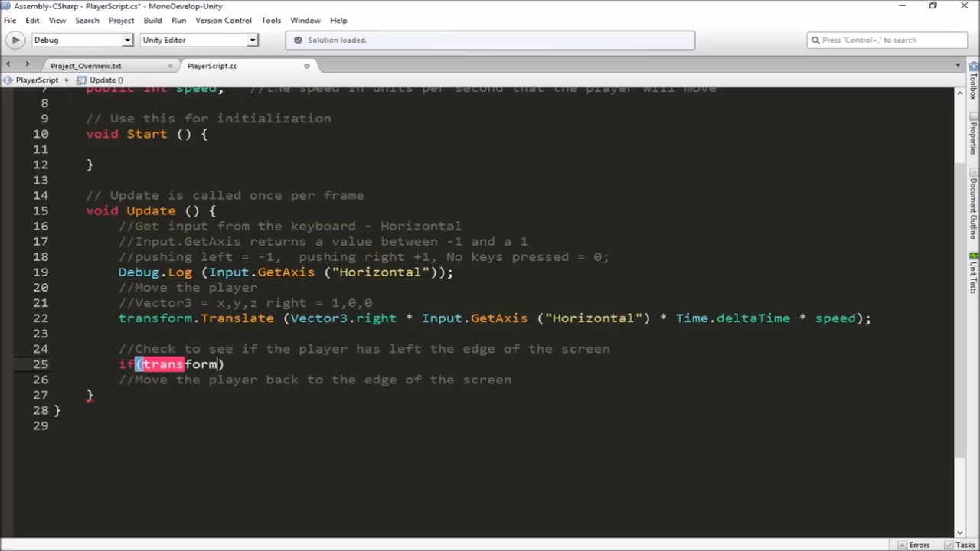
{"action": "type", "text": "."}
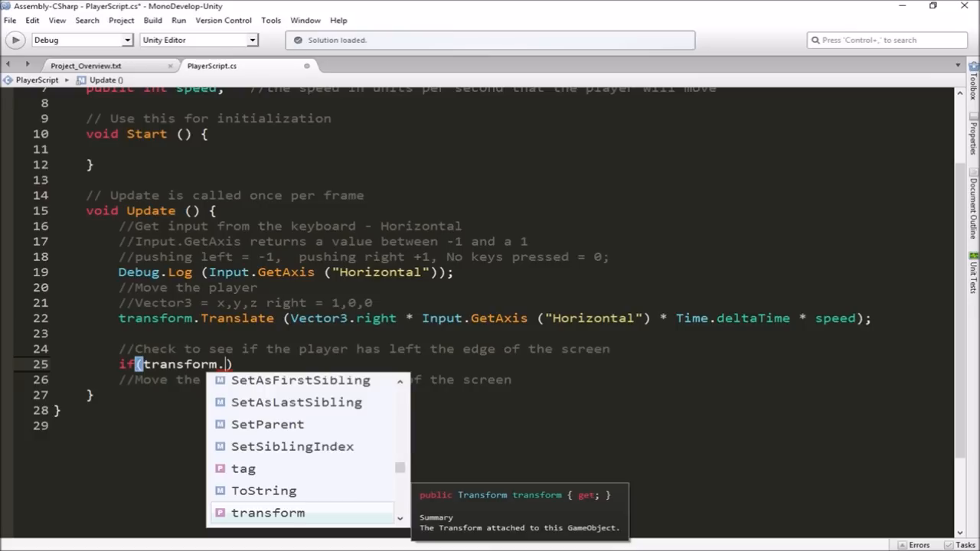
{"action": "type", "text": "position"}
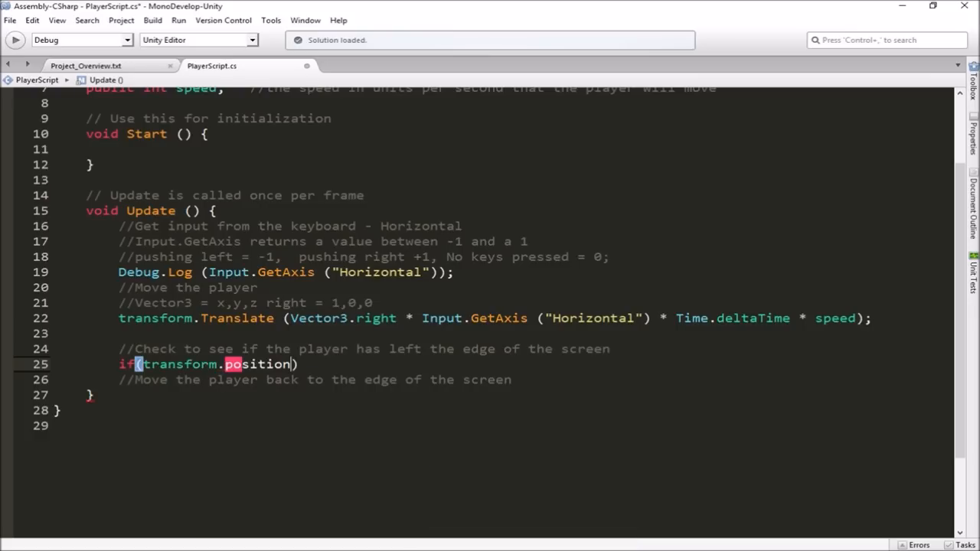
{"action": "type", "text": "."}
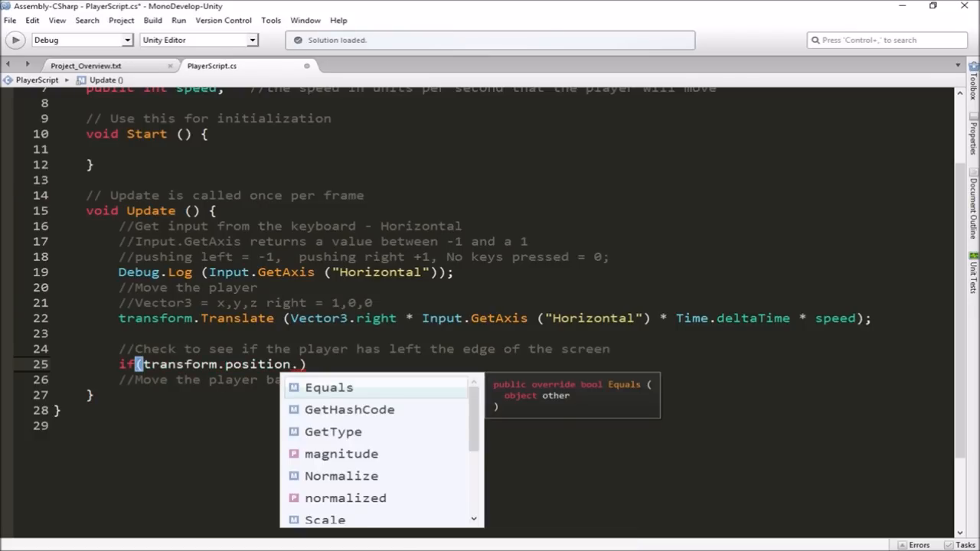
{"action": "type", "text": "x"}
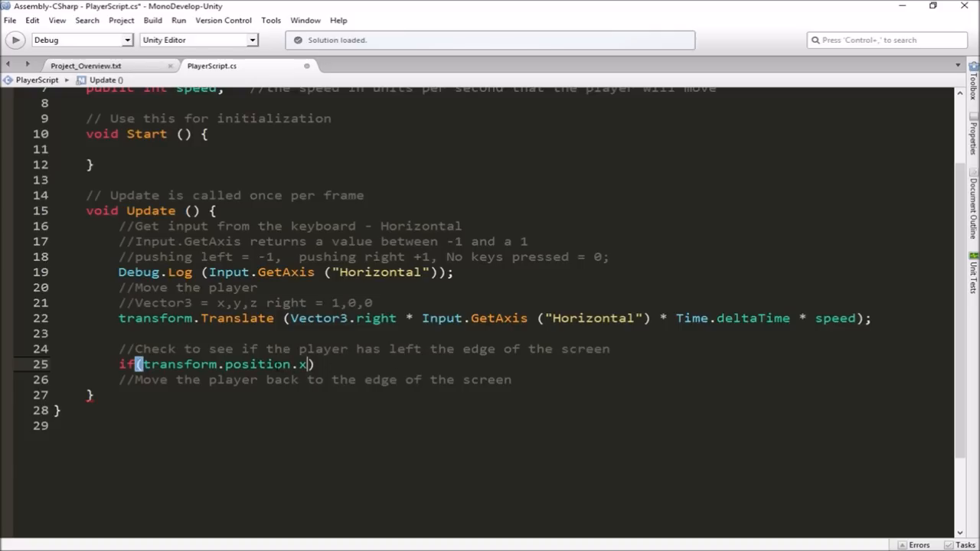
{"action": "type", "text": "<"}
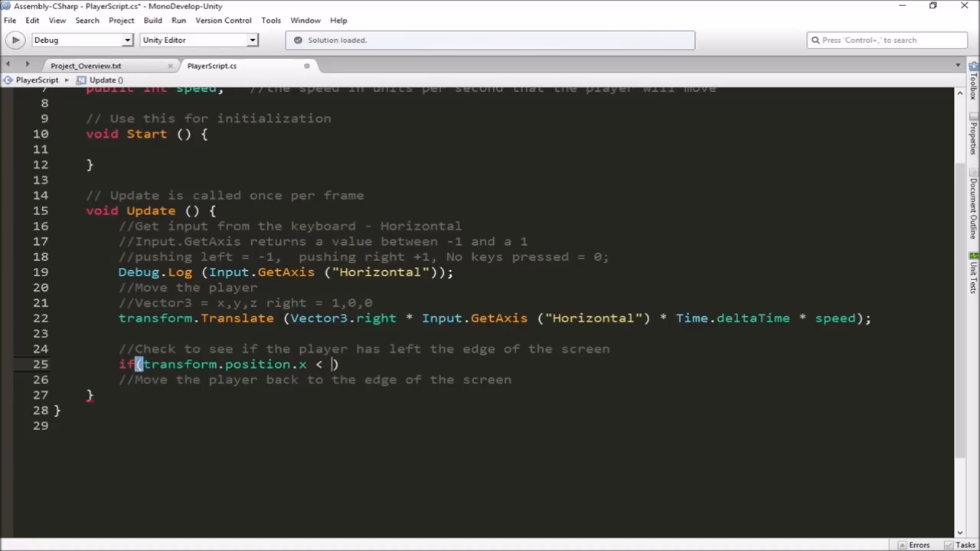
{"action": "type", "text": "-19"}
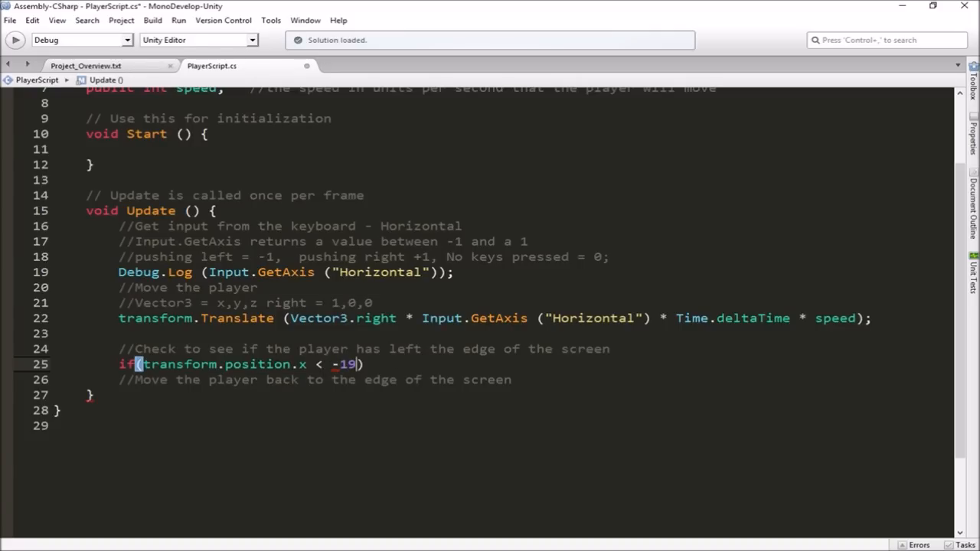
{"action": "type", "text": ".3"}
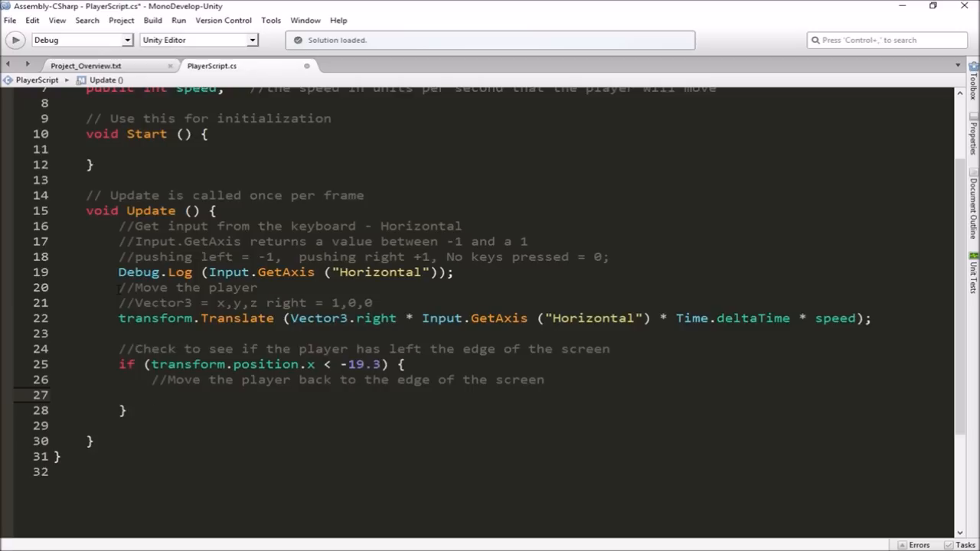
Start the reset statement transform.position = new Vector3 (-19.3f, ...).
{"action": "type", "text": "t"}
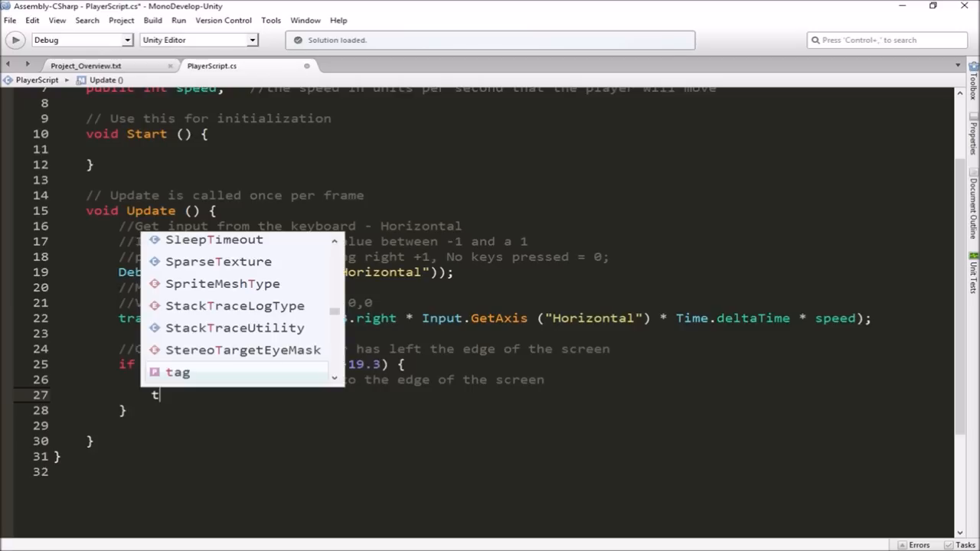
{"action": "type", "text": "ransform"}
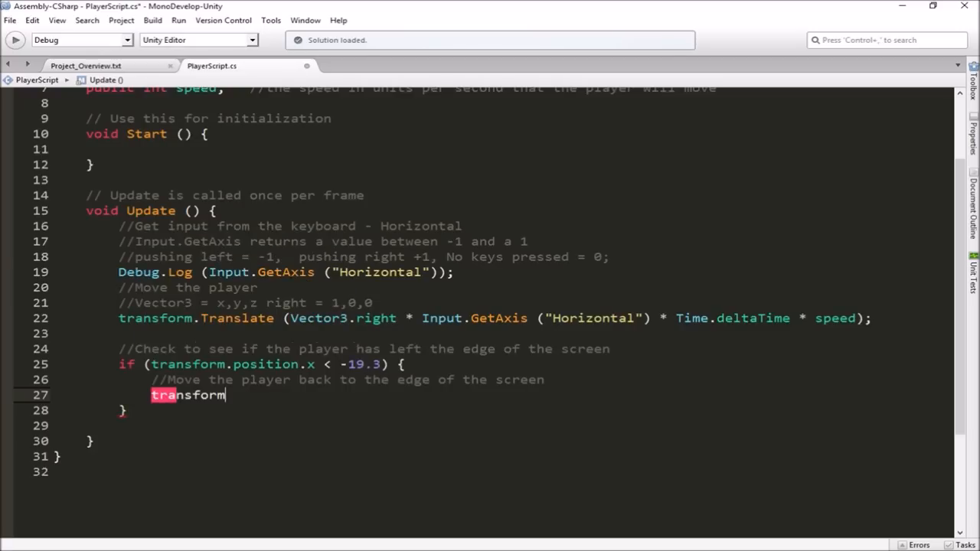
{"action": "type", "text": ".position"}
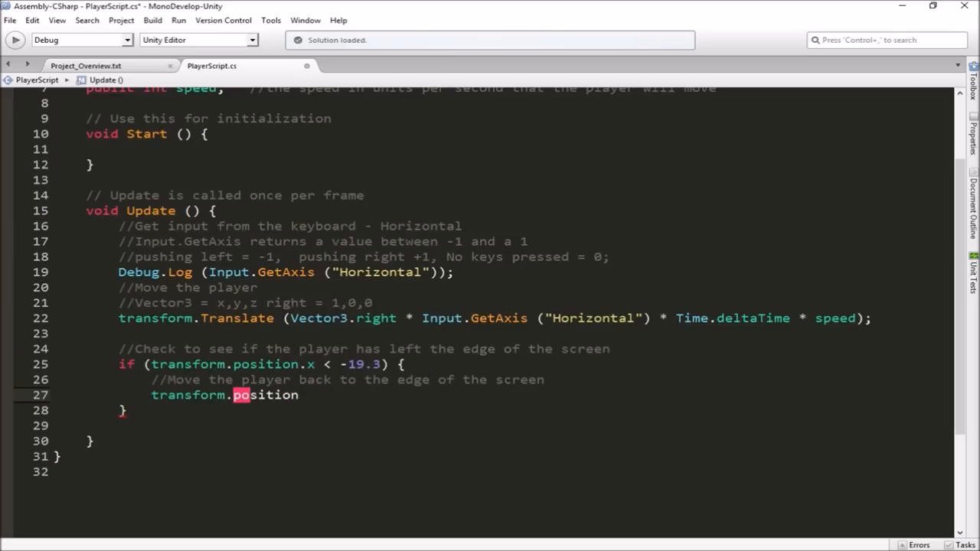
{"action": "type", "text": "= new"}
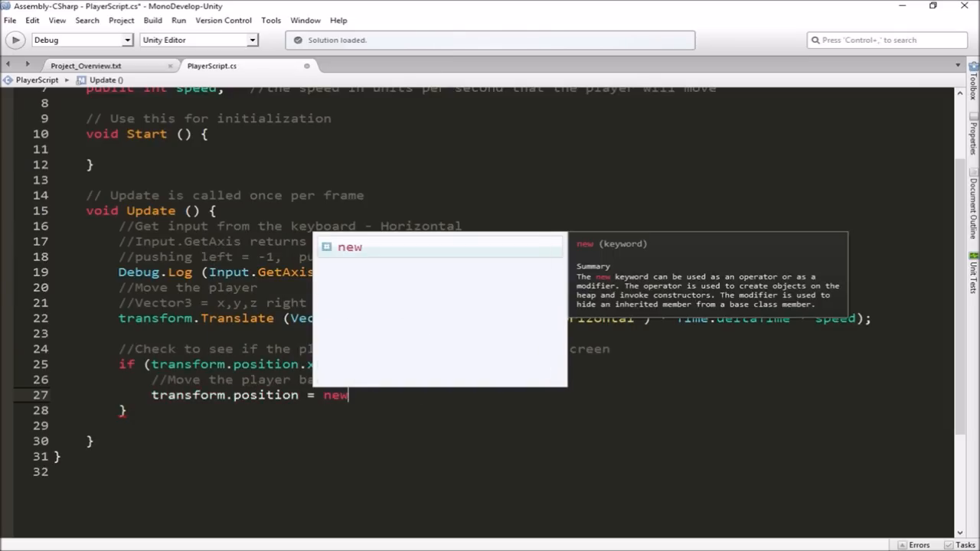
{"action": "type", "text": "Vector3 ("}
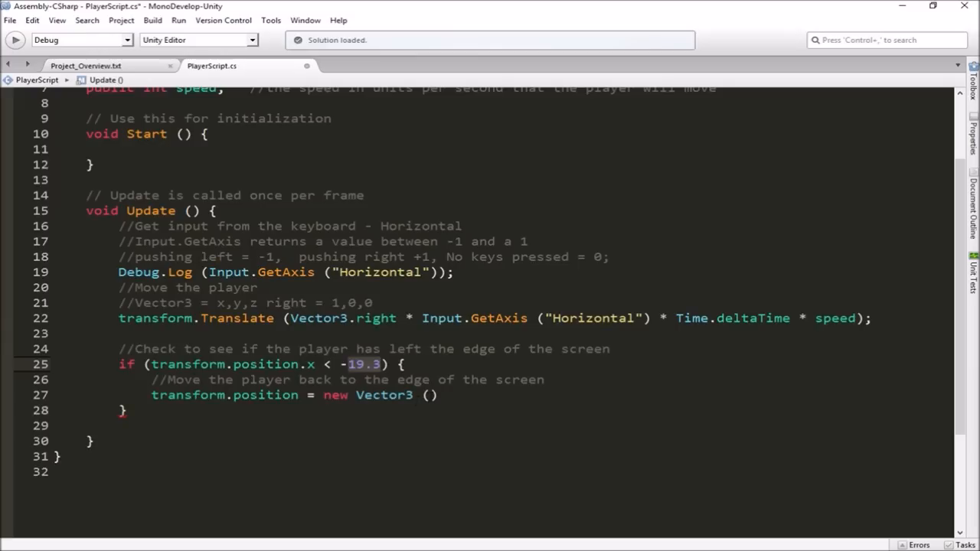
{"action": "type", "text": "-19"}
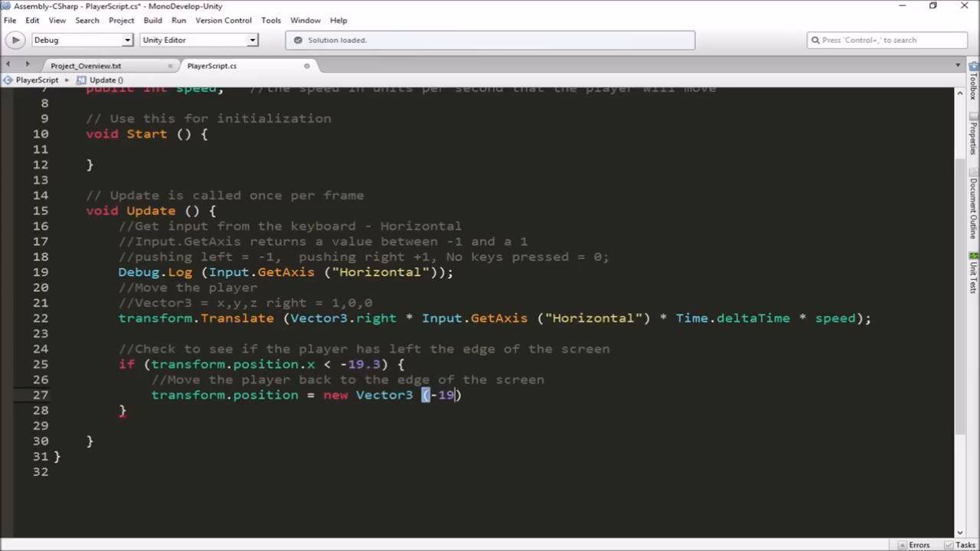
{"action": "type", "text": ".3"}
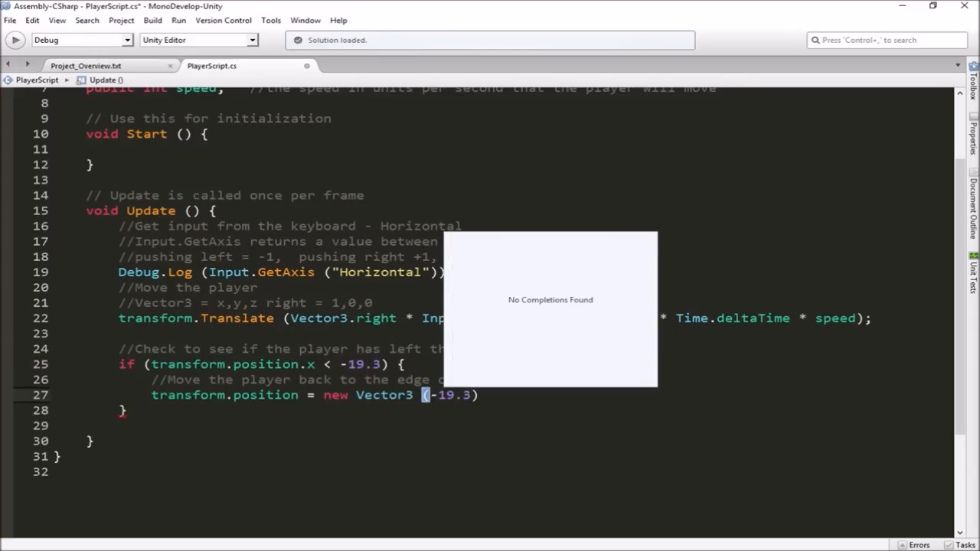
{"action": "type", "text": "f"}
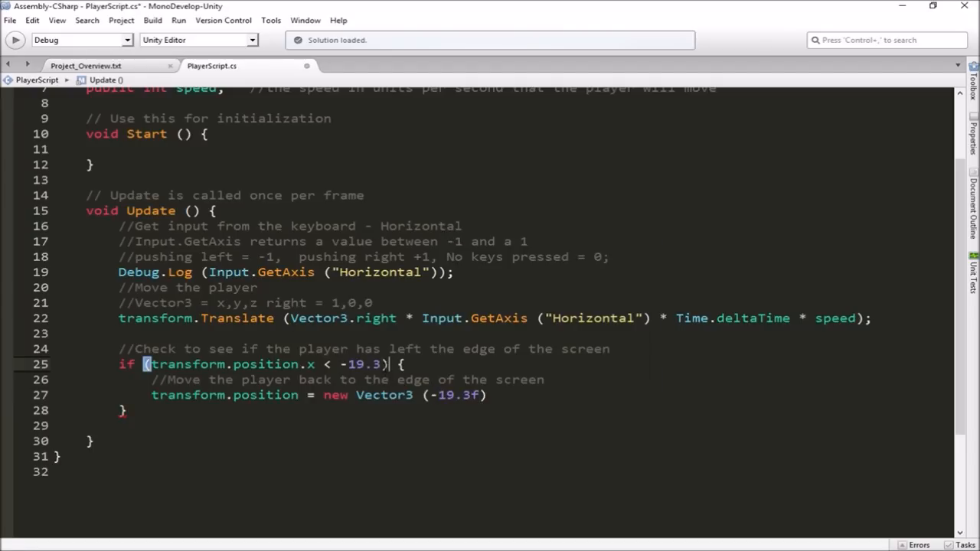
{"action": "type", "text": "f"}
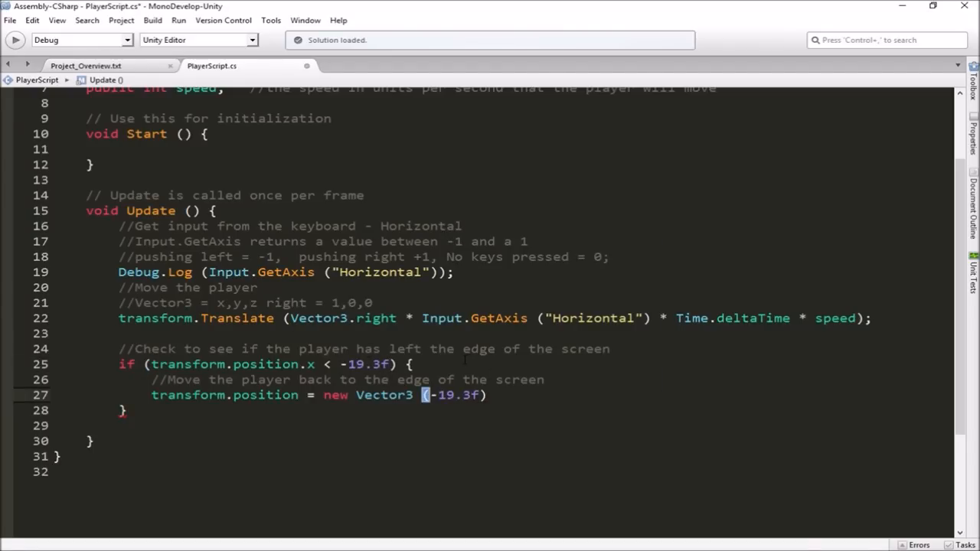
{"action": "type", "text": ",[post"}
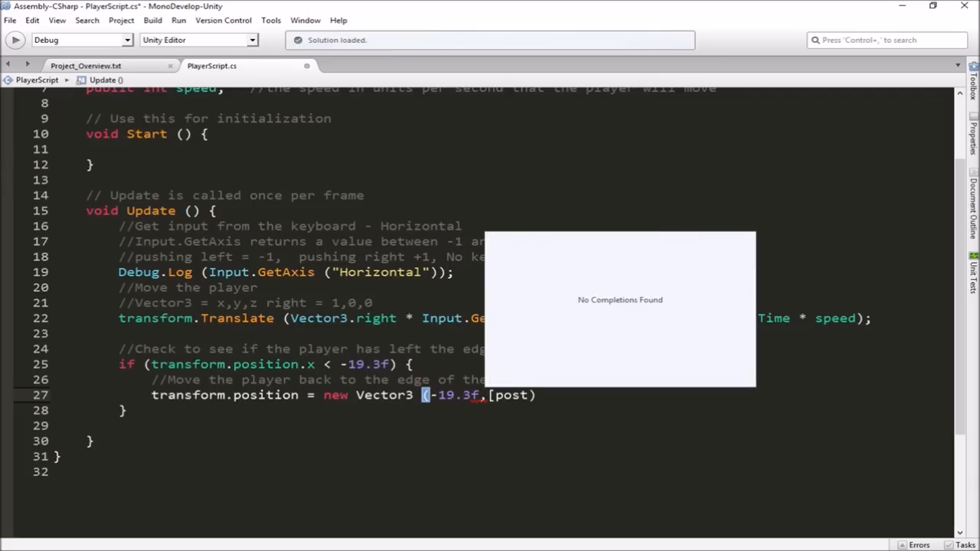
Finish the Vector3 with transform.position.y and 0f, add the semicolon, and save.
{"action": "type", "text": "posi"}
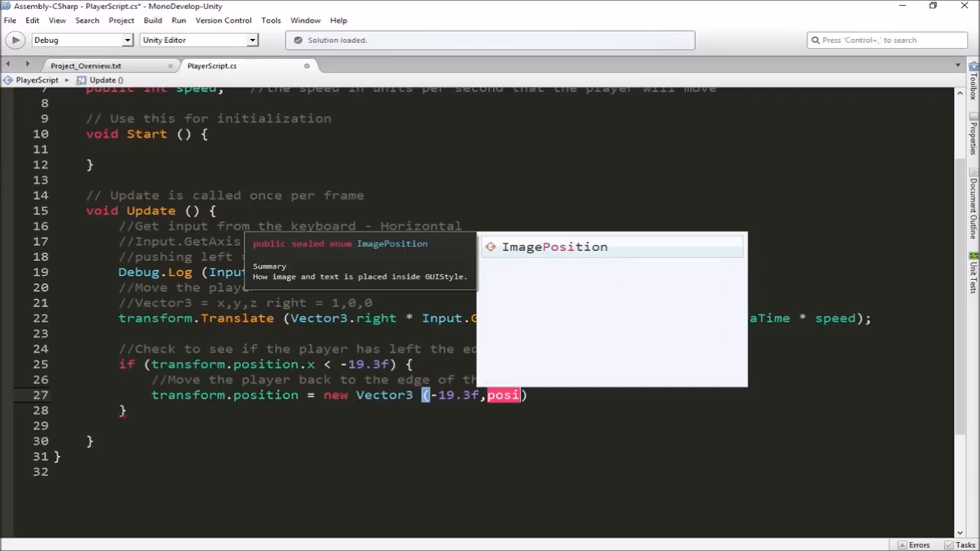
{"action": "type", "text": "ti"}
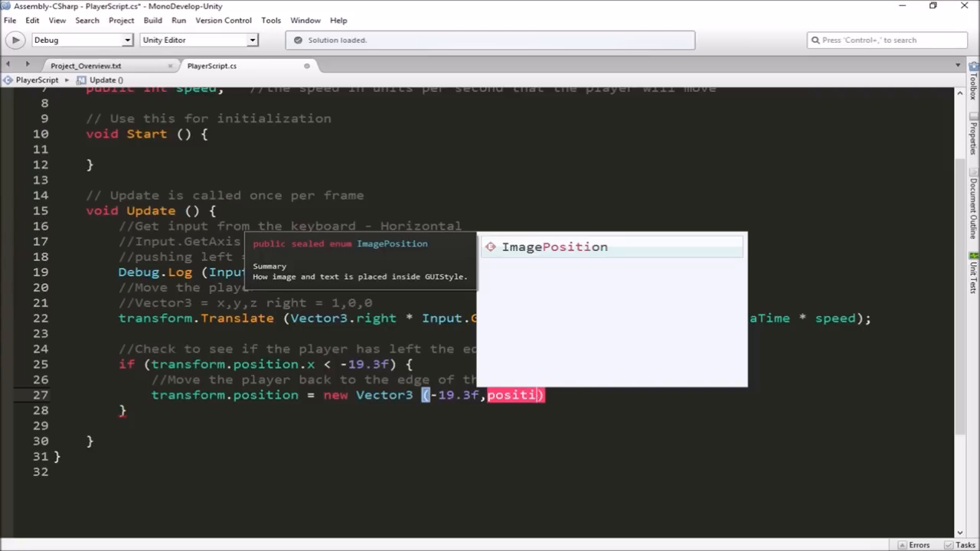
{"action": "type", "text": "tr"}
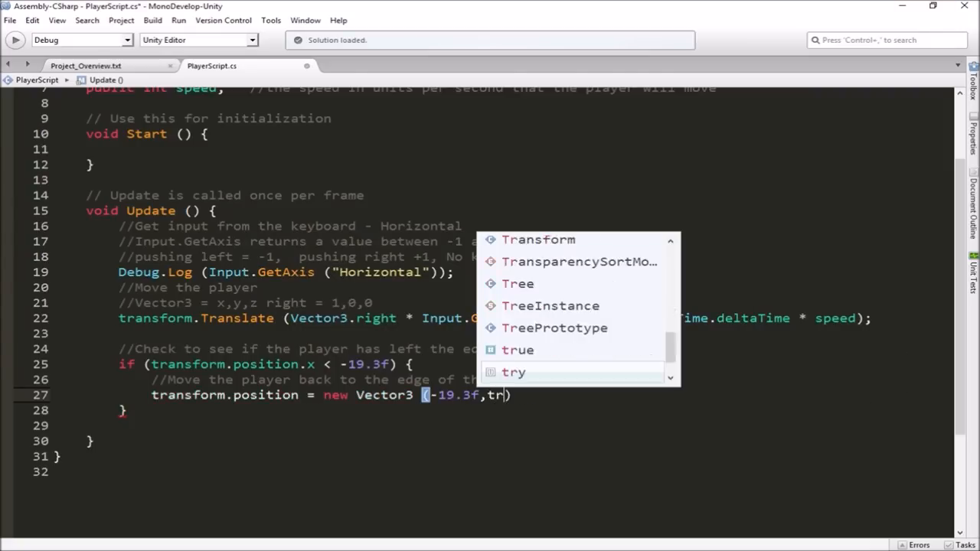
{"action": "type", "text": "ansform.position"}
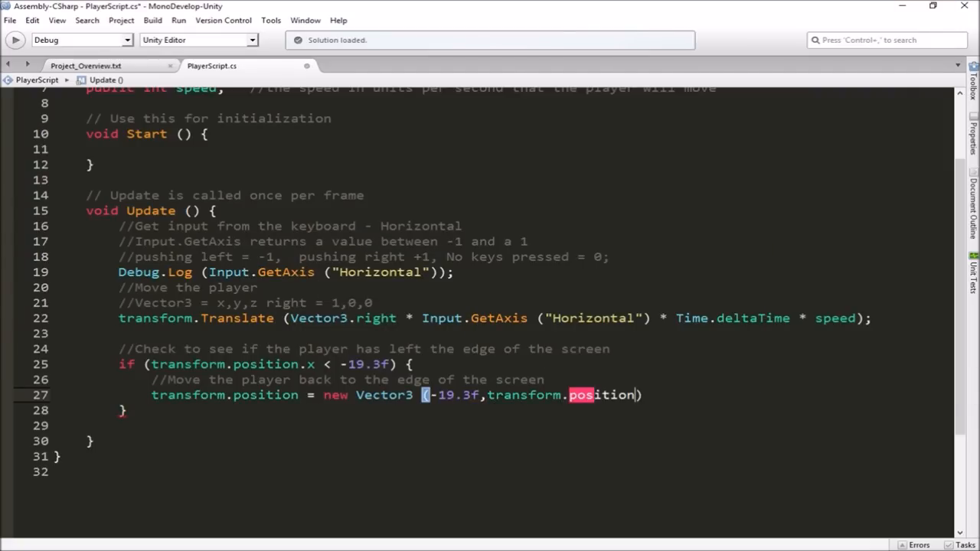
{"action": "type", "text": ".y,"}
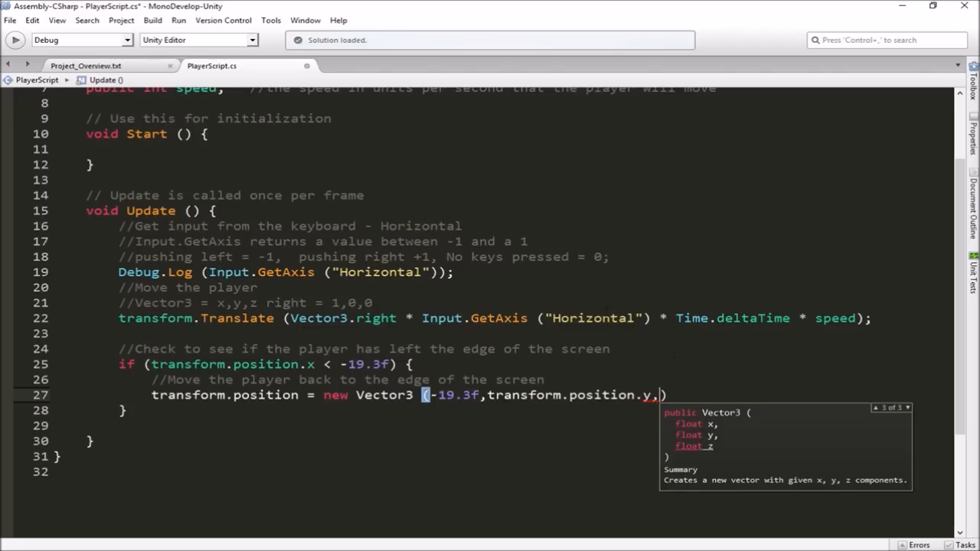
{"action": "type", "text": "0"}
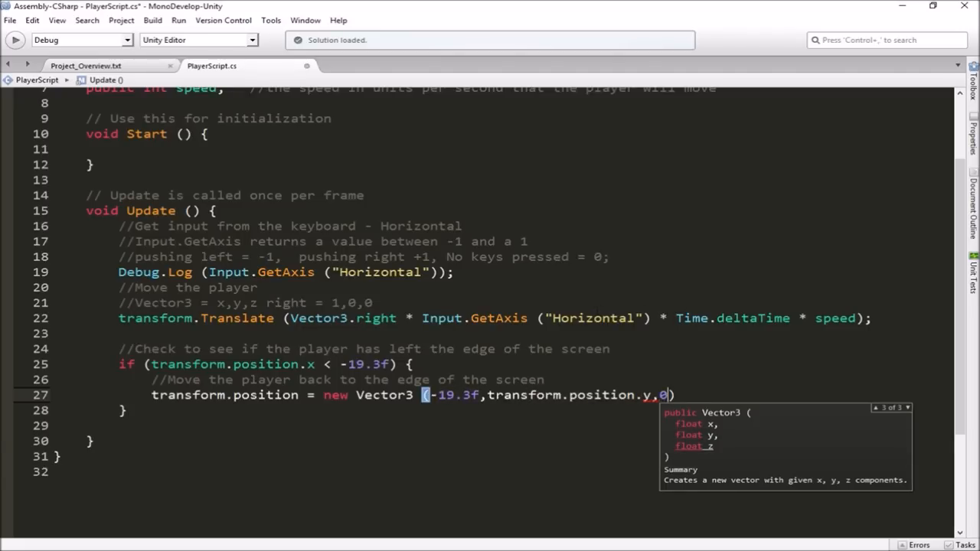
{"action": "type", "text": "f"}
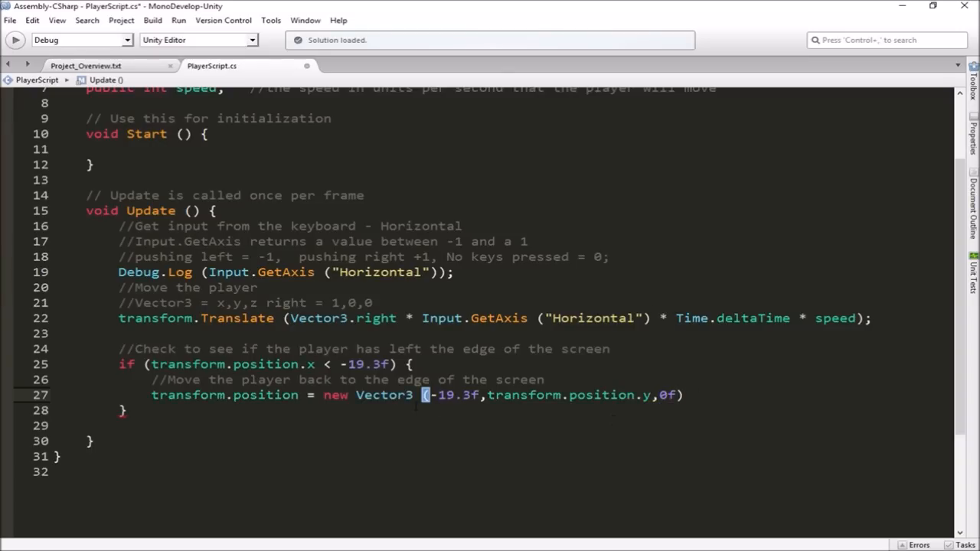
{"action": "left_click", "coordinate": [681, 395]}
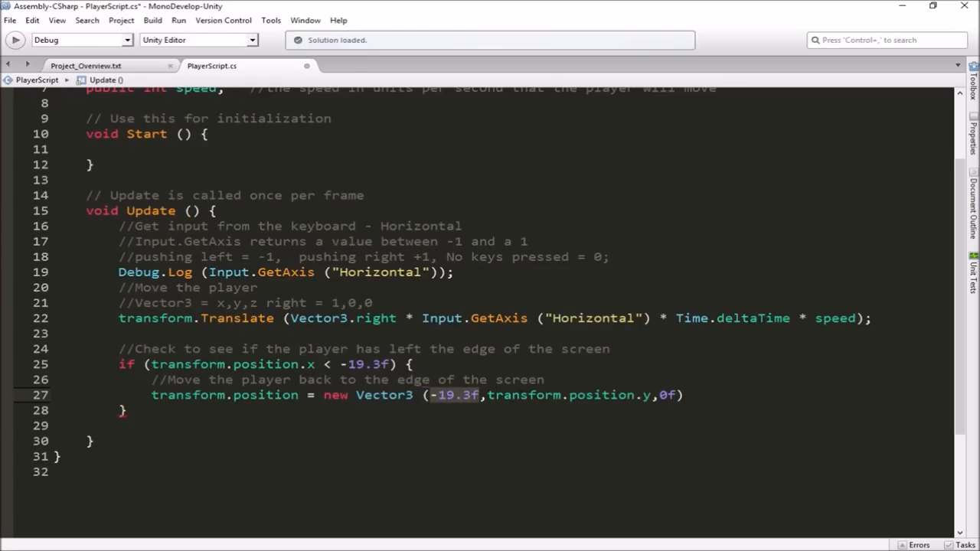
{"action": "double_click", "coordinate": [566, 395]}
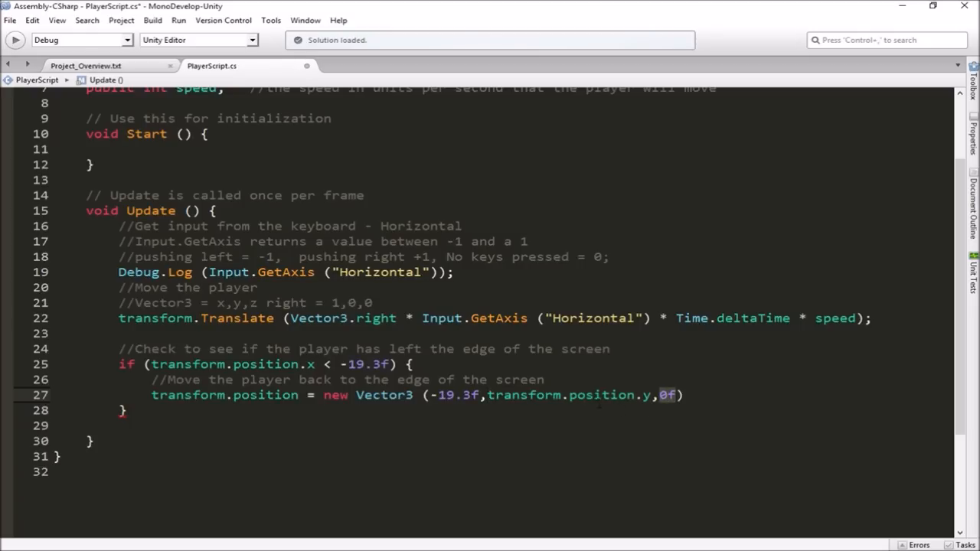
{"action": "type", "text": ";"}
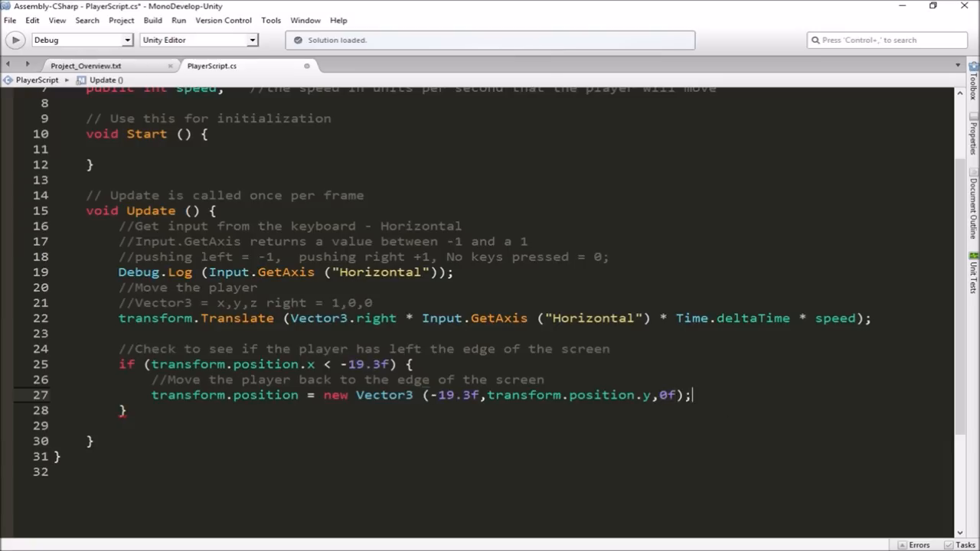
{"action": "key", "text": "ctrl+s"}
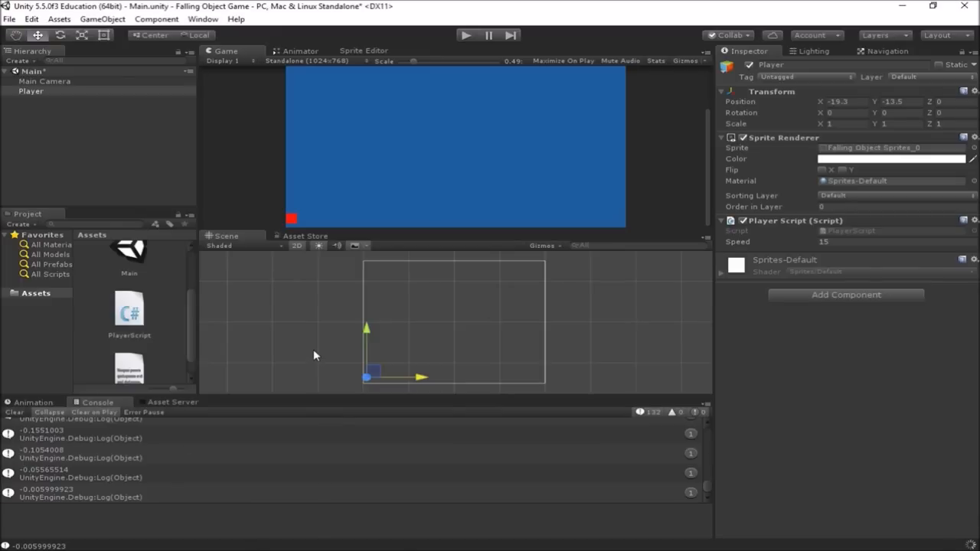
{"action": "mouse_move", "coordinate": [480, 142]}
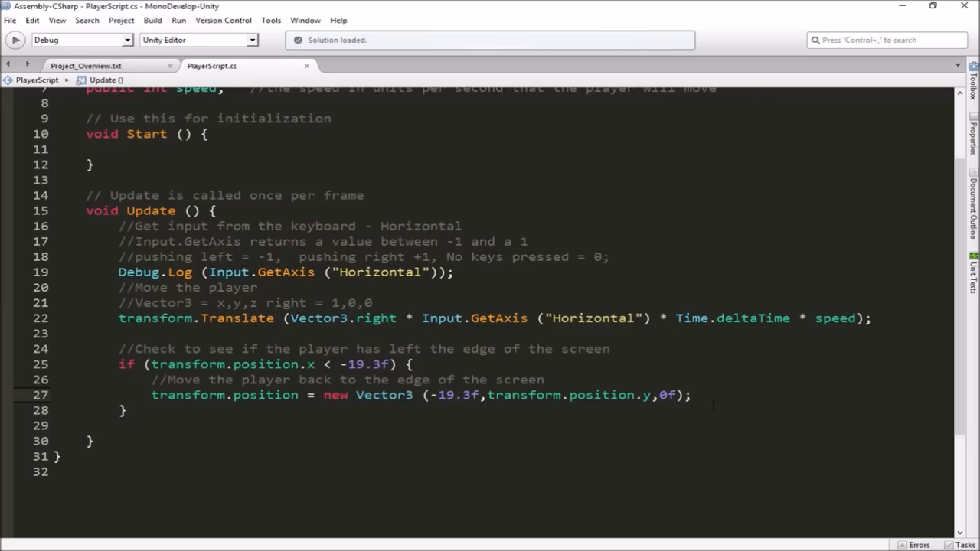
Add if (transform.position.x > 19.3f) resetting position to a new Vector3 at the edge.
{"action": "type", "text": "tra"}
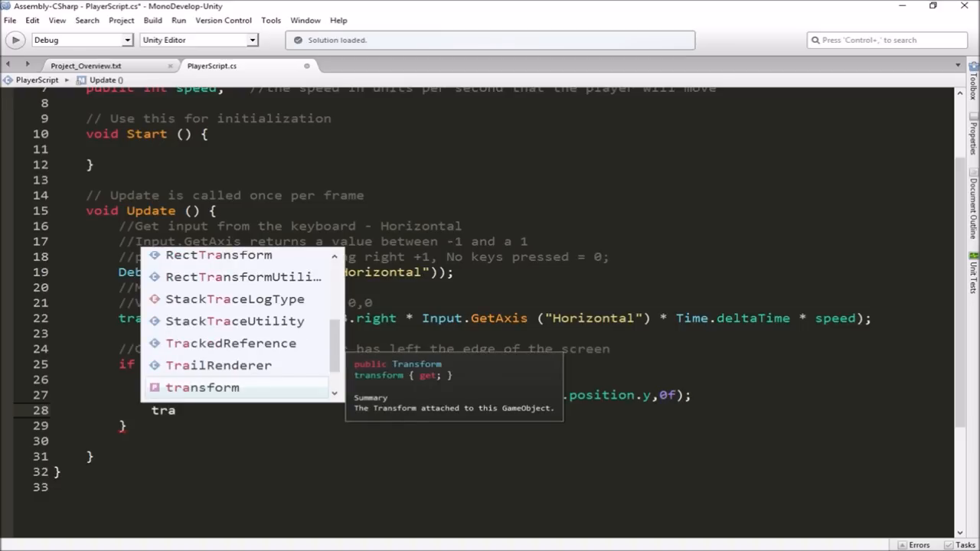
{"action": "key", "text": "backspace"}
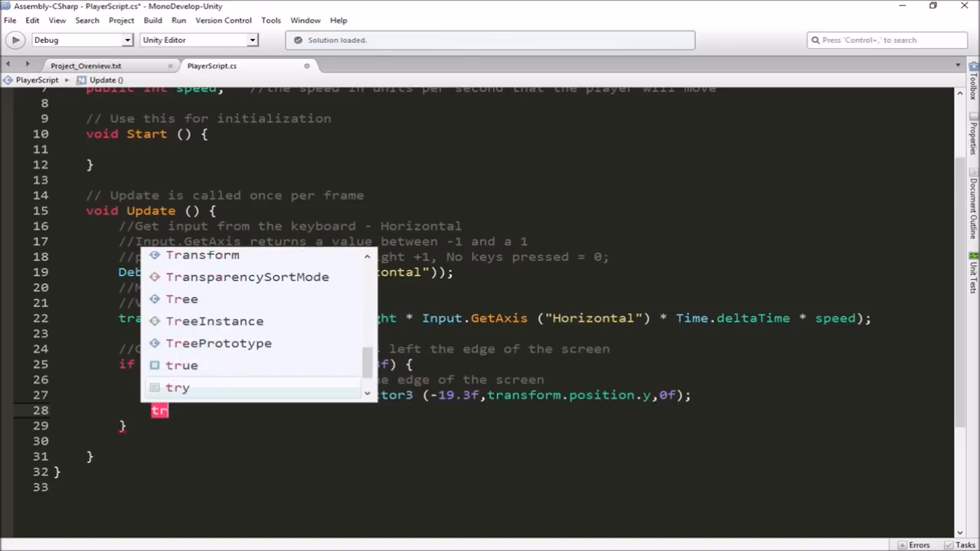
{"action": "key", "text": "Escape"}
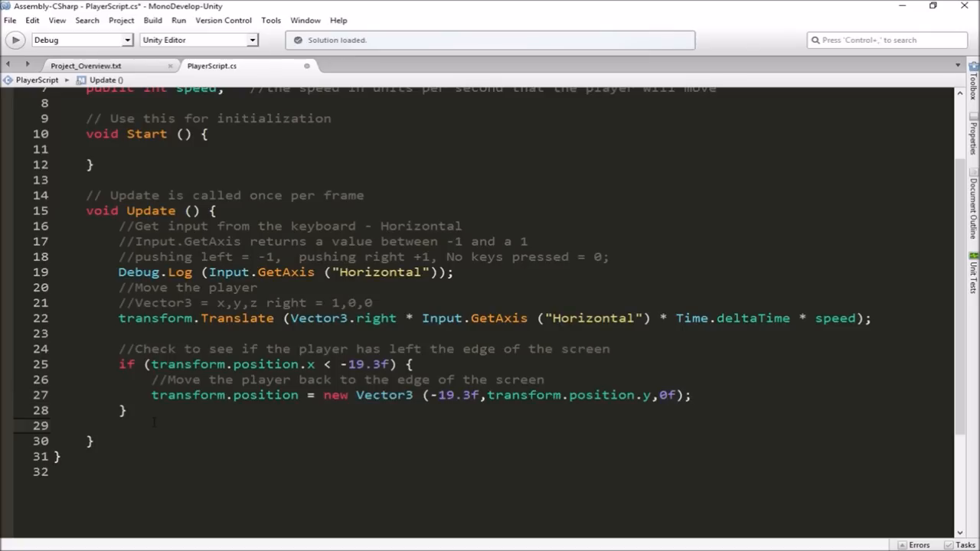
{"action": "type", "text": "if()"}
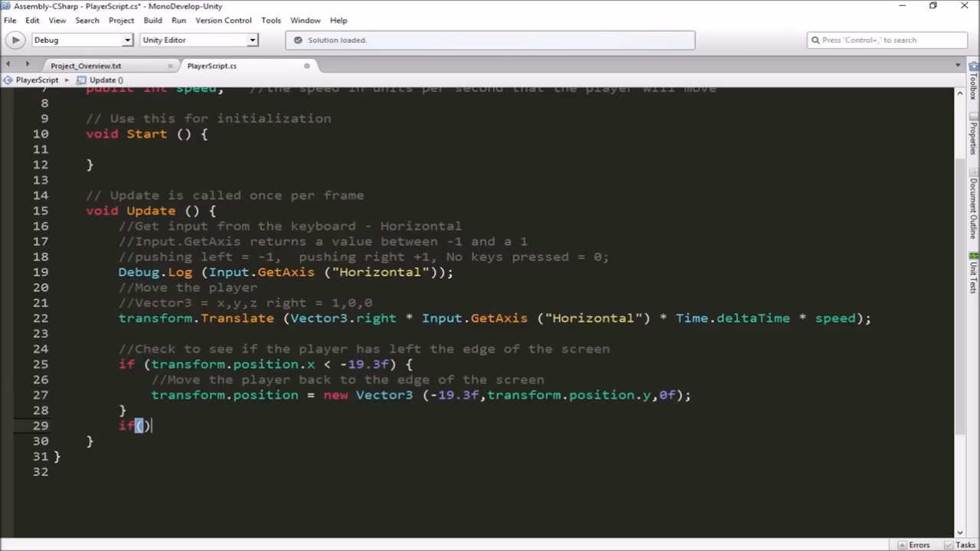
{"action": "type", "text": "transform.position.x"}
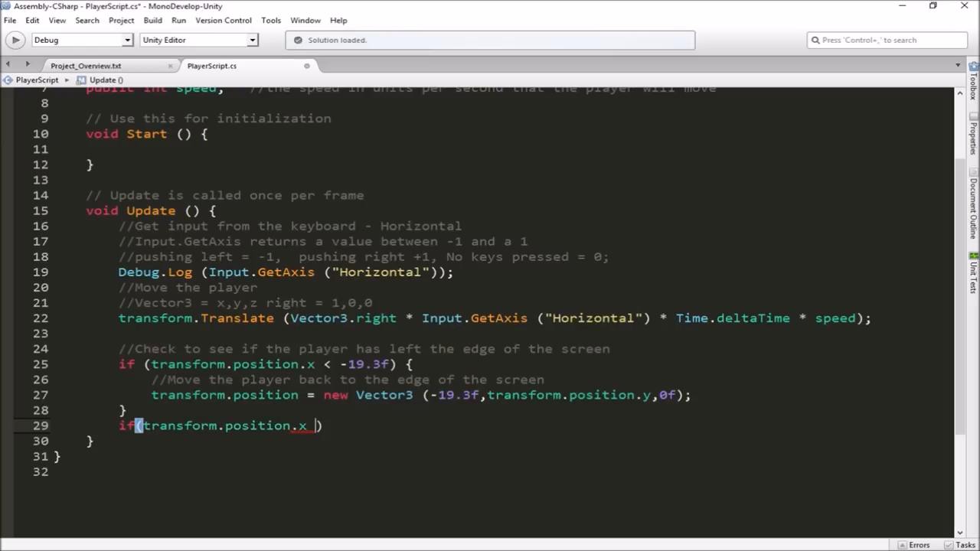
{"action": "type", "text": "> 1"}
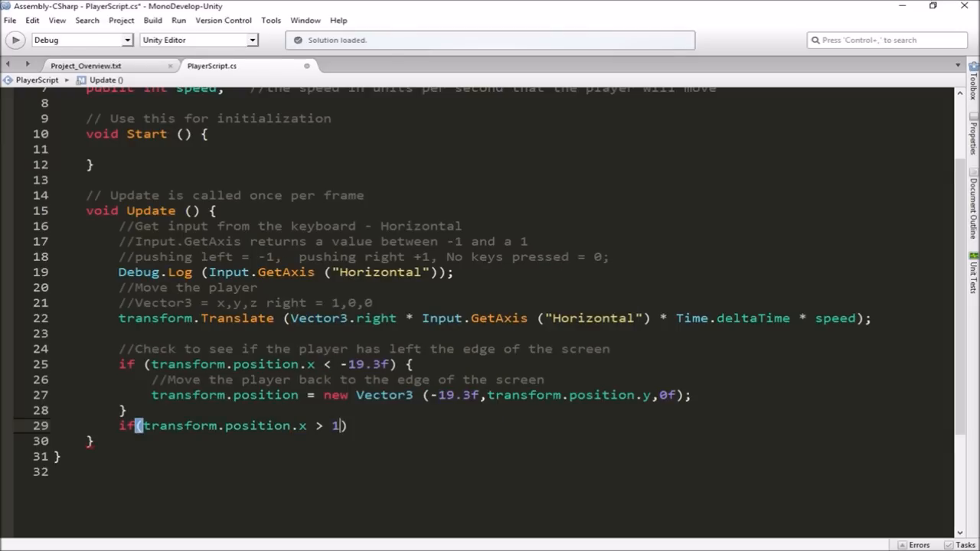
{"action": "type", "text": "9.3f"}
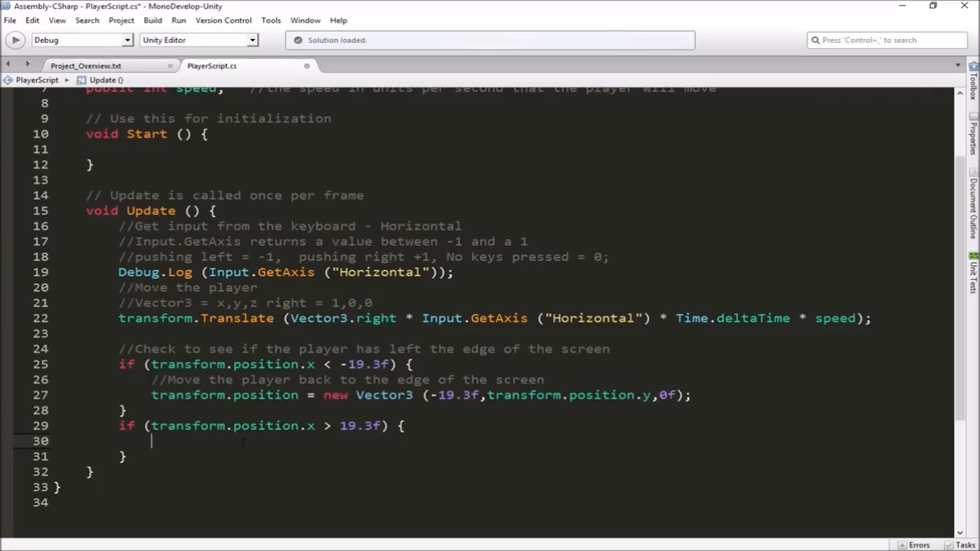
{"action": "type", "text": "transform.position = new Vector3 (-19.3f,transform.position.y,0f);"}
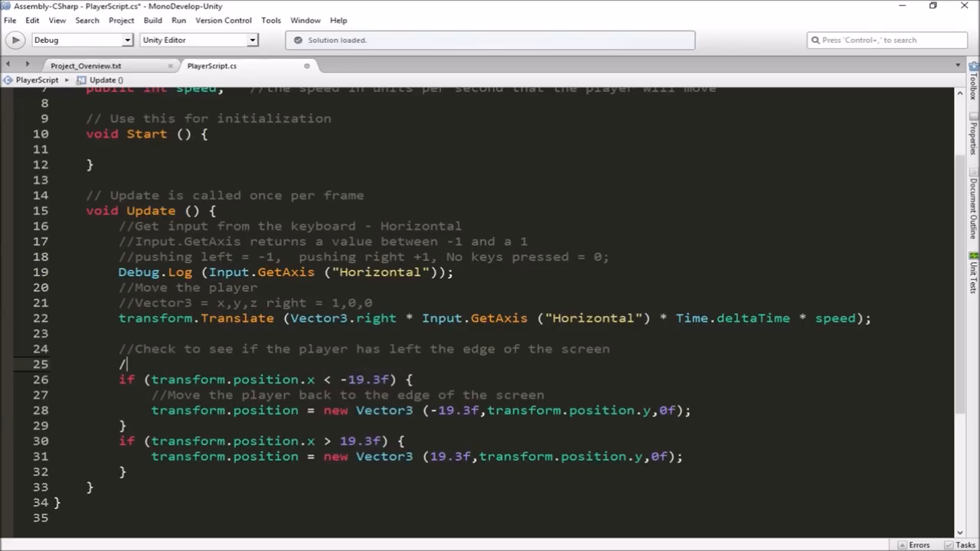
Label the checks with comments 'check for the left side of the screen' and 'right side'.
{"action": "type", "text": "/ch"}
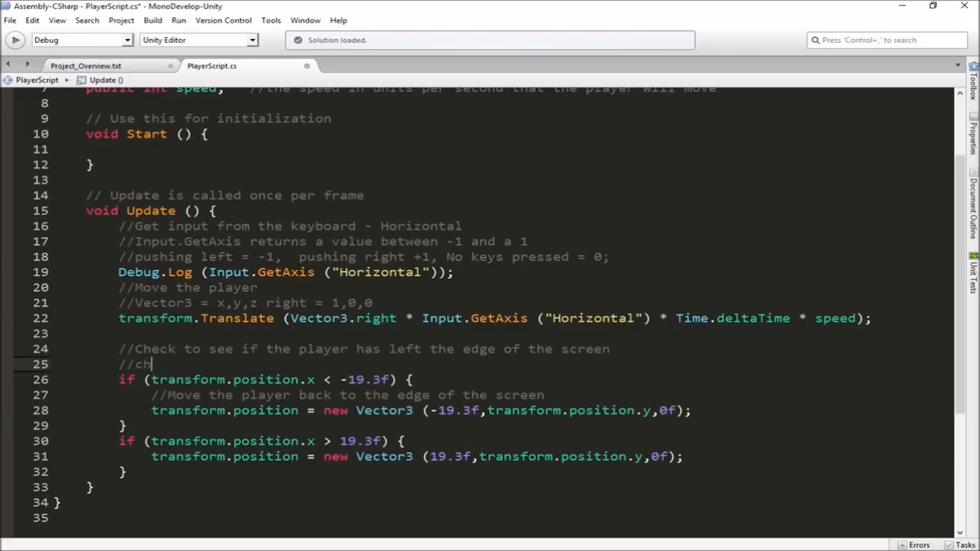
{"action": "type", "text": "eck for the"}
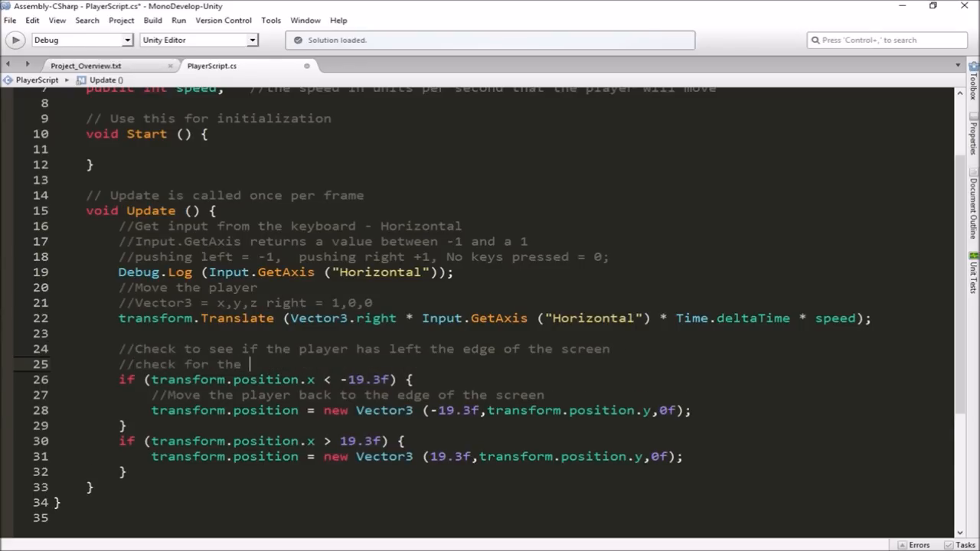
{"action": "type", "text": "left side o"}
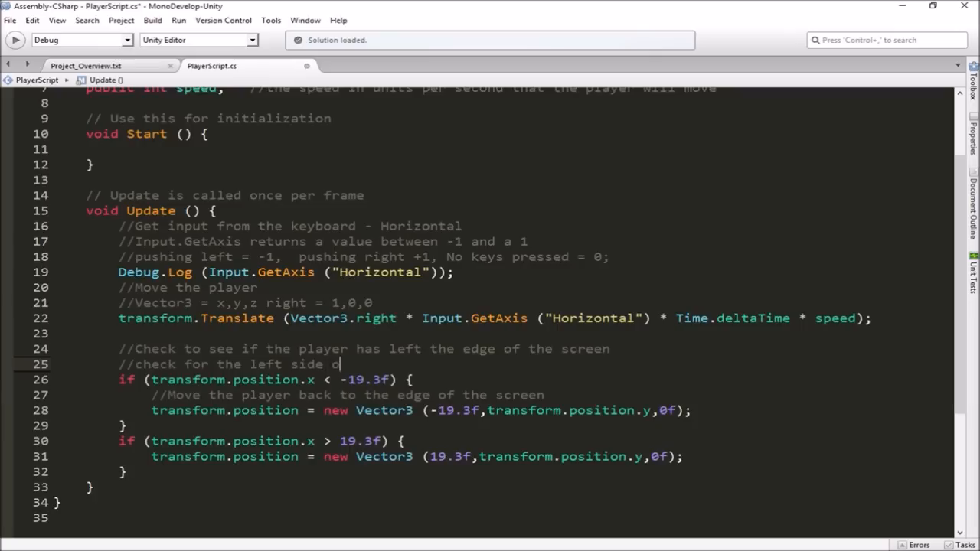
{"action": "type", "text": "f the screen"}
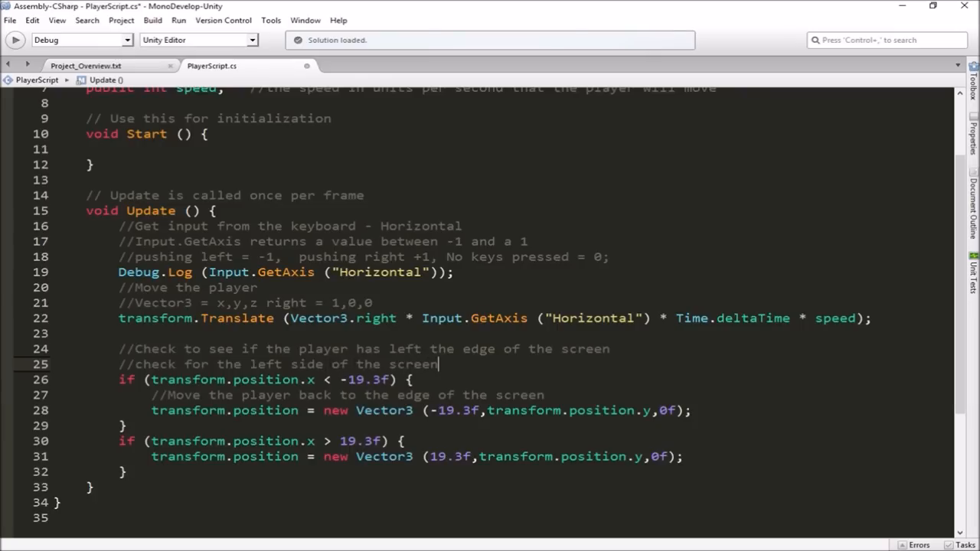
{"action": "key", "text": "enter"}
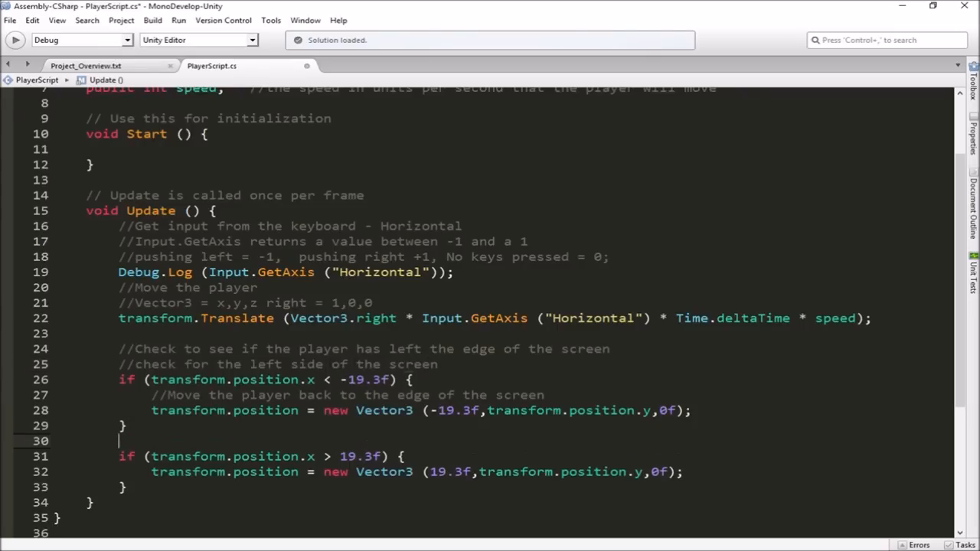
{"action": "type", "text": "//chwe"}
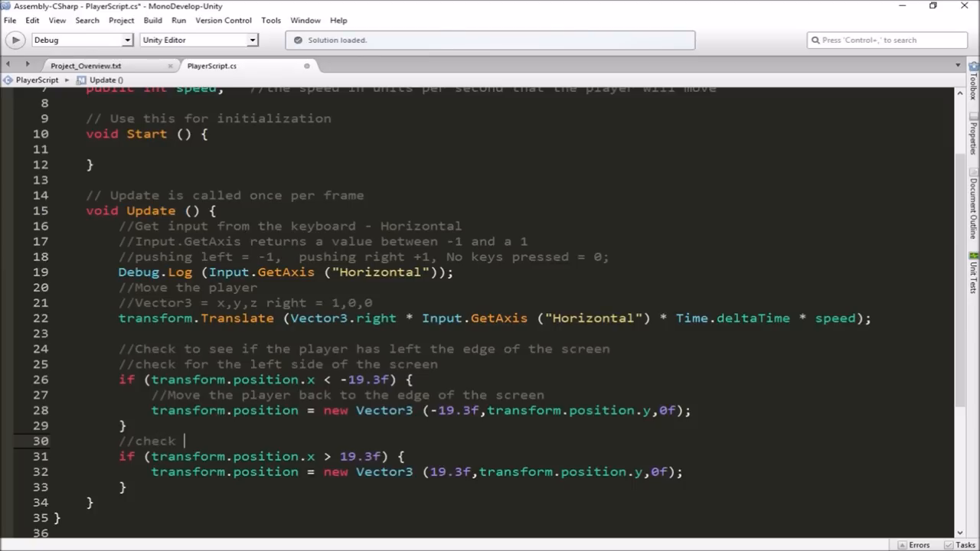
{"action": "type", "text": "for the right"}
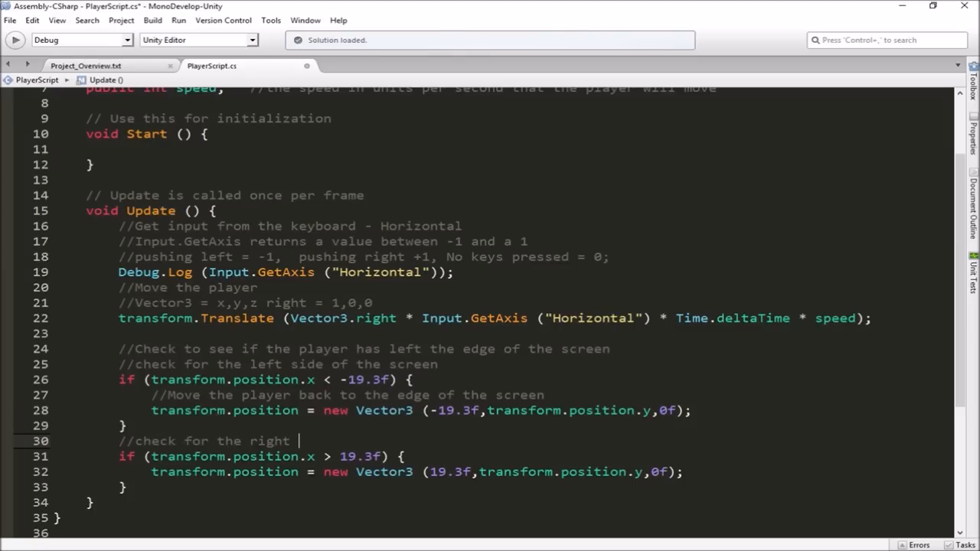
{"action": "type", "text": "side o"}
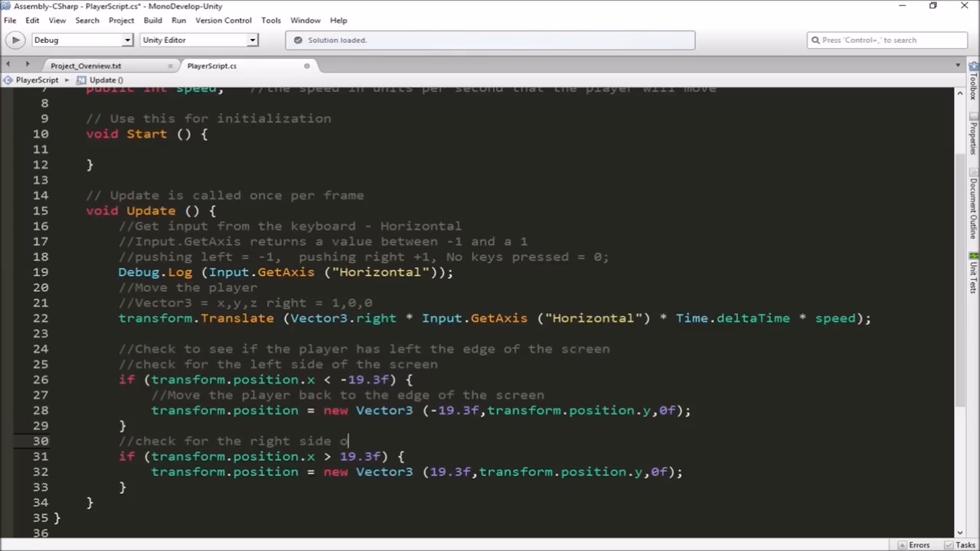
{"action": "type", "text": "f the screen"}
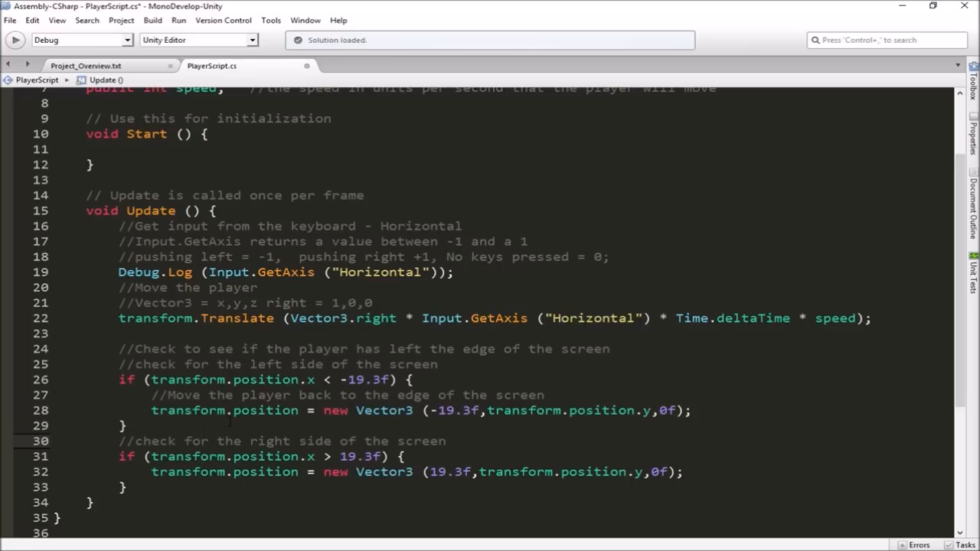
Add '//Move the player back to the edge of the screen' after line 31.
{"action": "triple_click", "coordinate": [344, 395]}
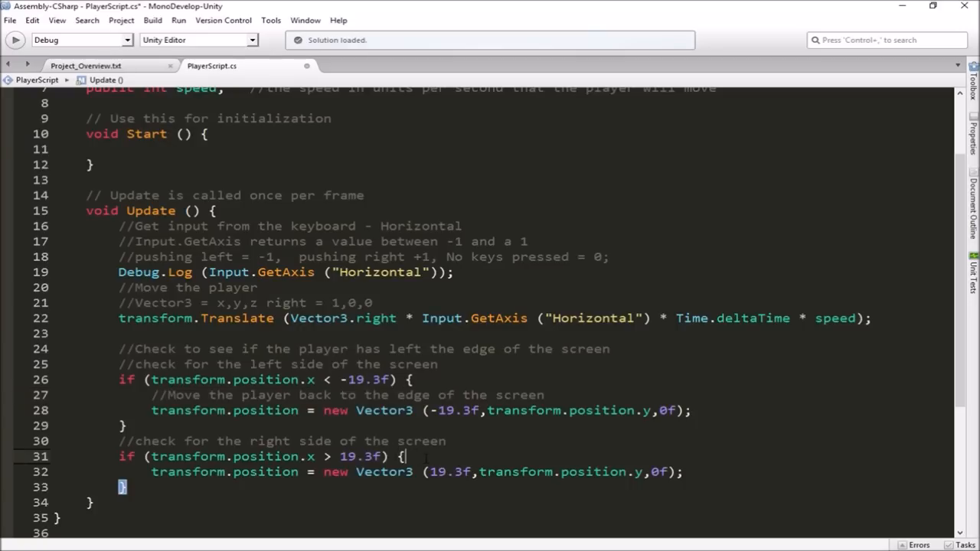
{"action": "key", "text": "Return"}
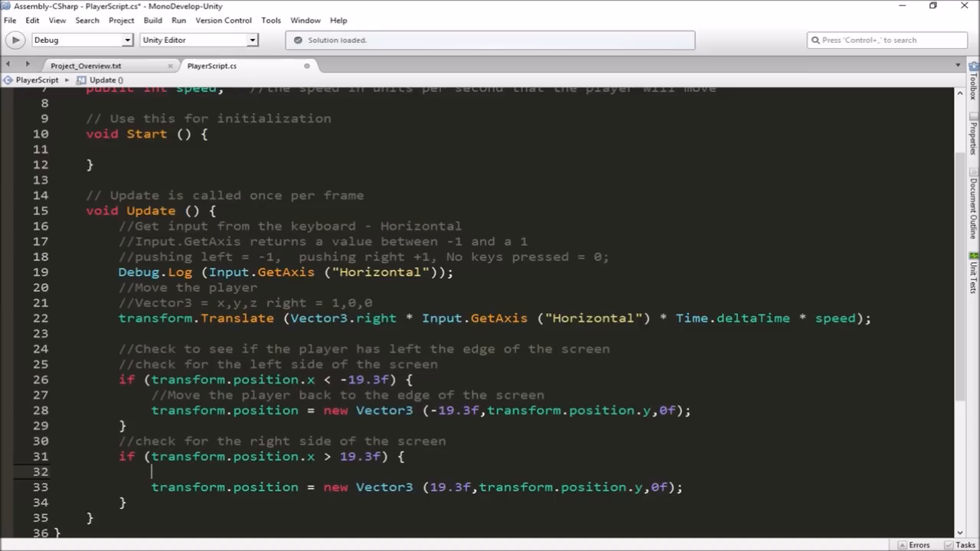
{"action": "type", "text": "//Move the player back to the edge of the screen"}
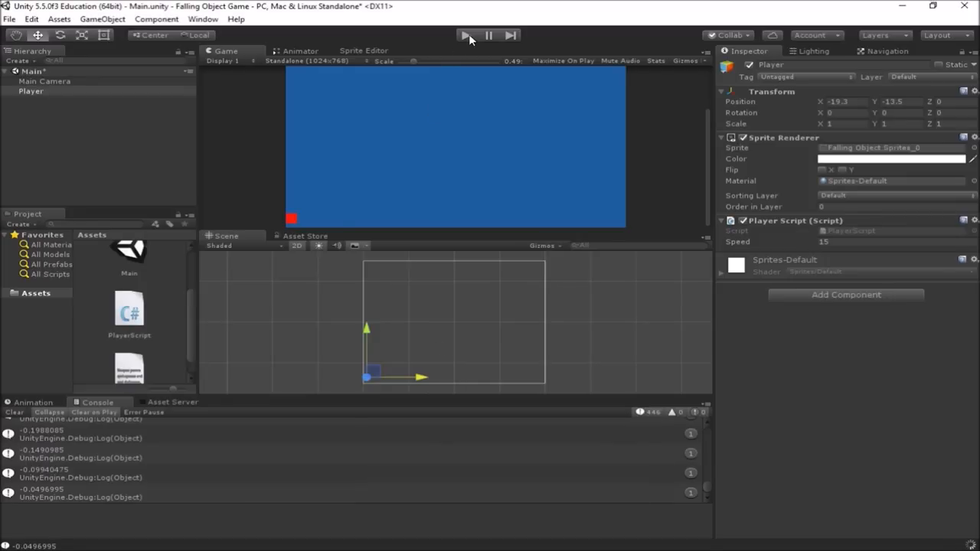
Play-test that the player is clamped at the screen edges, then stop play mode.
{"action": "left_click", "coordinate": [465, 36]}
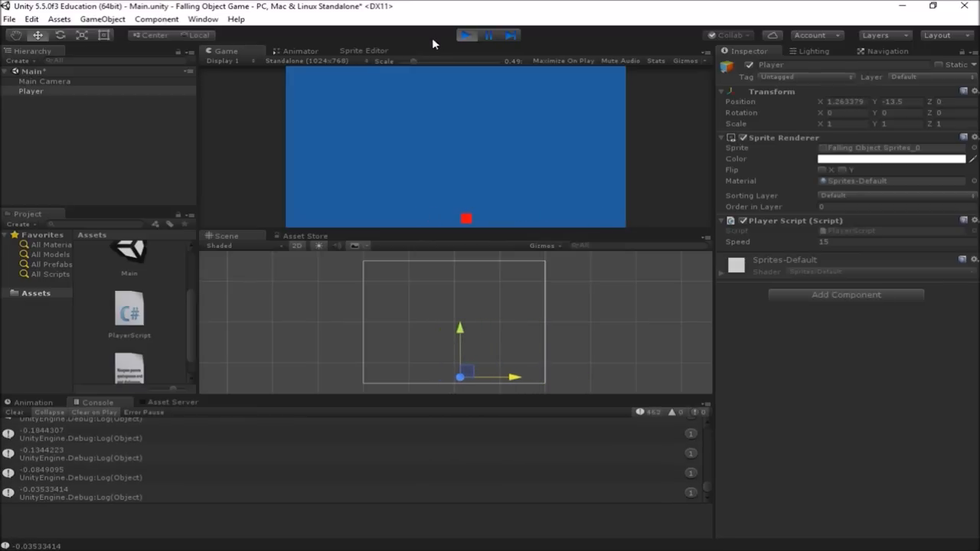
{"action": "left_click", "coordinate": [466, 35]}
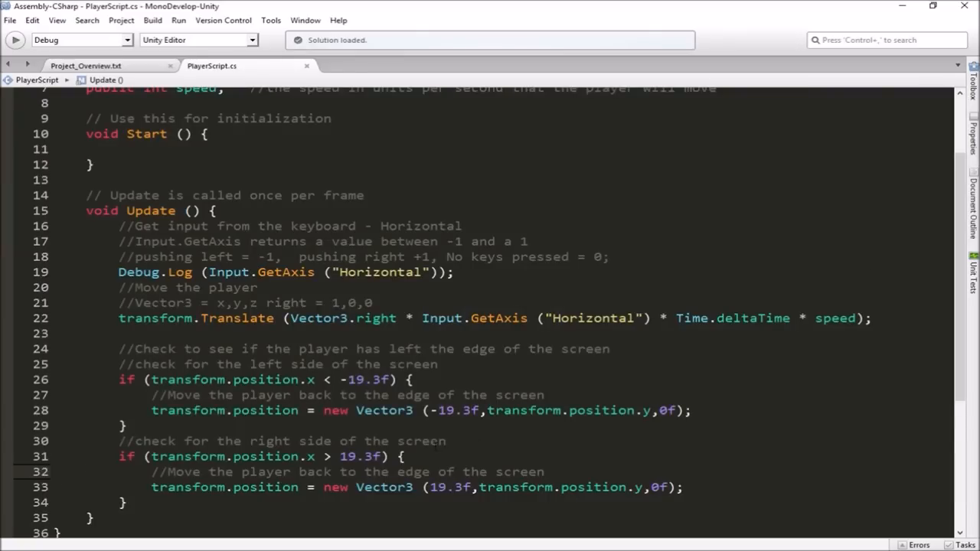
Add a '//SCREEN BLOCKING' heading above the edge checks and blank lines after the right-edge block.
{"action": "scroll", "scroll_direction": "down", "scroll_amount": 3}
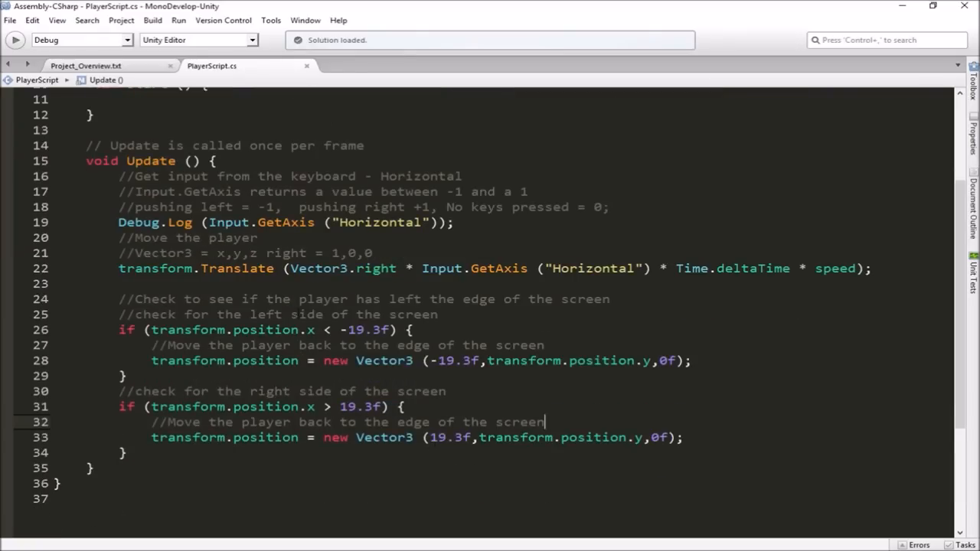
{"action": "scroll", "scroll_direction": "up", "scroll_amount": 3}
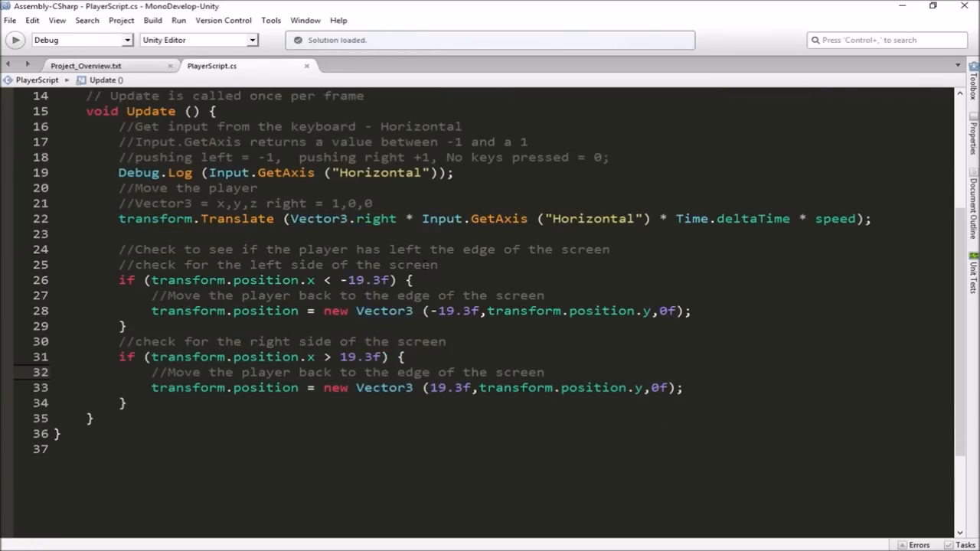
{"action": "left_click", "coordinate": [544, 372]}
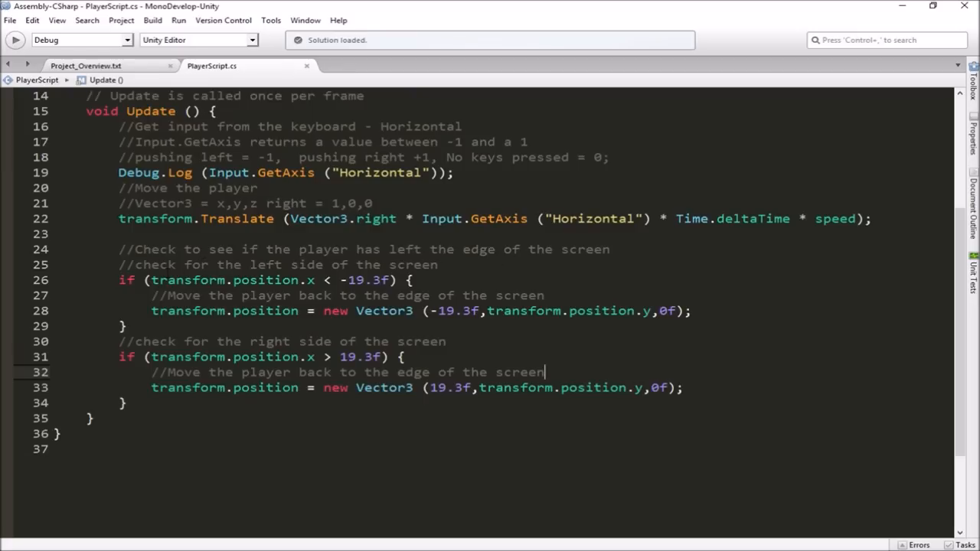
{"action": "key", "text": "Return"}
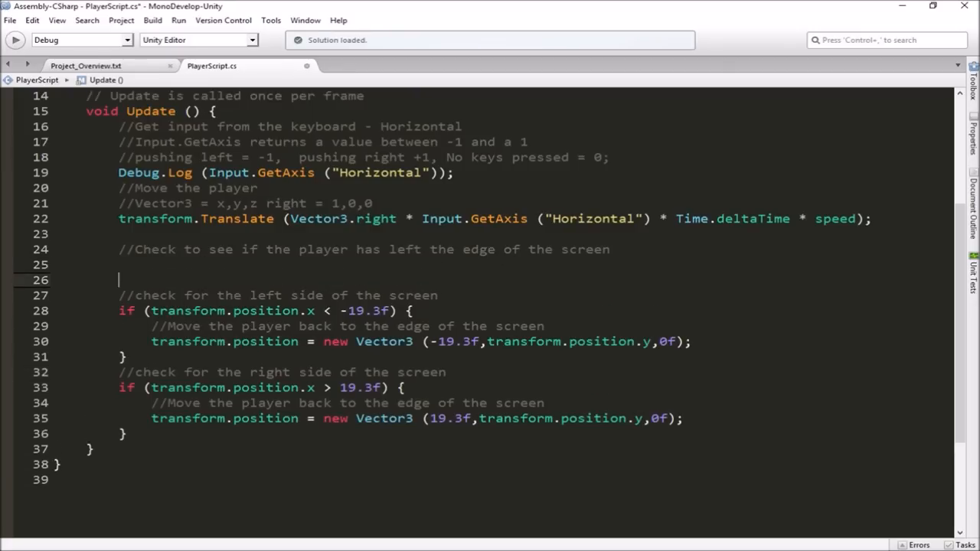
{"action": "type", "text": "?"}
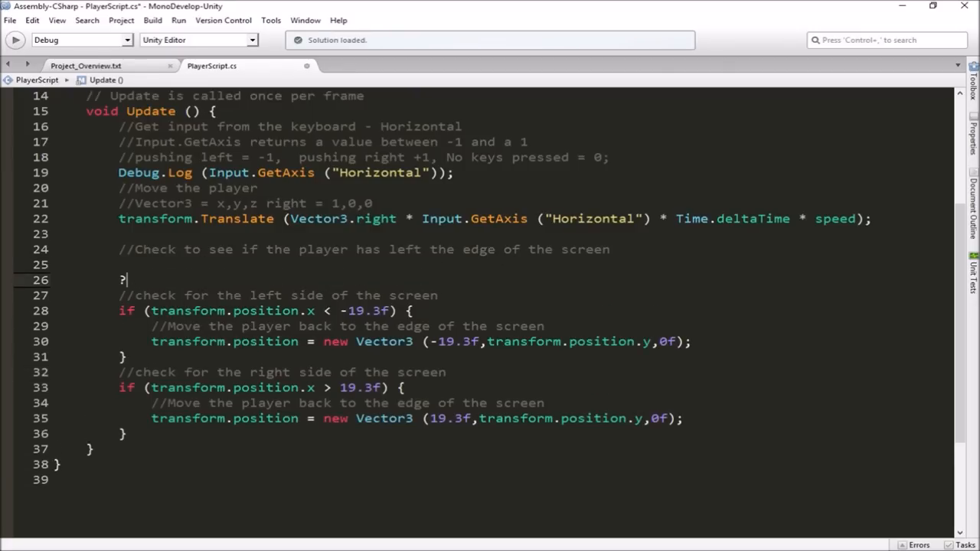
{"action": "type", "text": "//SCR"}
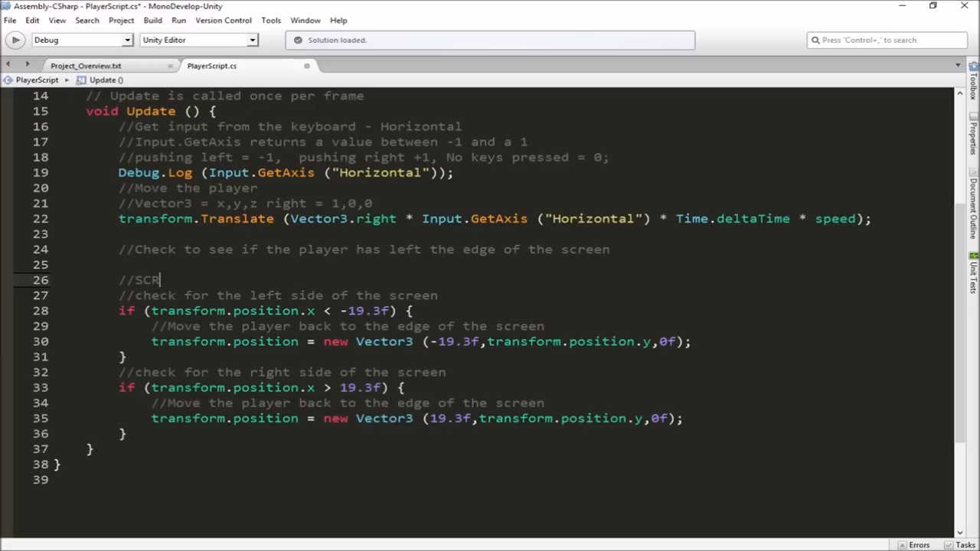
{"action": "type", "text": "EEN BLOC"}
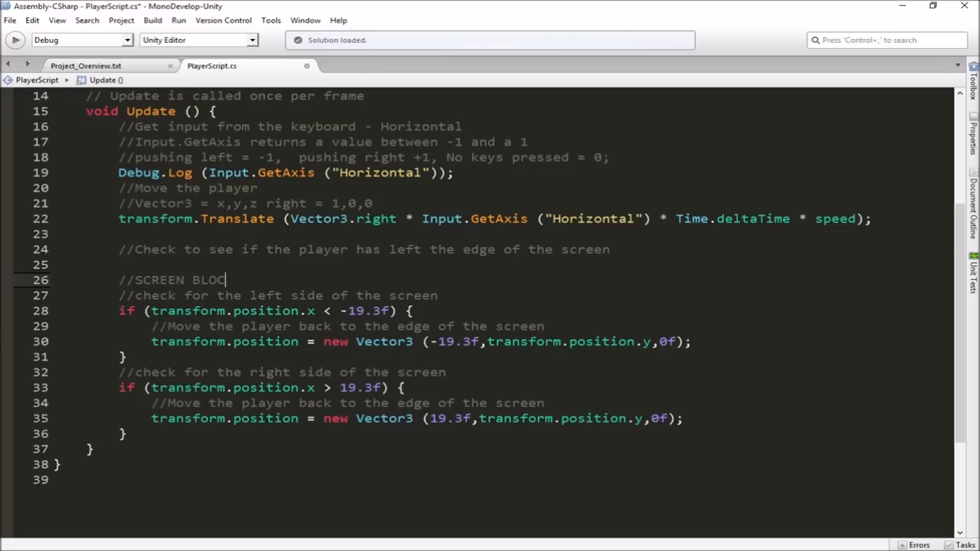
{"action": "type", "text": "KING"}
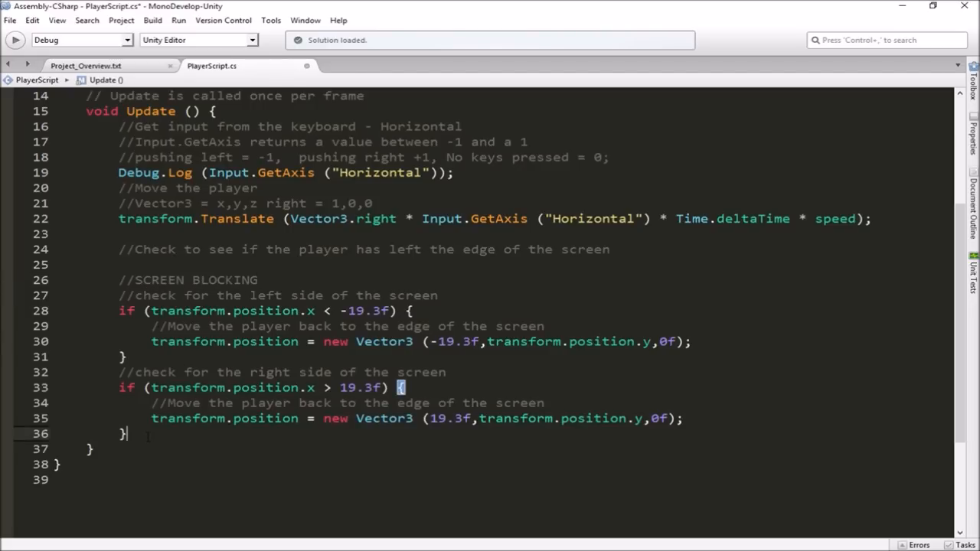
{"action": "key", "text": "Return"}
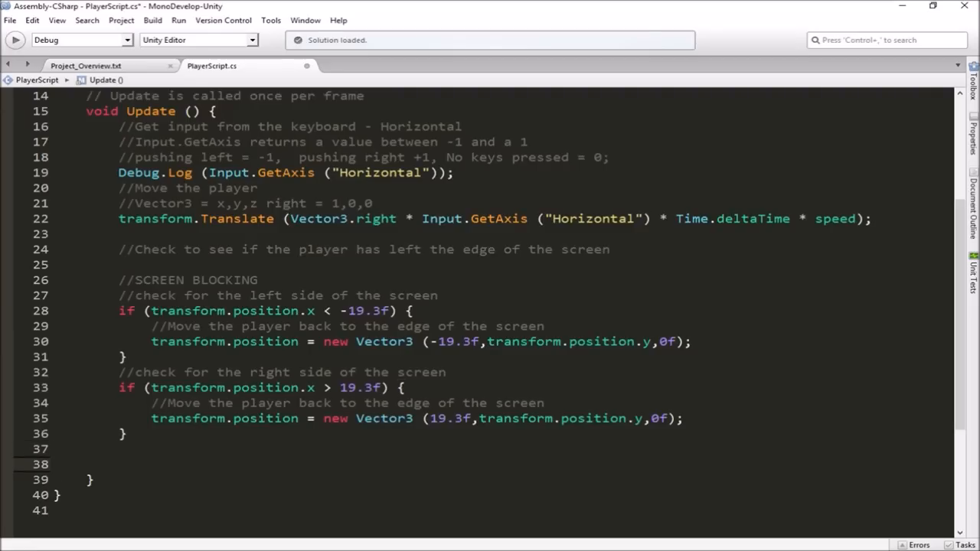
Type a '//SCREEN WRAPING' heading below the blocking checks and start a new line under it.
{"action": "type", "text": "//SCR"}
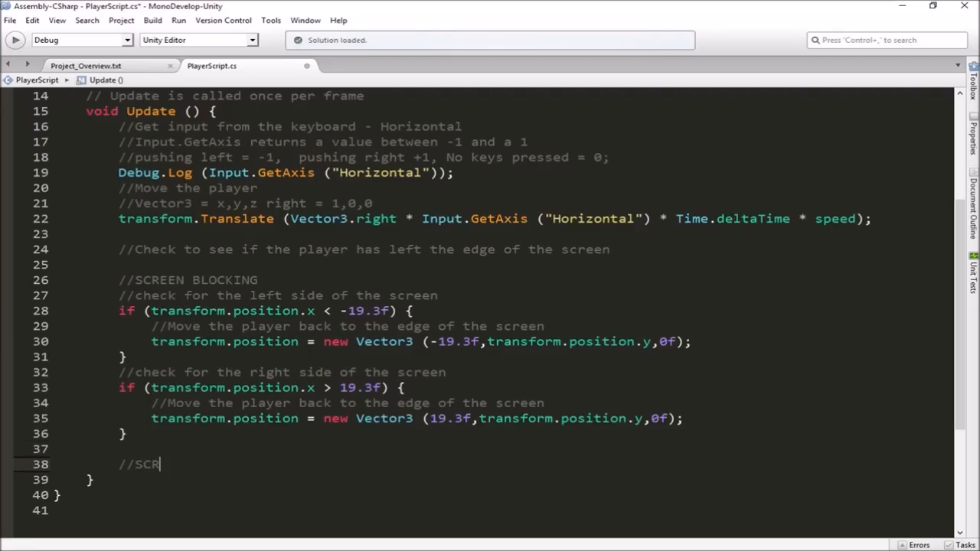
{"action": "type", "text": "EE"}
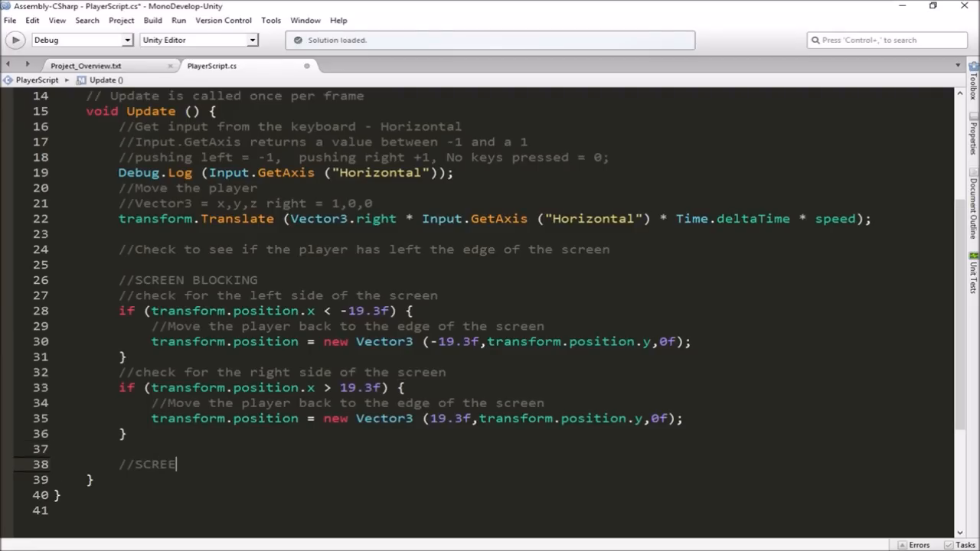
{"action": "type", "text": "N WRAPIN"}
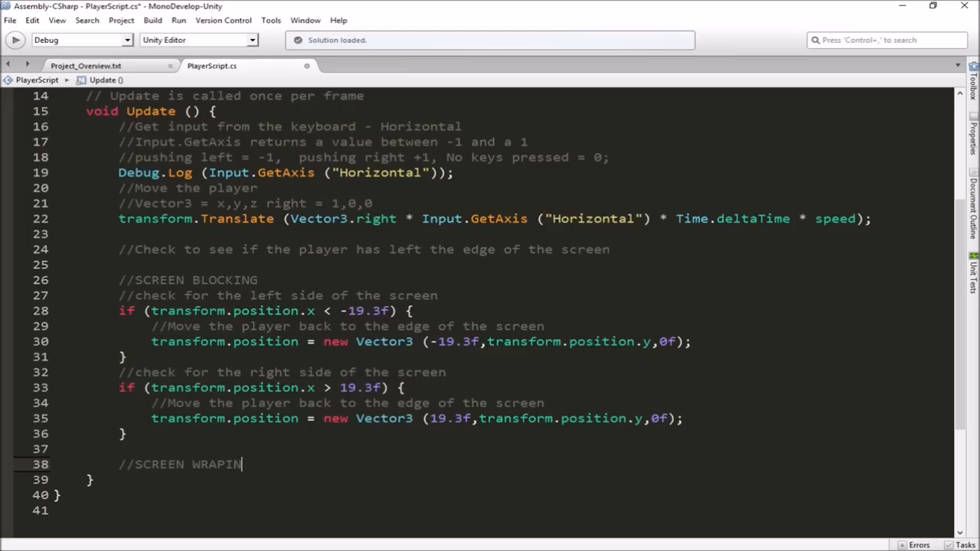
{"action": "type", "text": "G"}
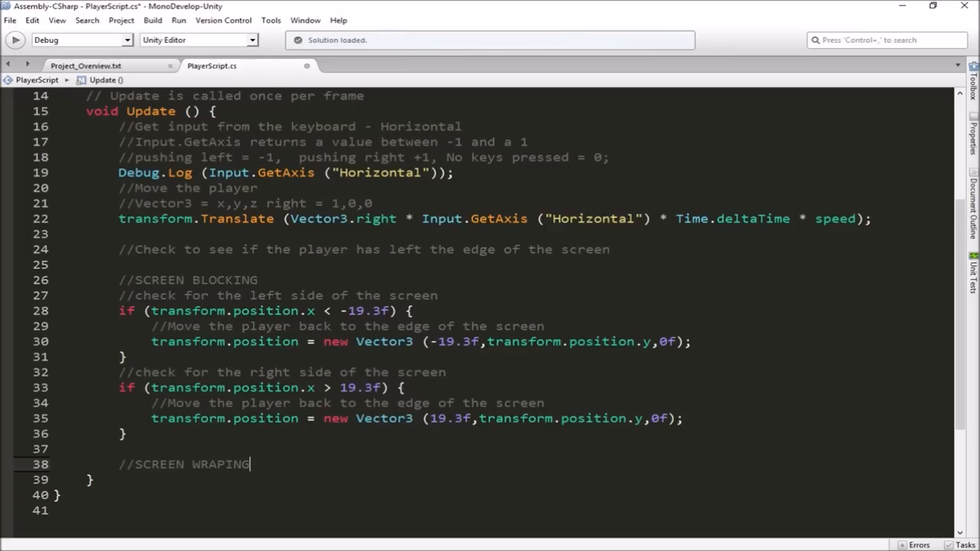
{"action": "key", "text": "Return"}
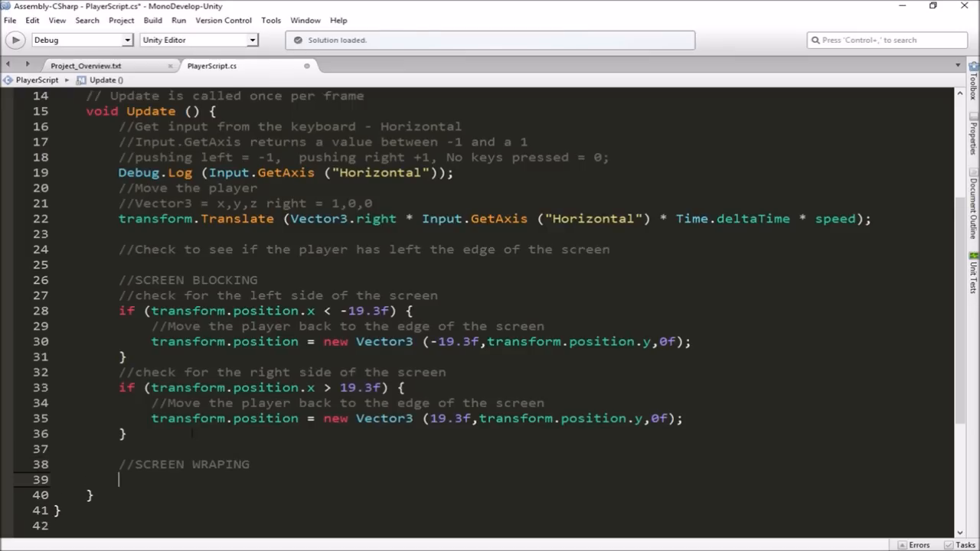
{"action": "scroll", "scroll_direction": "down", "scroll_amount": 3}
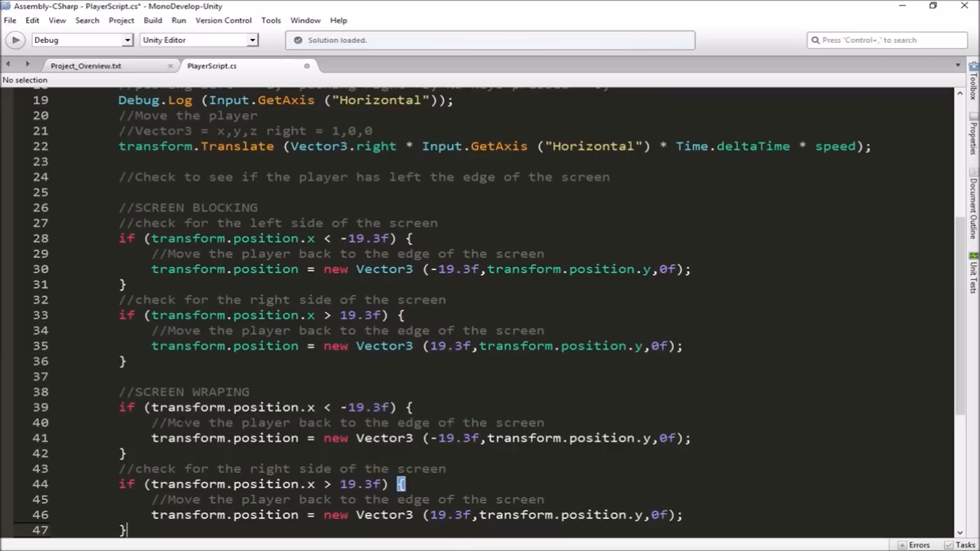
Wrap the SCREEN BLOCKING if-blocks in /* */ from line 28 to line 36.
{"action": "scroll", "scroll_direction": "down", "scroll_amount": 3}
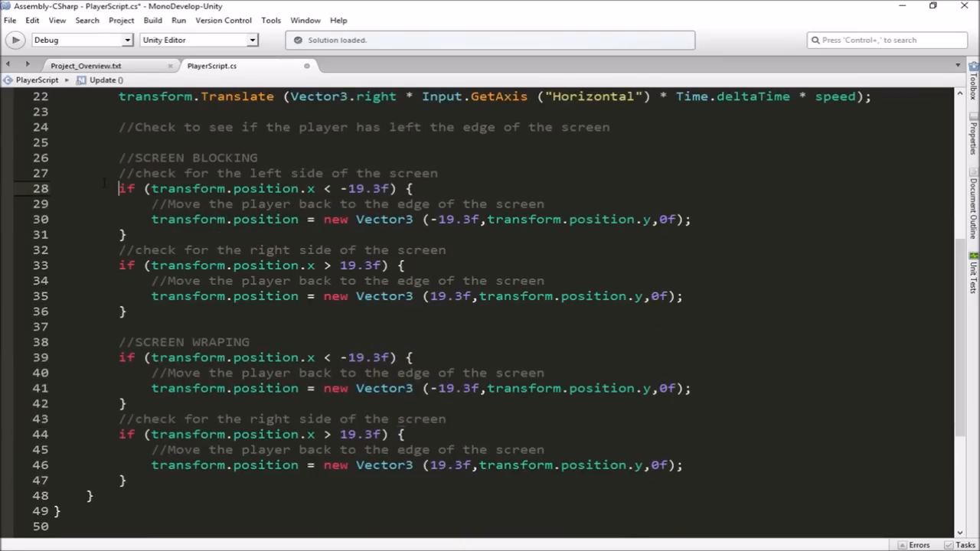
{"action": "type", "text": "/*"}
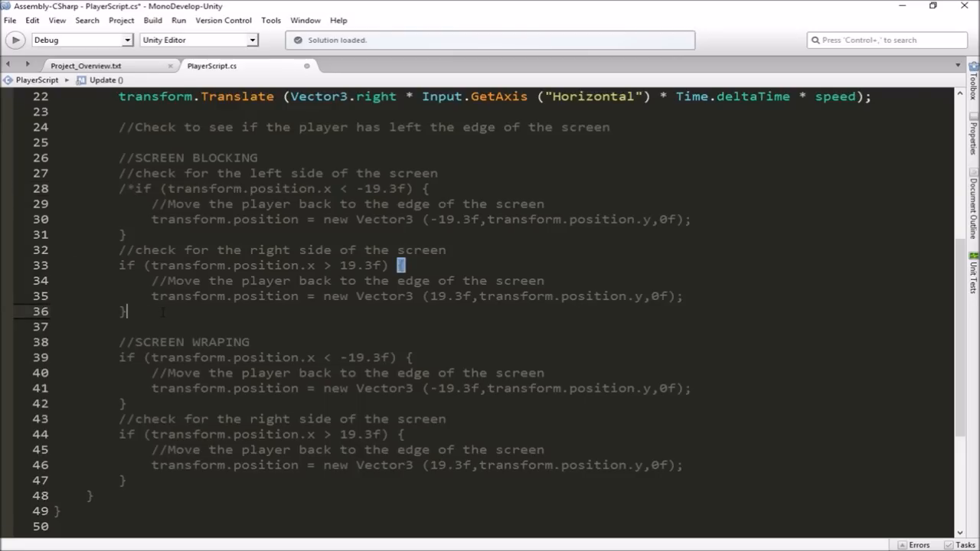
{"action": "type", "text": "*/"}
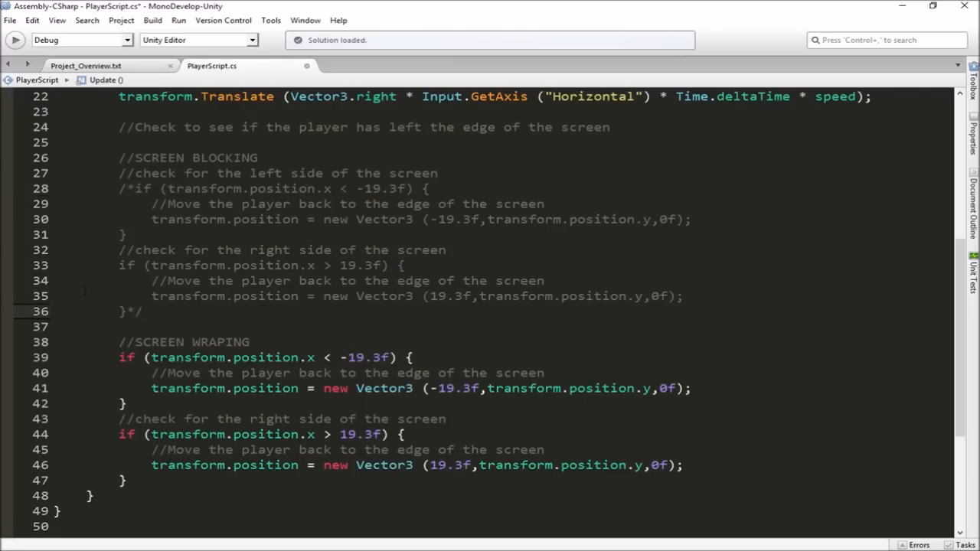
{"action": "scroll", "scroll_direction": "up", "scroll_amount": 3}
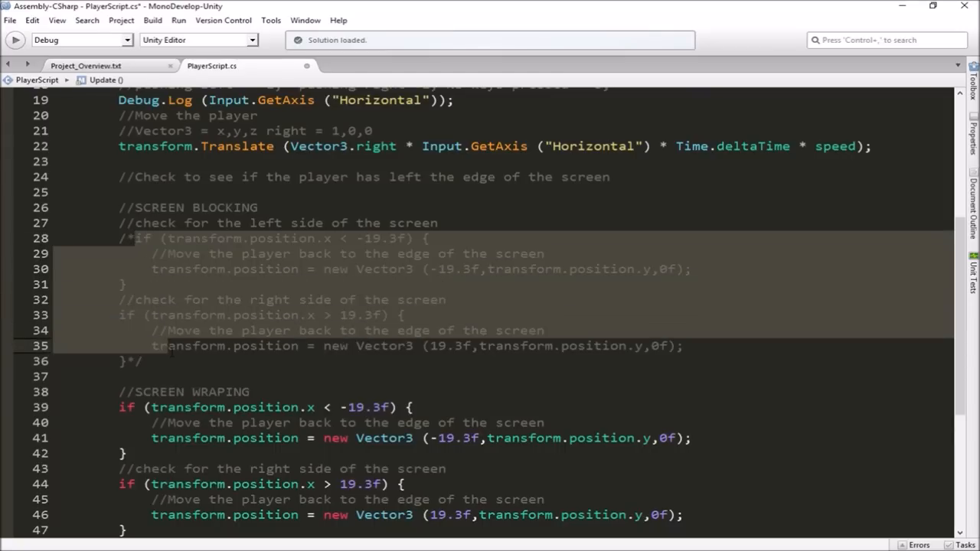
{"action": "scroll", "scroll_direction": "down", "scroll_amount": 3}
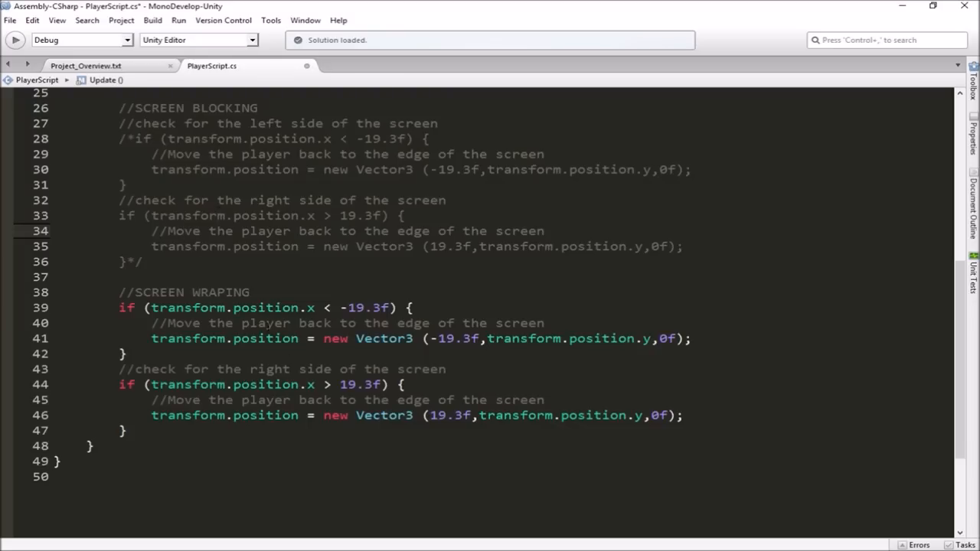
{"action": "scroll", "scroll_direction": "down", "scroll_amount": 3}
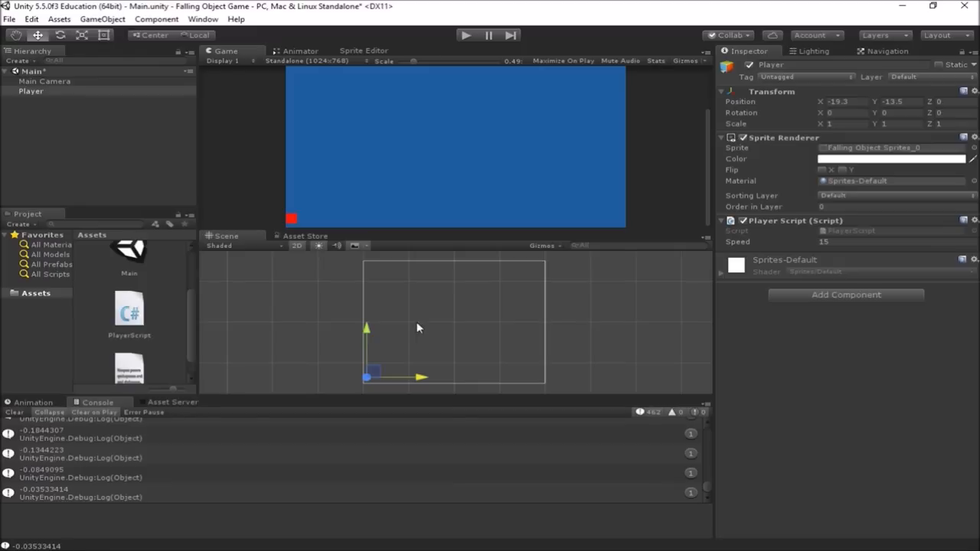
{"action": "mouse_move", "coordinate": [426, 381]}
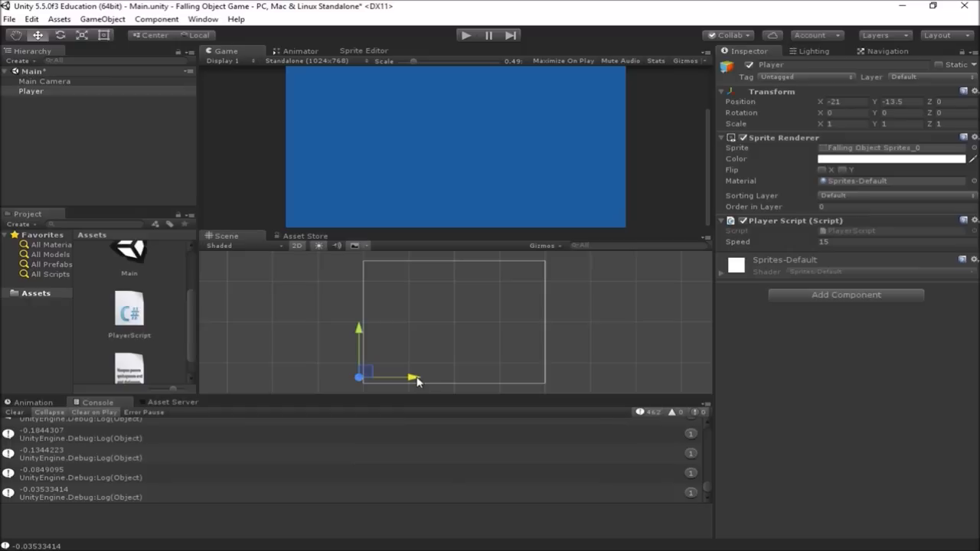
Drag the Player past both screen edges to find the vanishing point, ending at X −22.5.
{"action": "left_click_drag", "start_coordinate": [414, 378], "coordinate": [608, 379]}
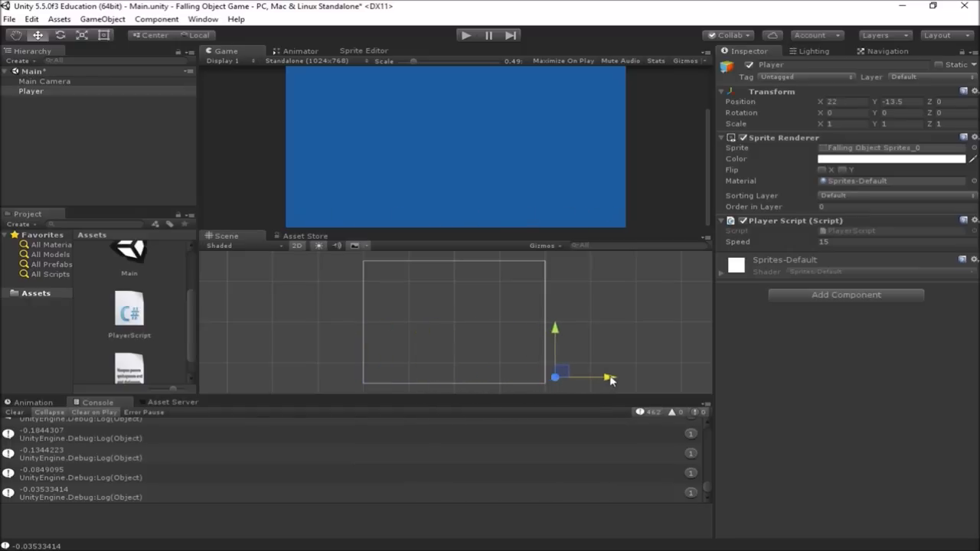
{"action": "left_click_drag", "start_coordinate": [558, 375], "coordinate": [549, 376]}
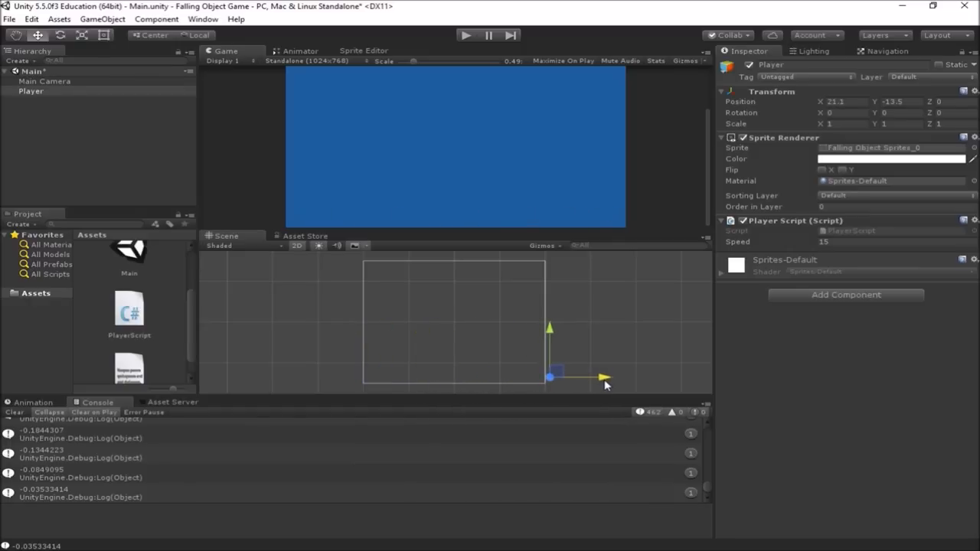
{"action": "left_click_drag", "start_coordinate": [550, 376], "coordinate": [397, 377]}
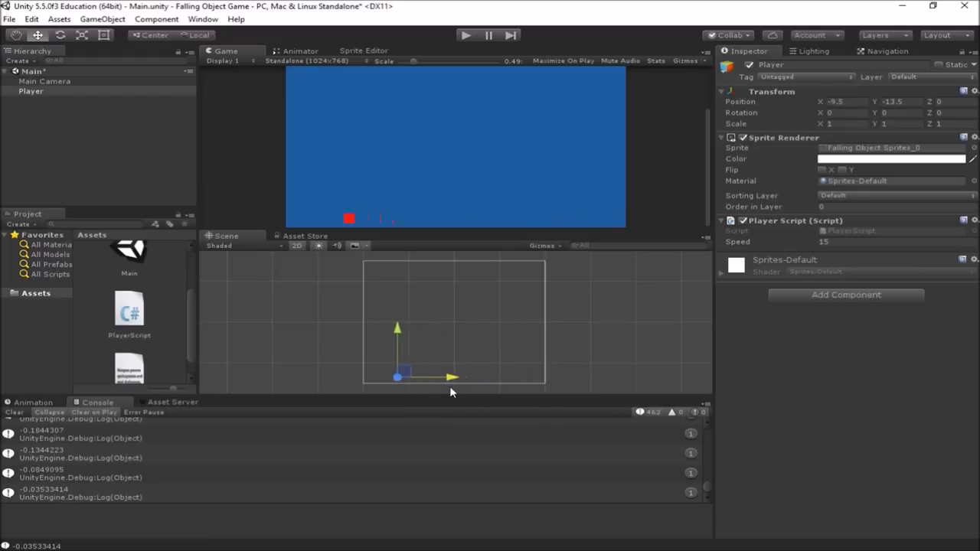
{"action": "left_click_drag", "start_coordinate": [396, 377], "coordinate": [359, 376]}
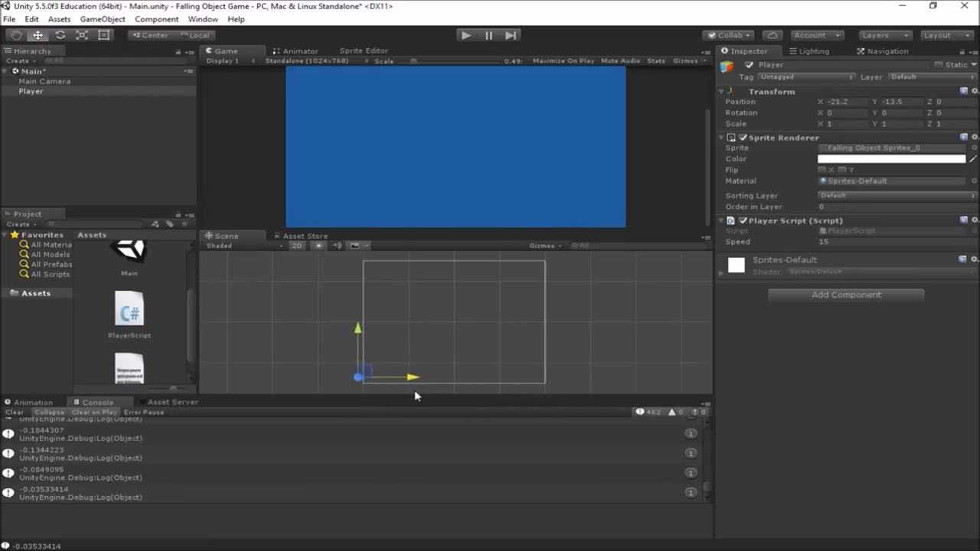
{"action": "left_click_drag", "start_coordinate": [358, 377], "coordinate": [430, 377]}
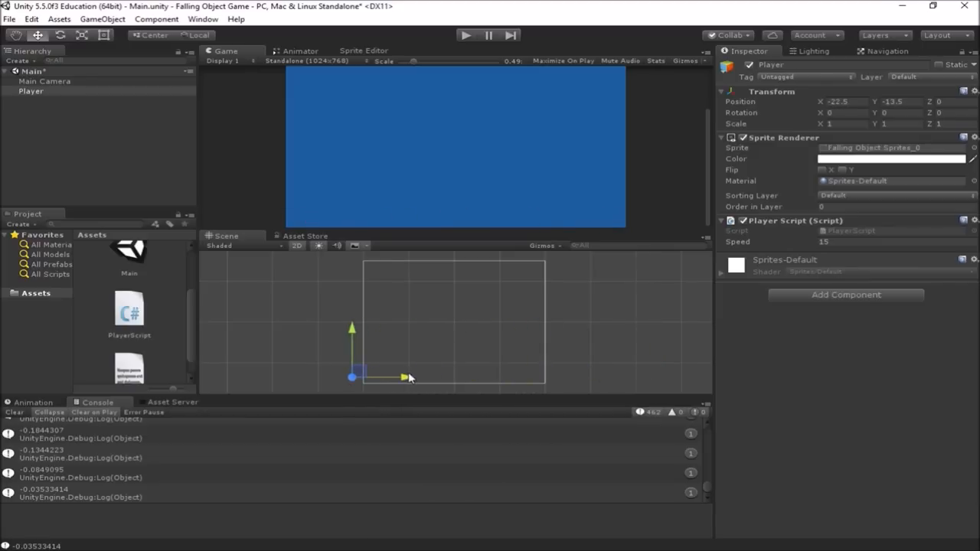
{"action": "left_click_drag", "start_coordinate": [350, 376], "coordinate": [428, 376]}
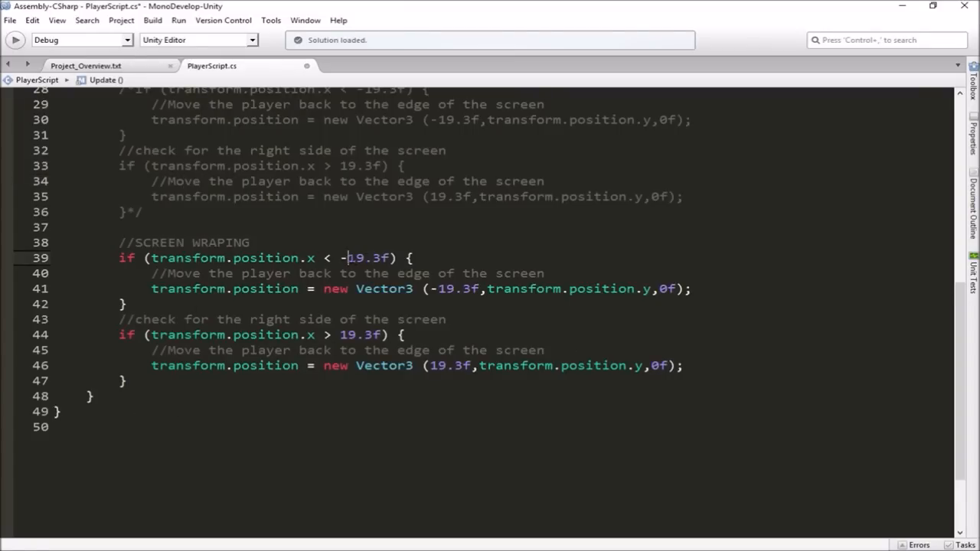
Replace the wrapping thresholds and reset positions with ±21 and save the script.
{"action": "double_click", "coordinate": [364, 258]}
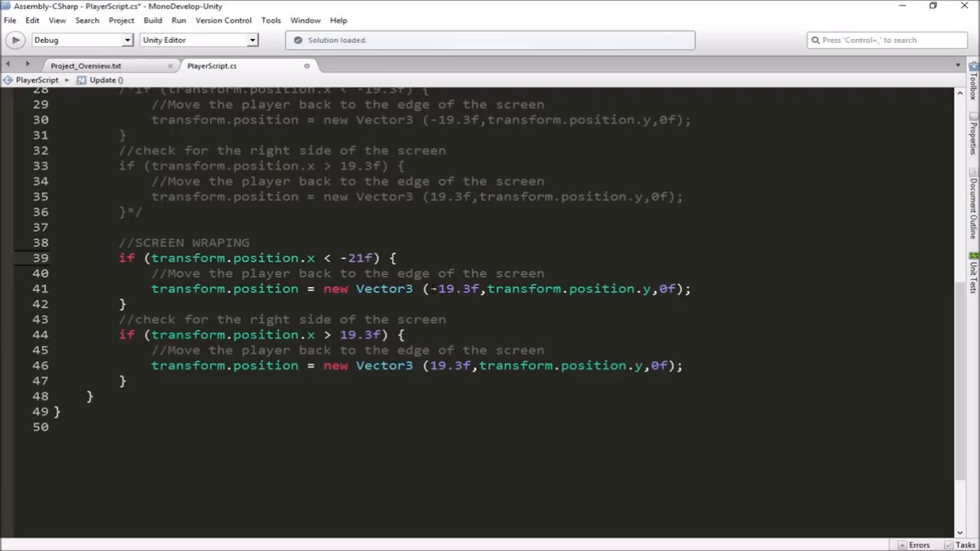
{"action": "double_click", "coordinate": [451, 289]}
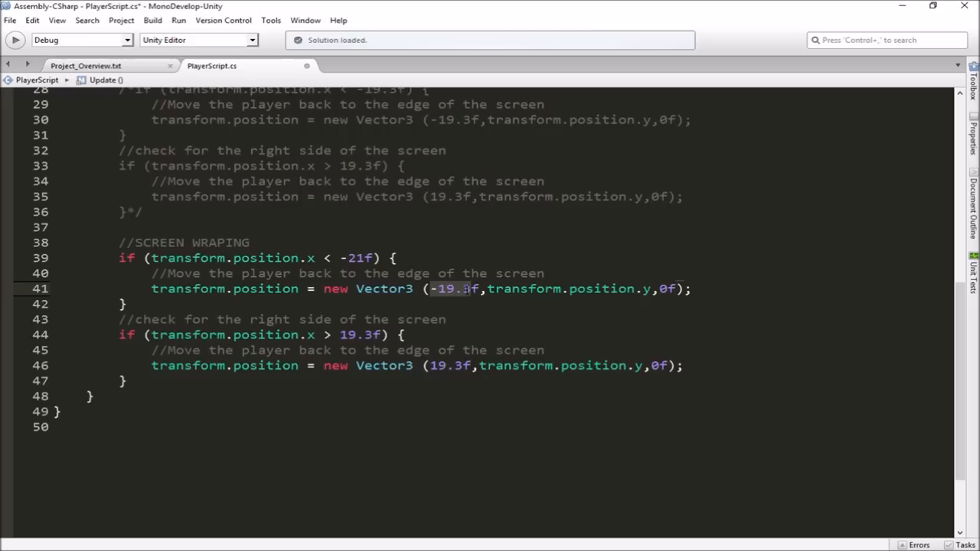
{"action": "type", "text": "21f"}
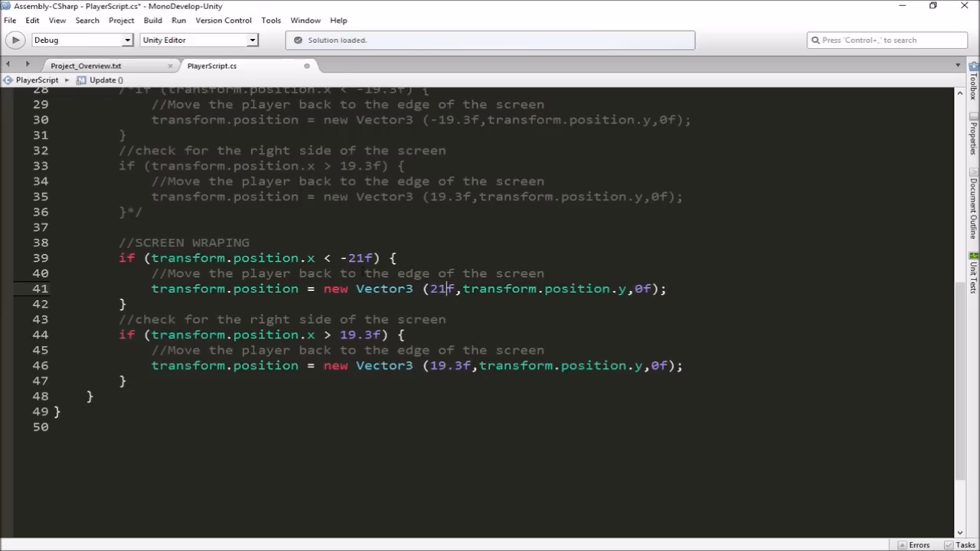
{"action": "double_click", "coordinate": [355, 258]}
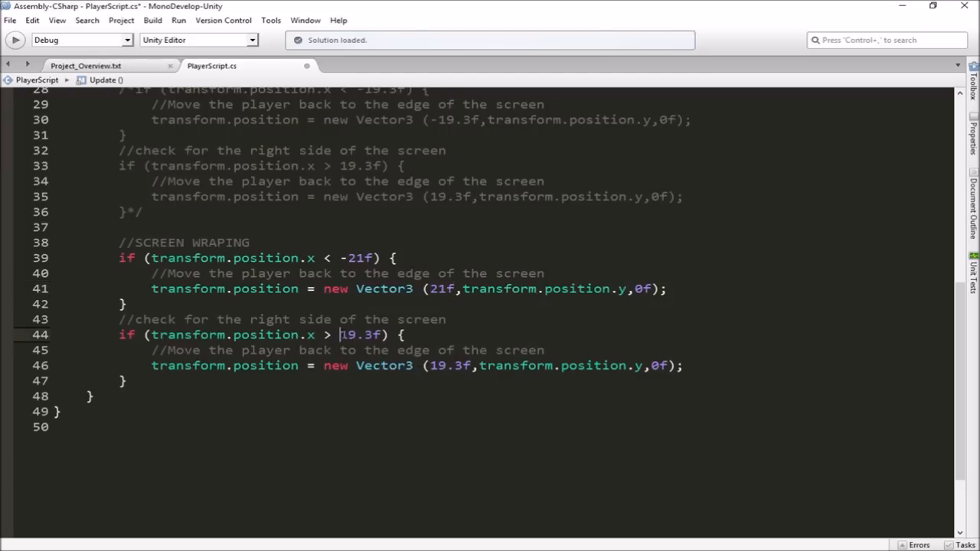
{"action": "type", "text": "21"}
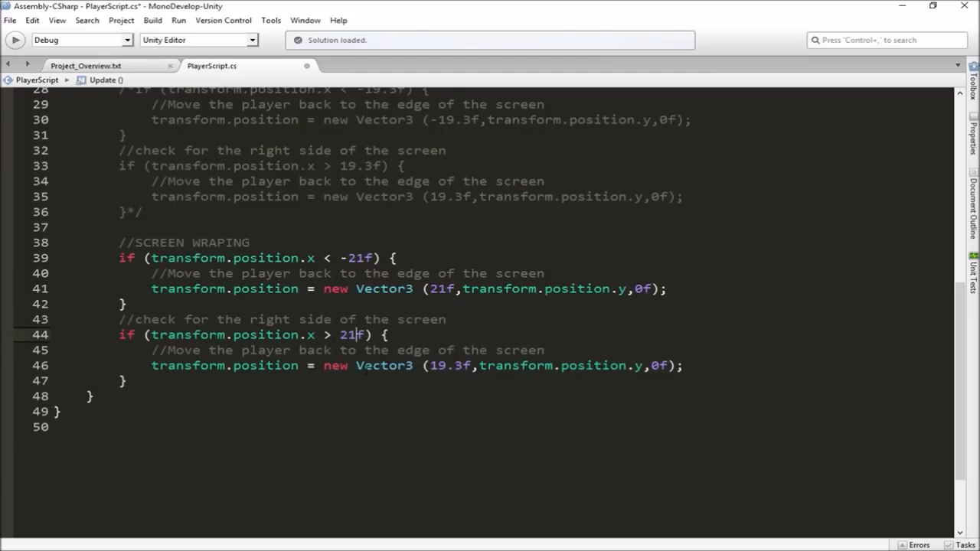
{"action": "double_click", "coordinate": [448, 365]}
{"action": "type", "text": "-2"}
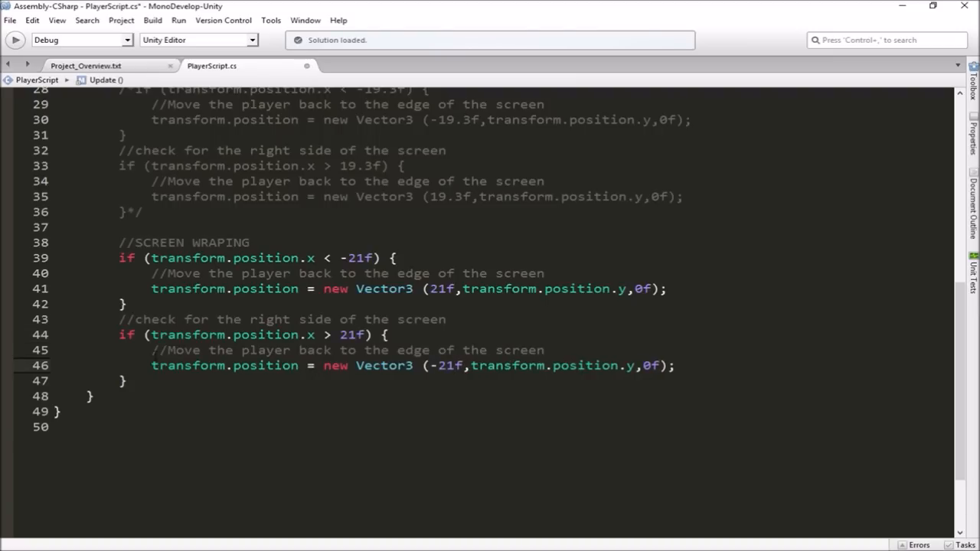
{"action": "double_click", "coordinate": [347, 334]}
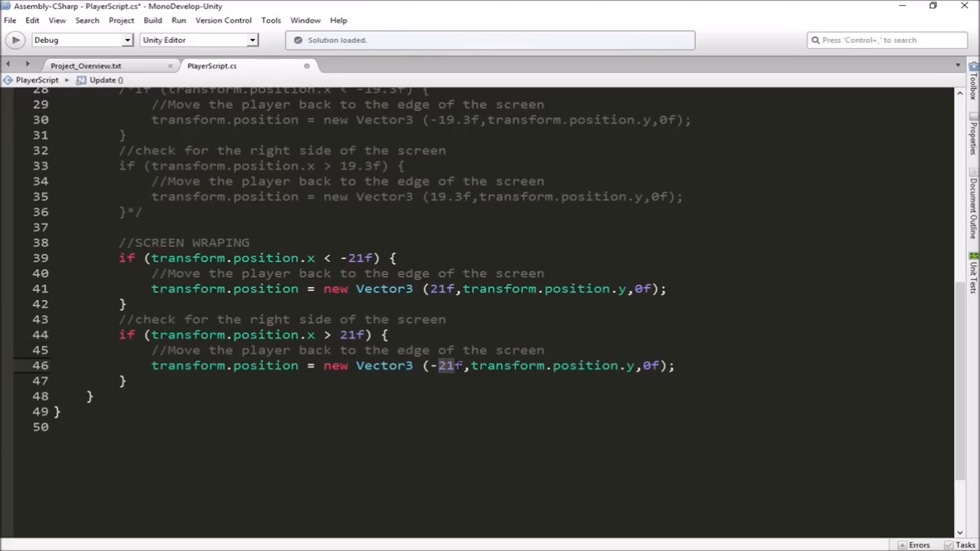
{"action": "key", "text": "ctrl+s"}
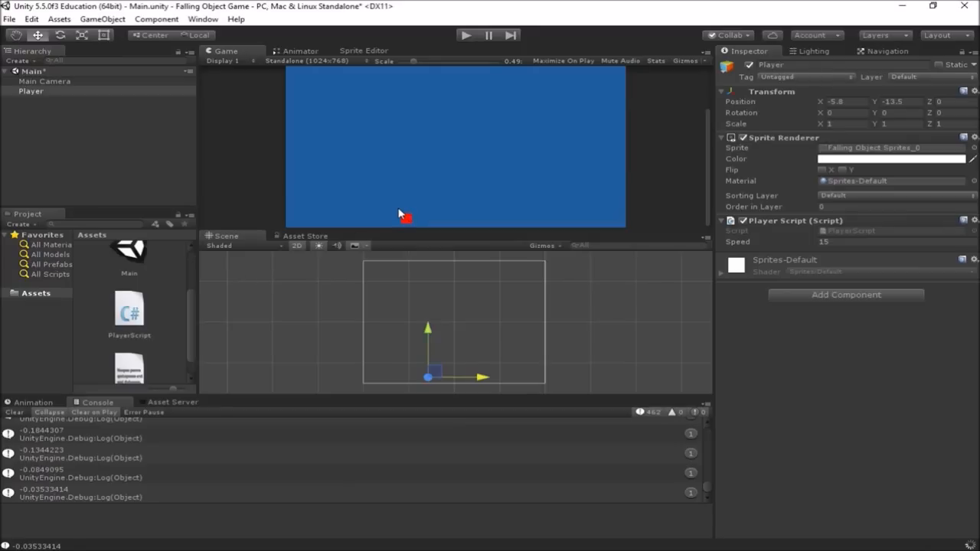
Play-test wrapping by dragging the player toward the right edge, then stop the game.
{"action": "left_click", "coordinate": [465, 35]}
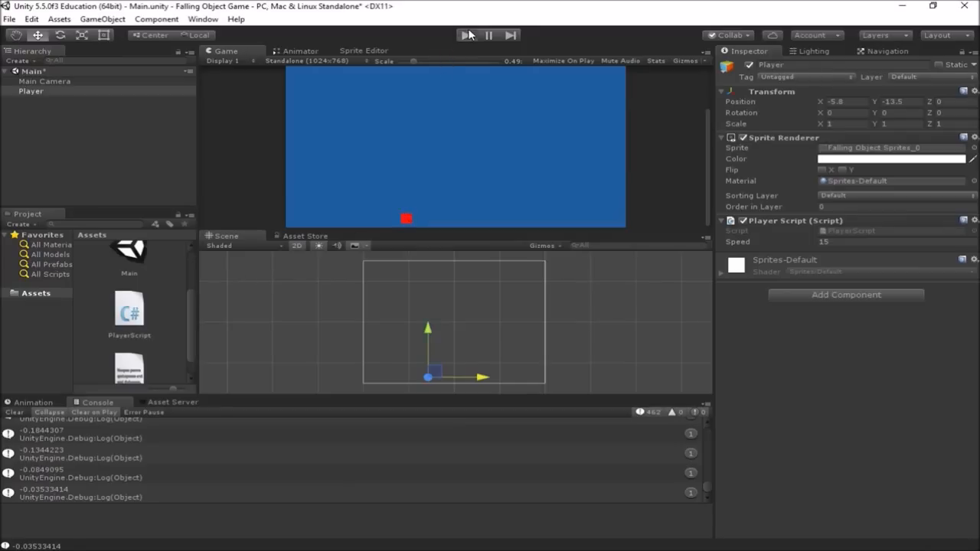
{"action": "left_click", "coordinate": [467, 35]}
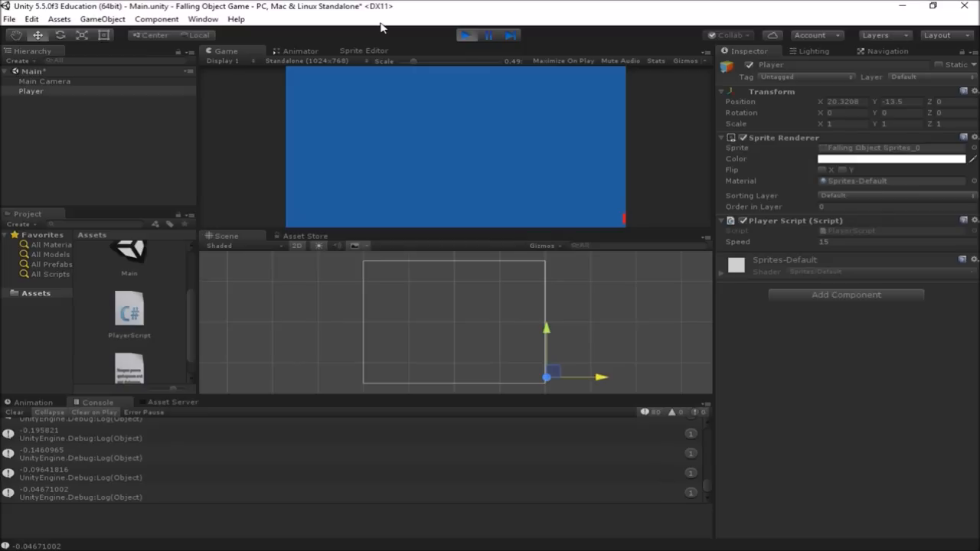
{"action": "mouse_move", "coordinate": [540, 326]}
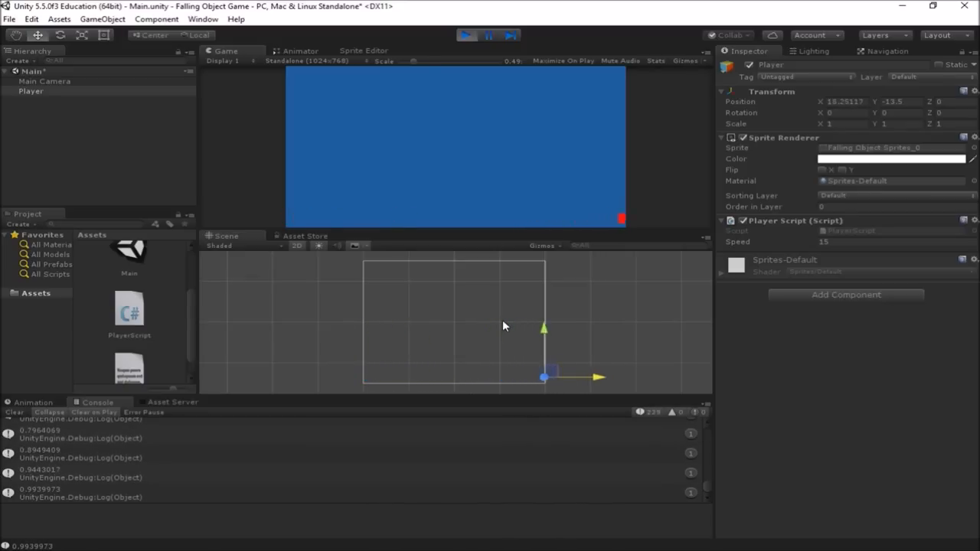
{"action": "left_click_drag", "start_coordinate": [543, 377], "coordinate": [488, 376]}
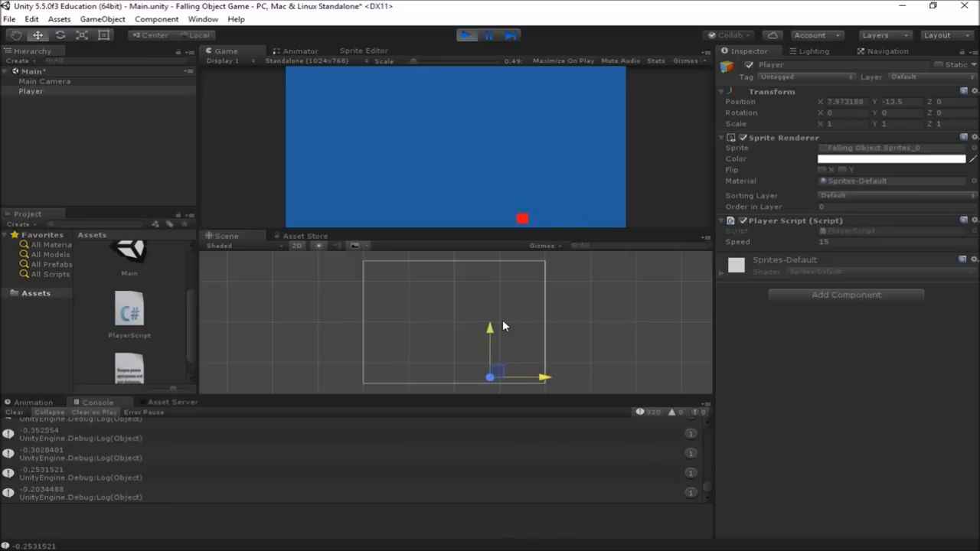
{"action": "left_click", "coordinate": [466, 35]}
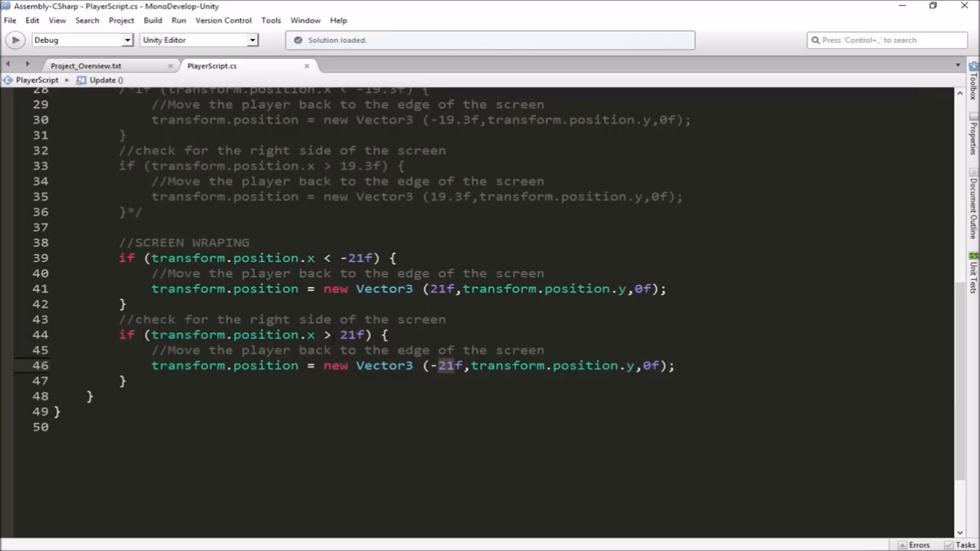
Comment out the SCREEN WRAPING checks with /* */ and delete the markers around SCREEN BLOCKING.
{"action": "scroll", "scroll_direction": "up", "scroll_amount": 3}
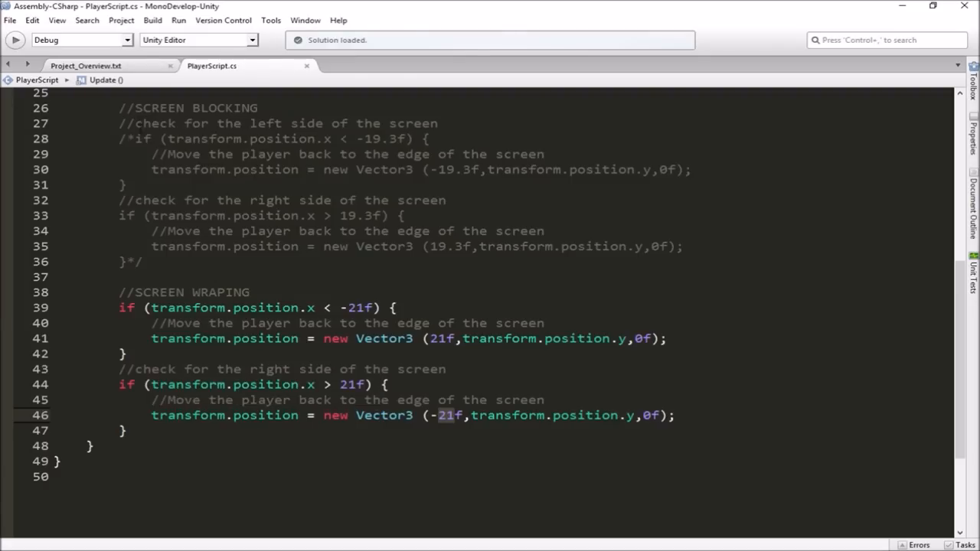
{"action": "left_click", "coordinate": [392, 307]}
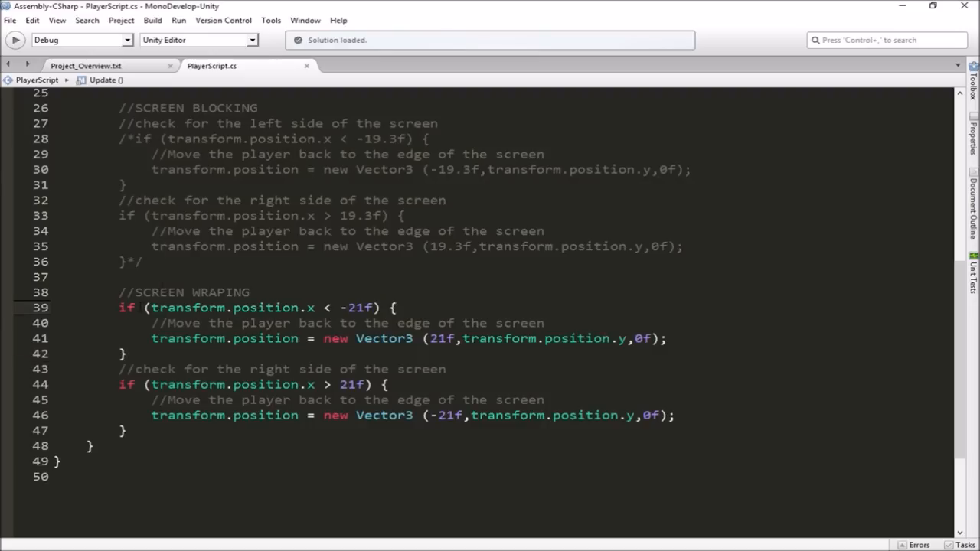
{"action": "type", "text": "/"}
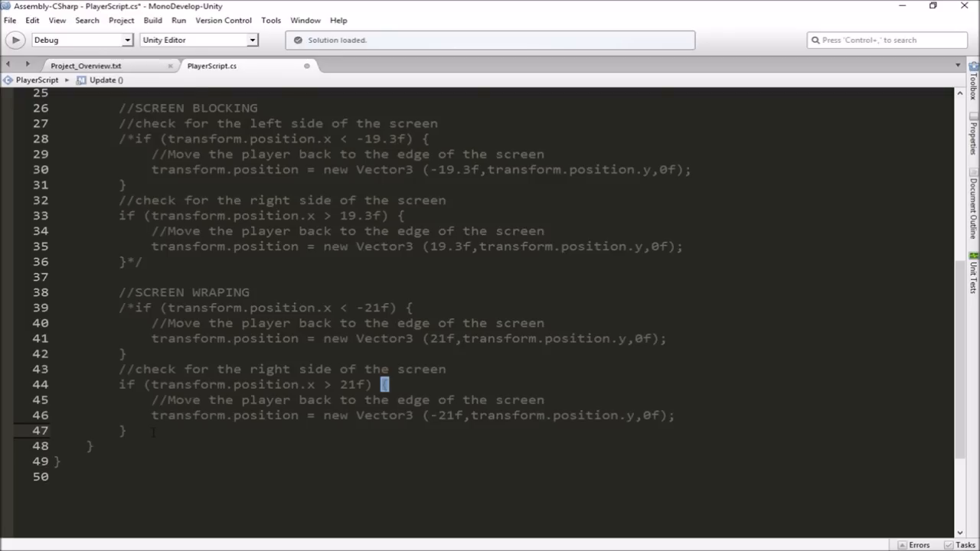
{"action": "type", "text": "*/"}
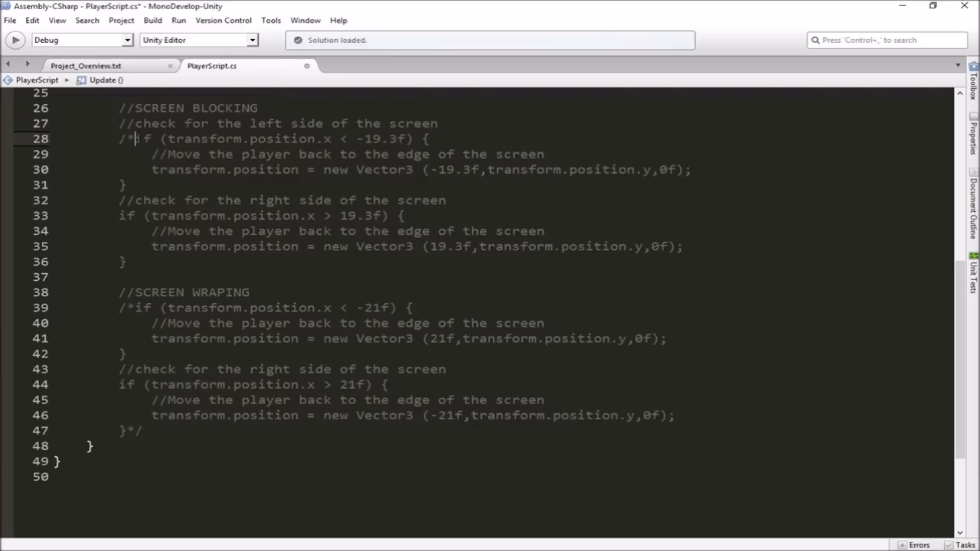
{"action": "key", "text": "Delete"}
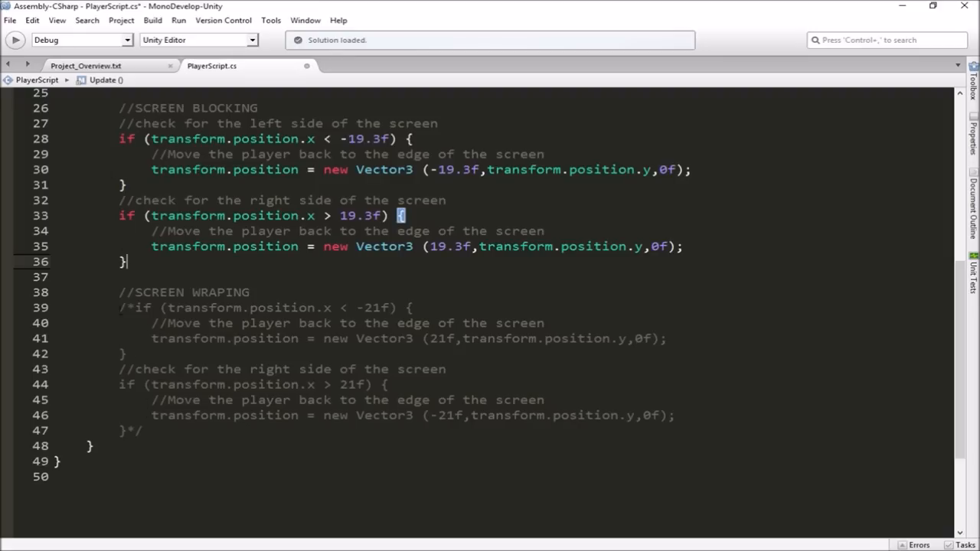
{"action": "scroll", "scroll_direction": "up", "scroll_amount": 3}
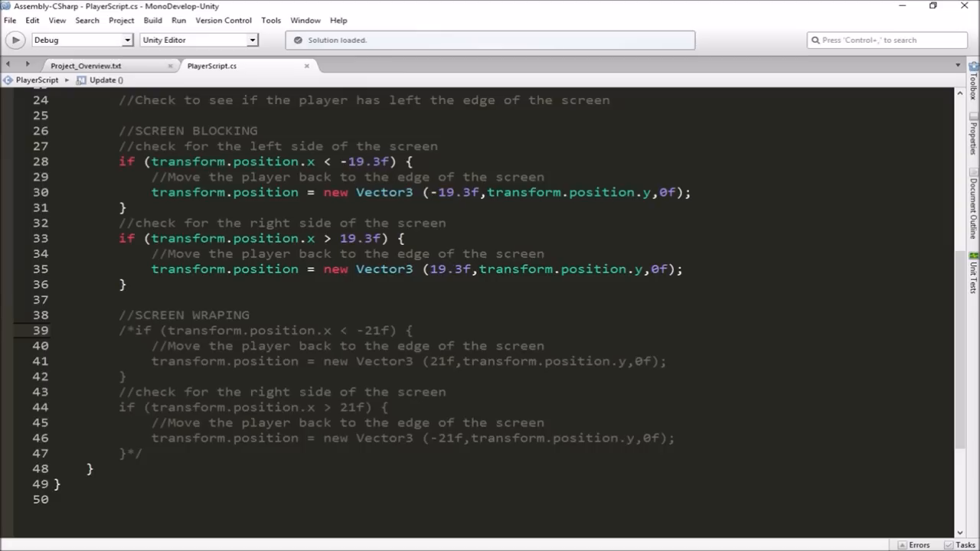
{"action": "left_click", "coordinate": [306, 330]}
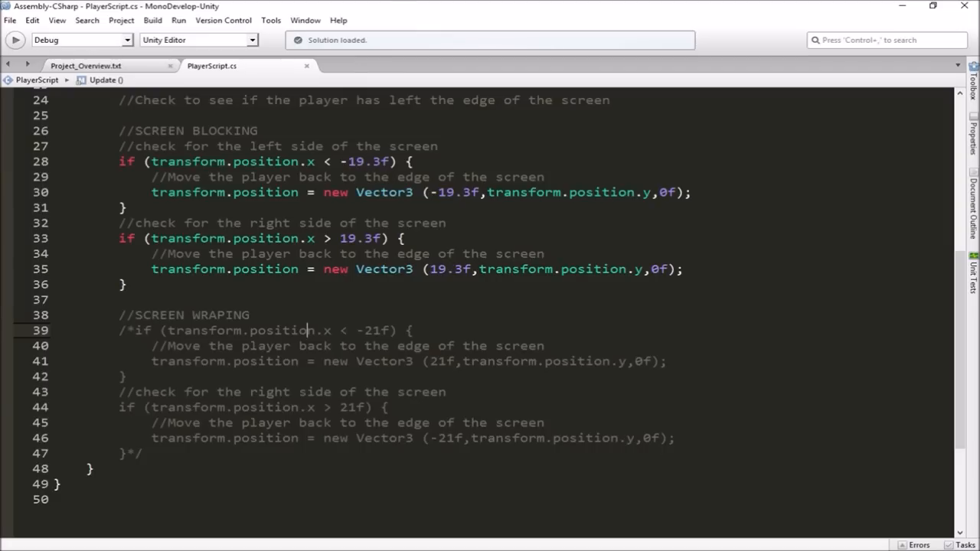